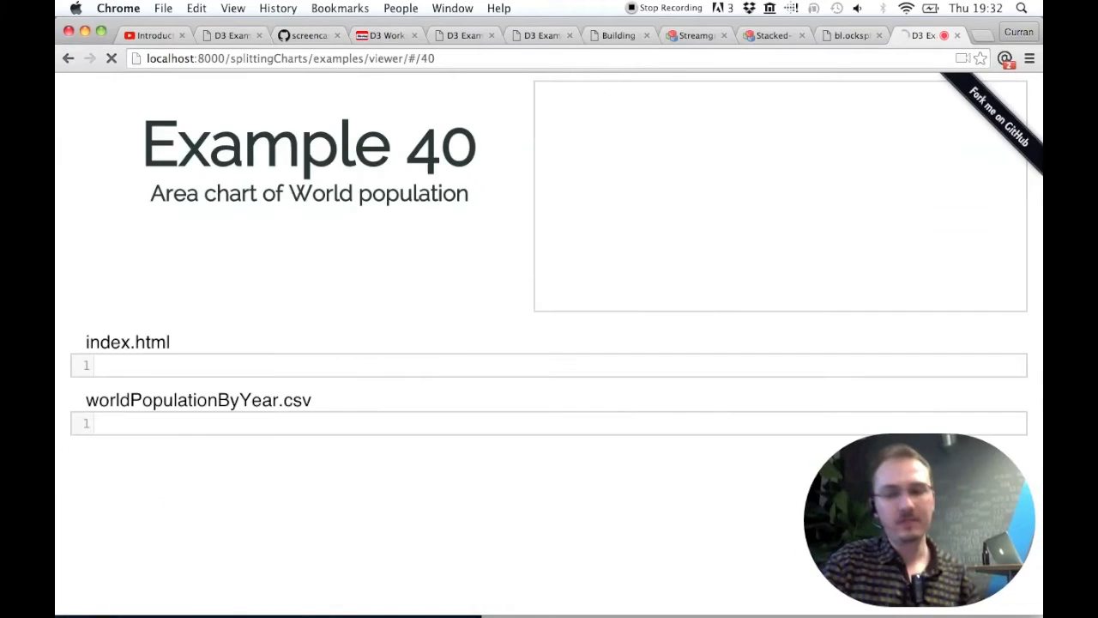
- Navigate to Example 41 and bring up the d3.svg.area documentation, reading down through it
click(110, 58)
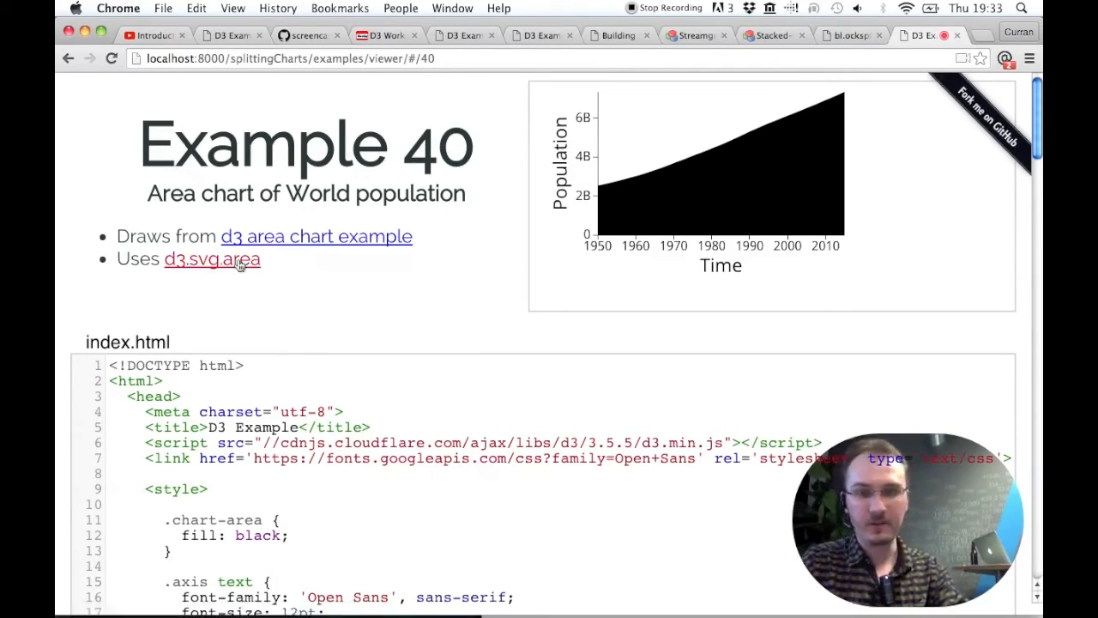
click(211, 257)
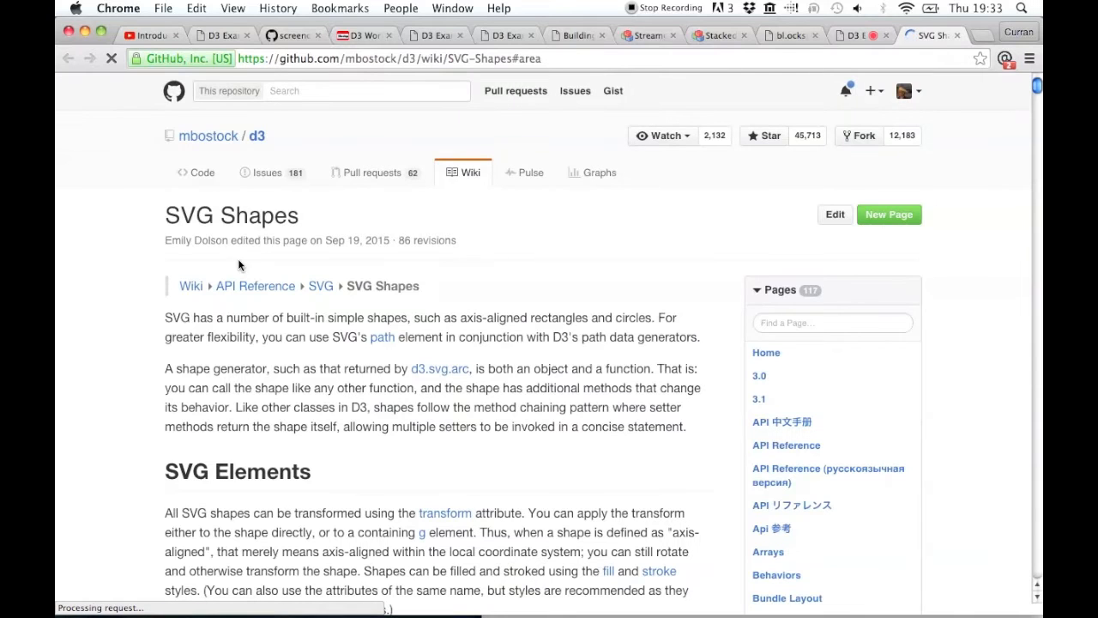
scroll(down, 3)
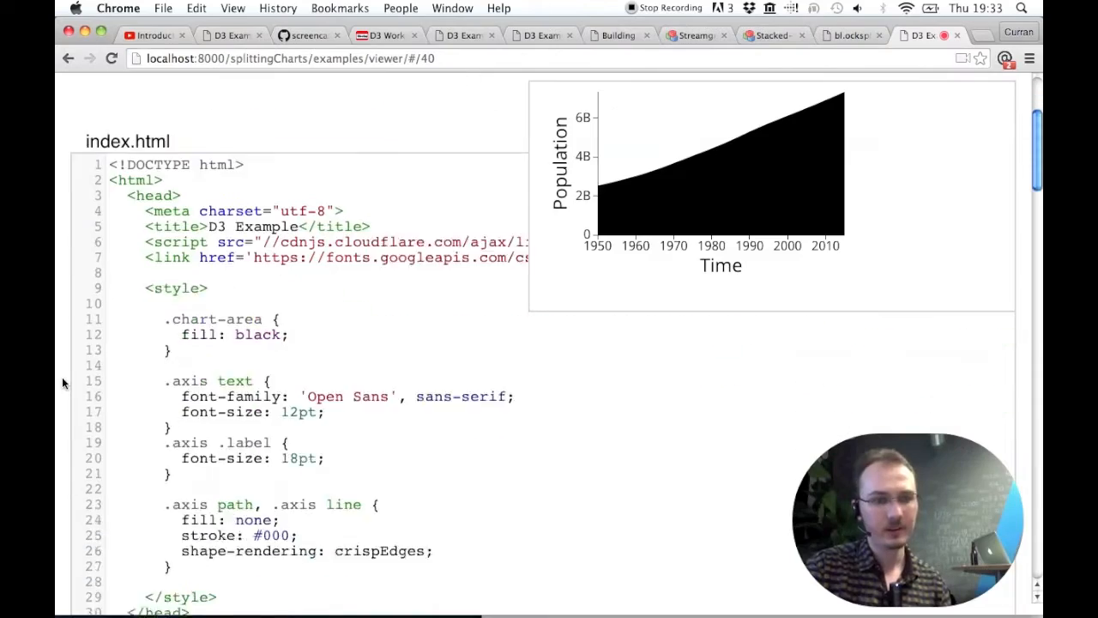
scroll(down, 3)
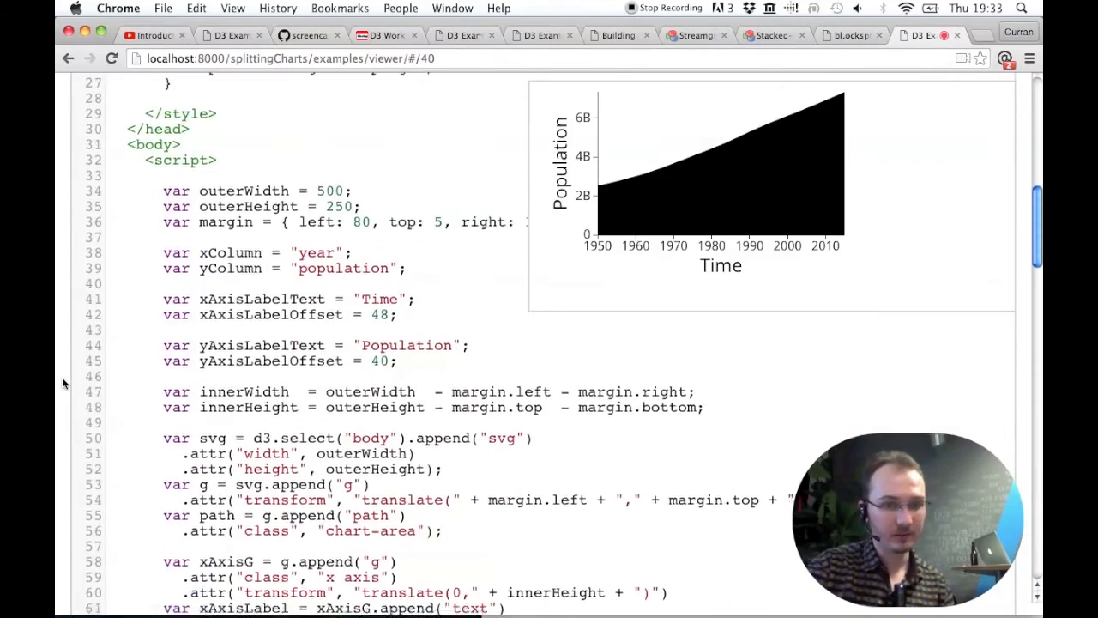
scroll(down, 3)
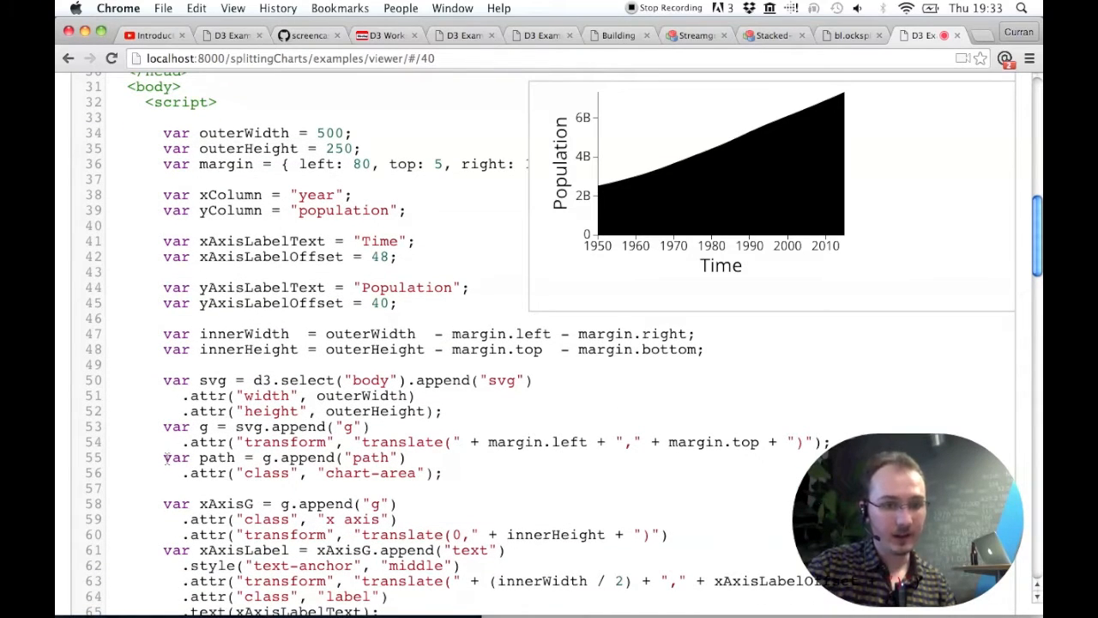
drag(163, 456, 441, 474)
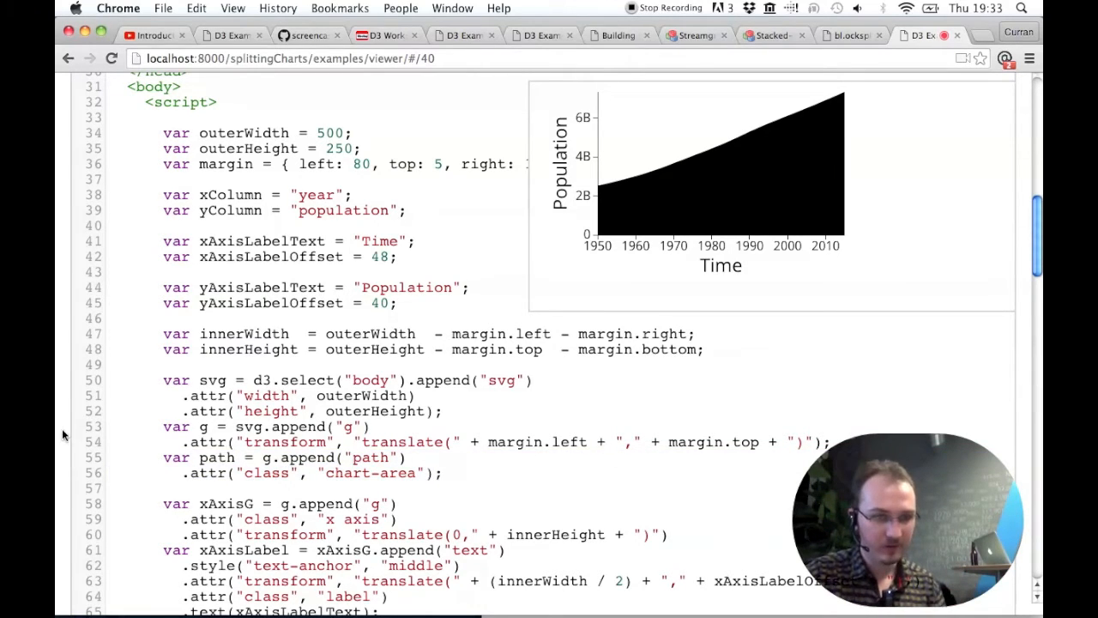
scroll(down, 3)
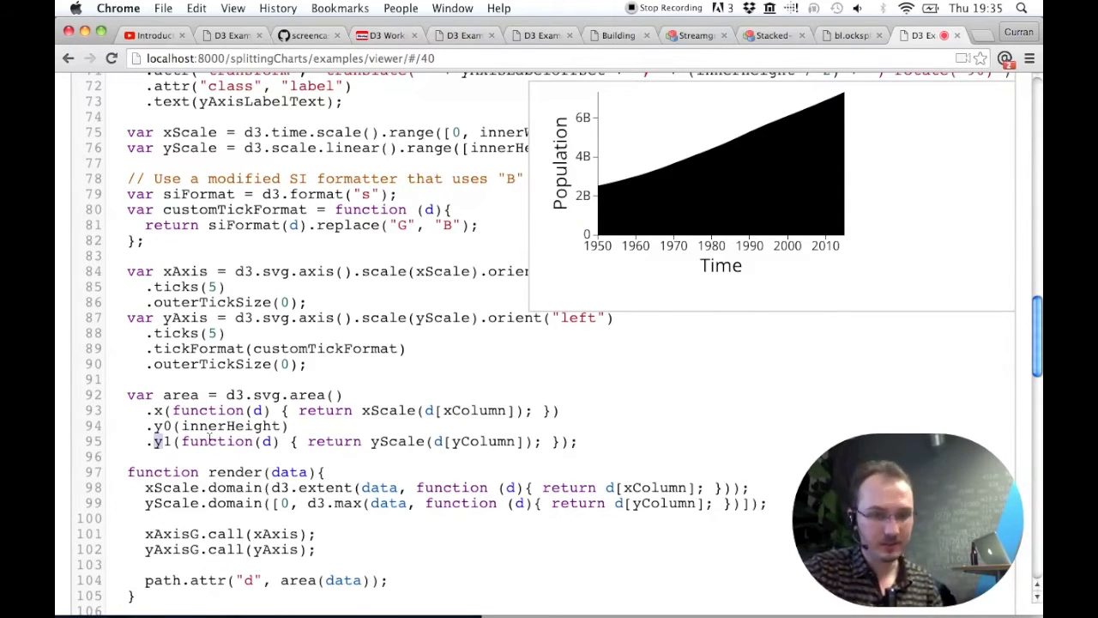
- Highlight y0 in the area generator and the area call in the path's d attribute
double_click(223, 441)
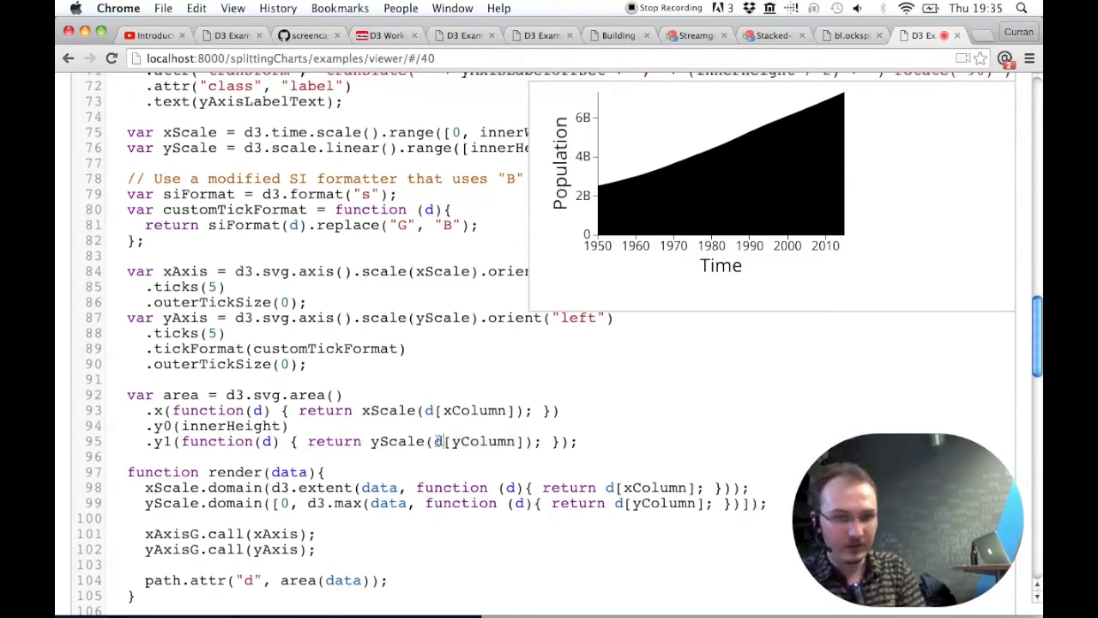
double_click(396, 441)
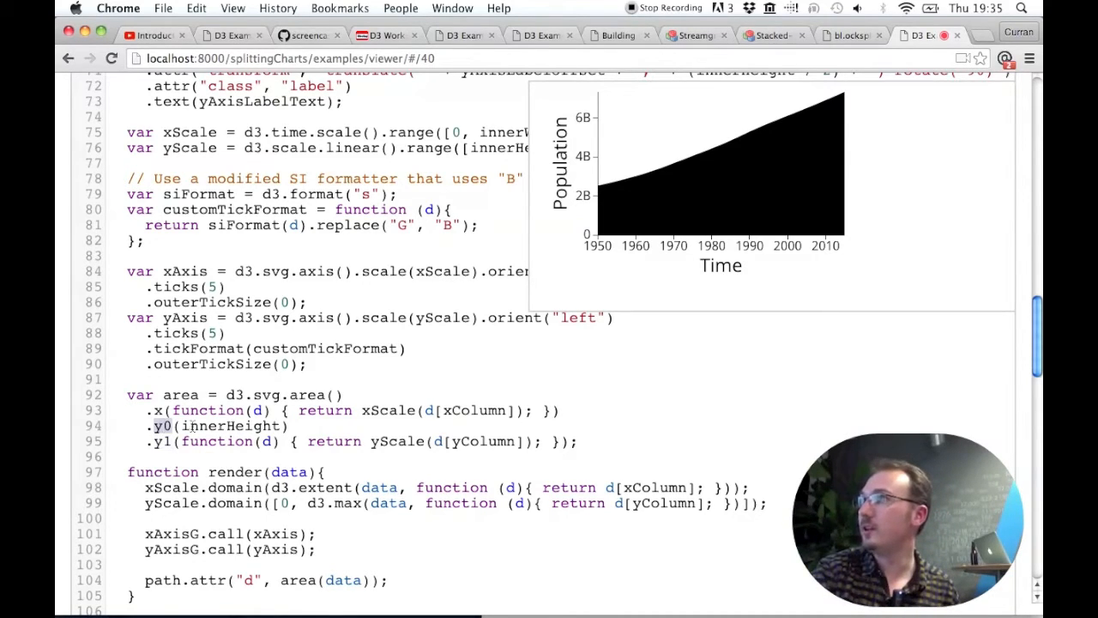
double_click(230, 426)
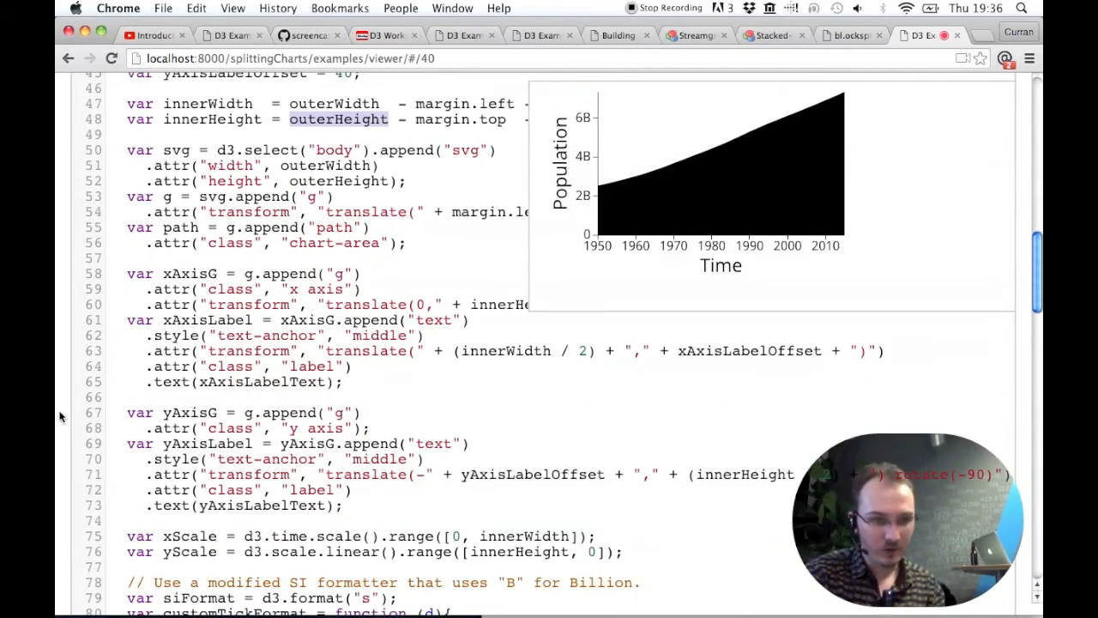
scroll(down, 3)
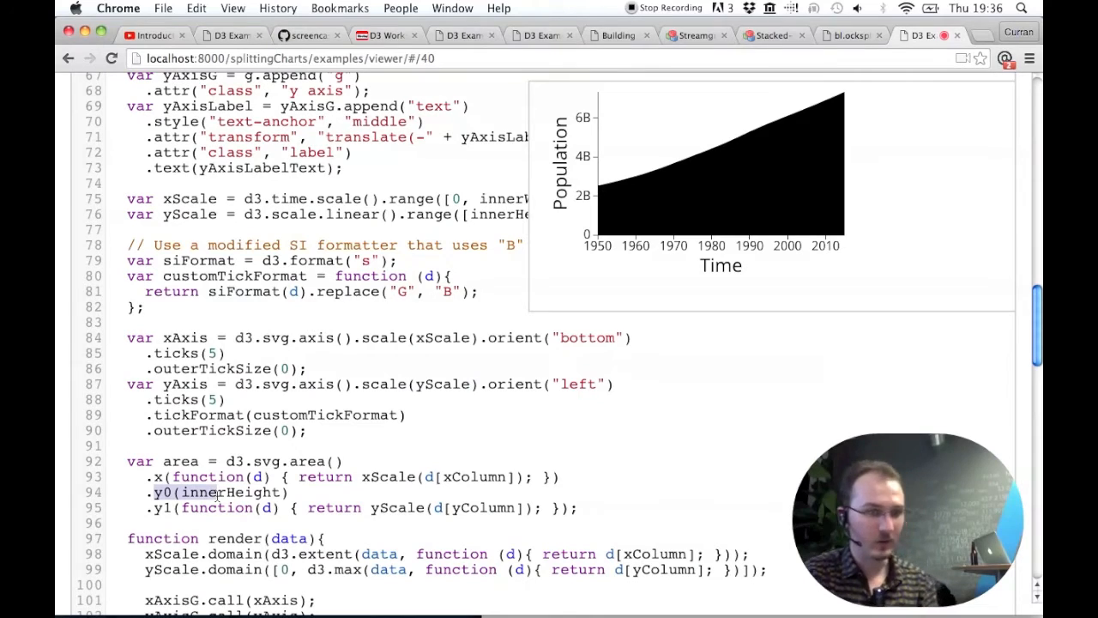
mouse_move(683, 238)
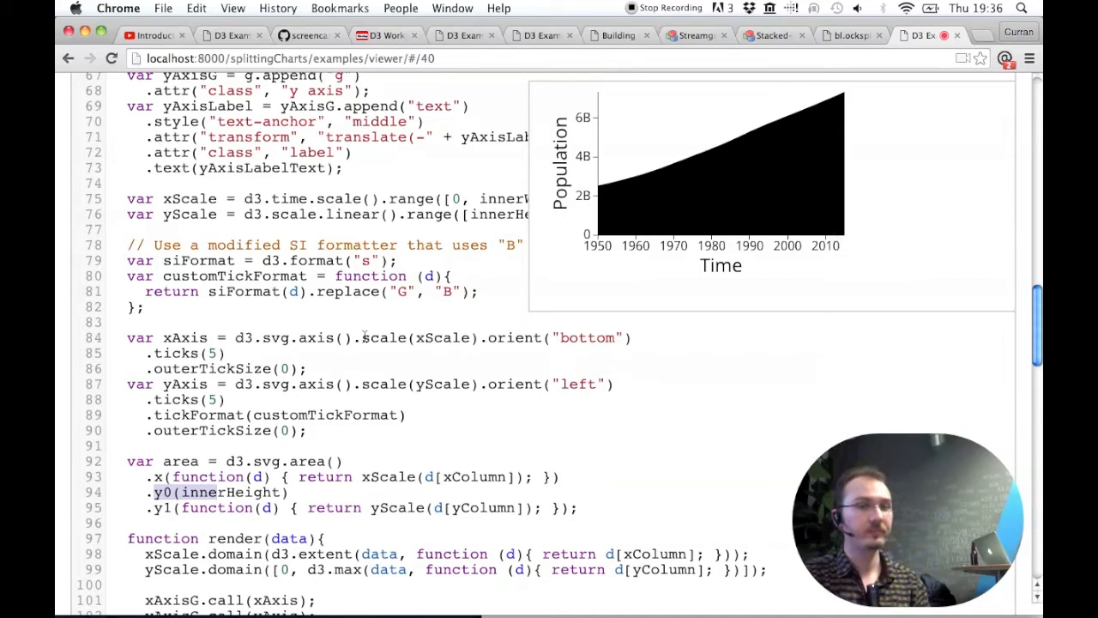
scroll(down, 3)
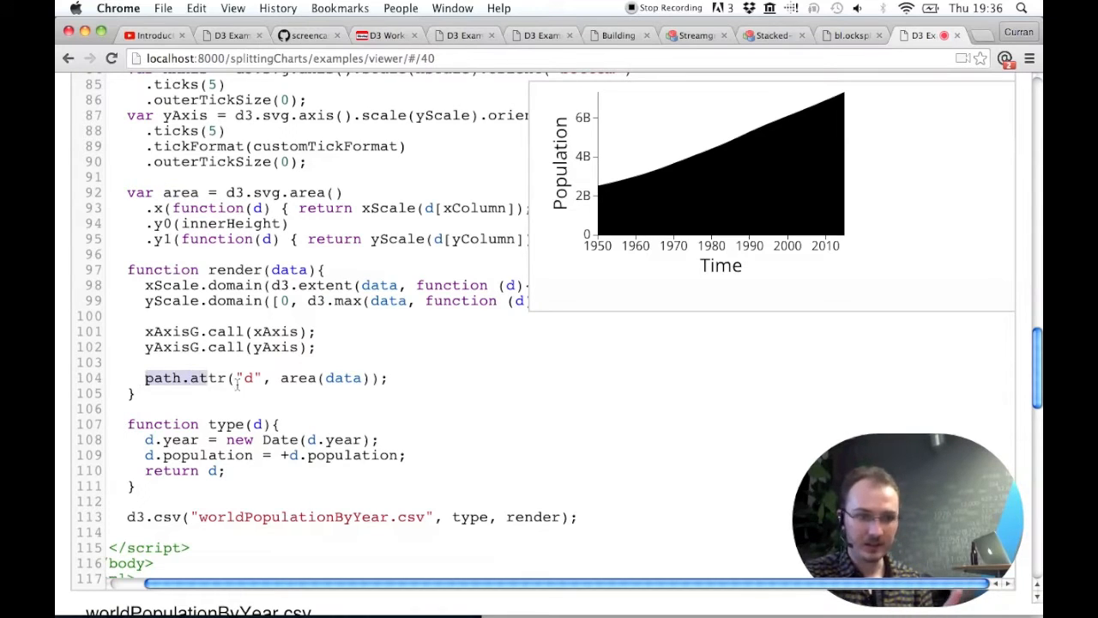
double_click(299, 377)
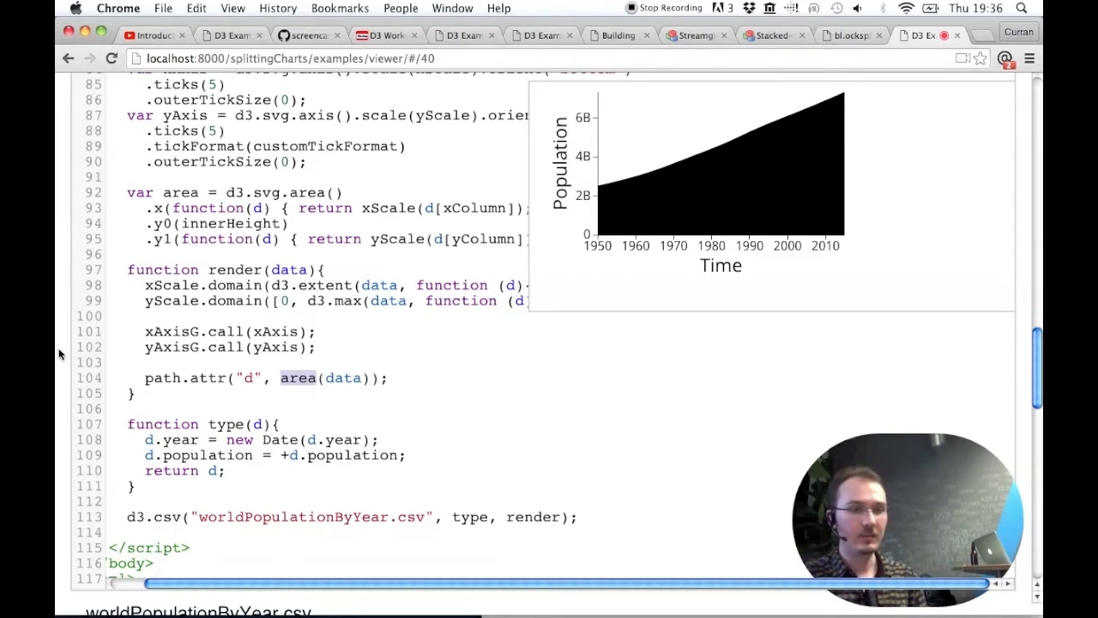
scroll(down, 3)
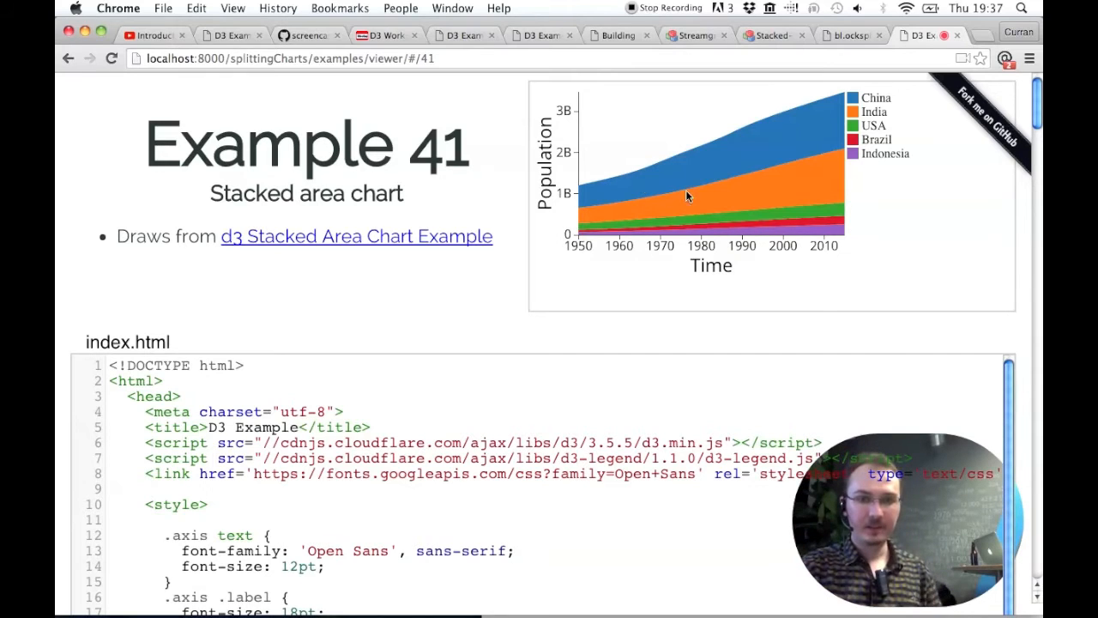
mouse_move(695, 171)
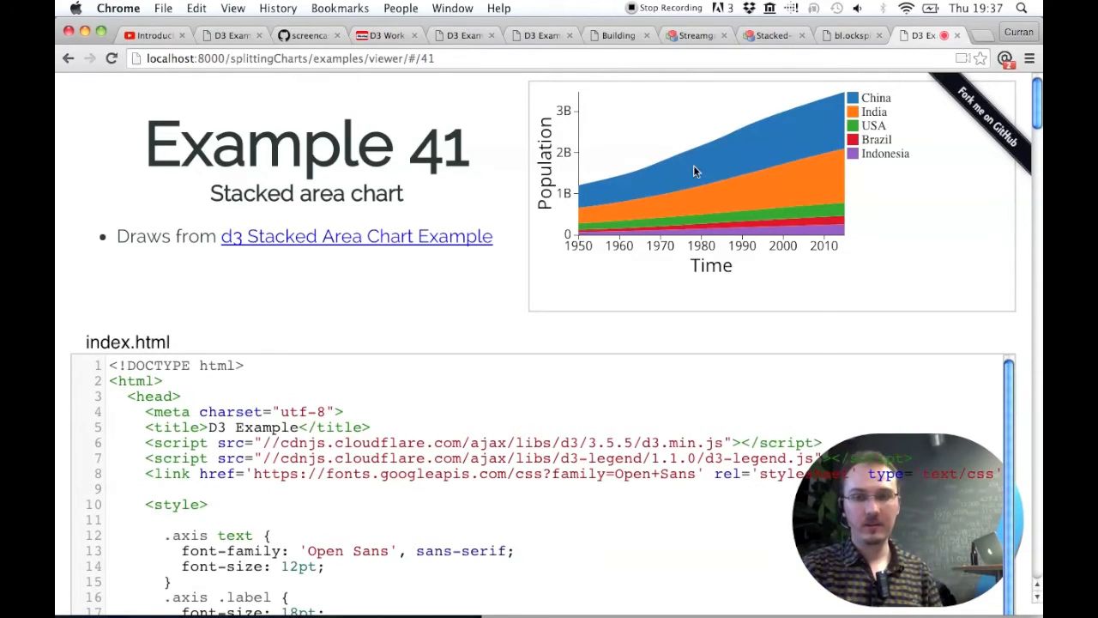
mouse_move(796, 140)
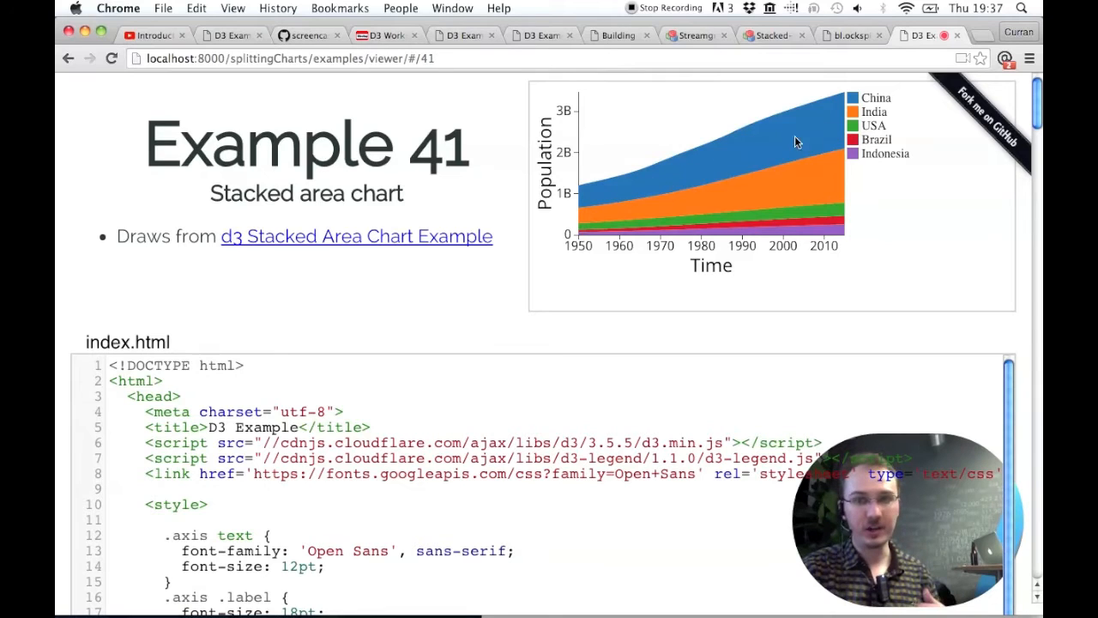
mouse_move(806, 223)
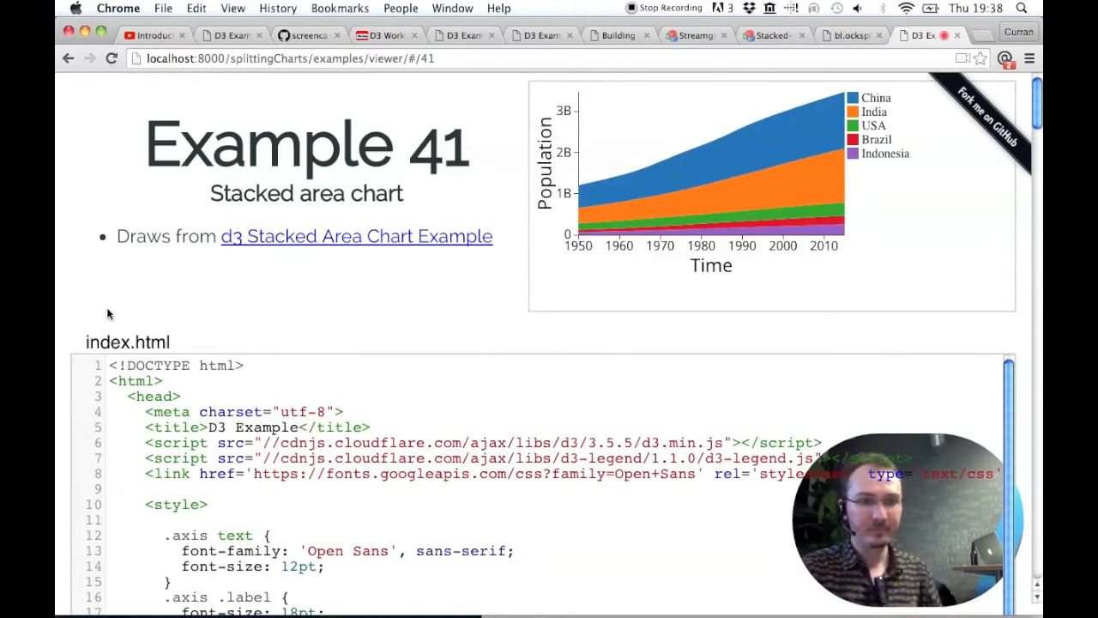
- Scroll Example 41's index.html down to the column settings, dimensions and SVG setup
scroll(down, 3)
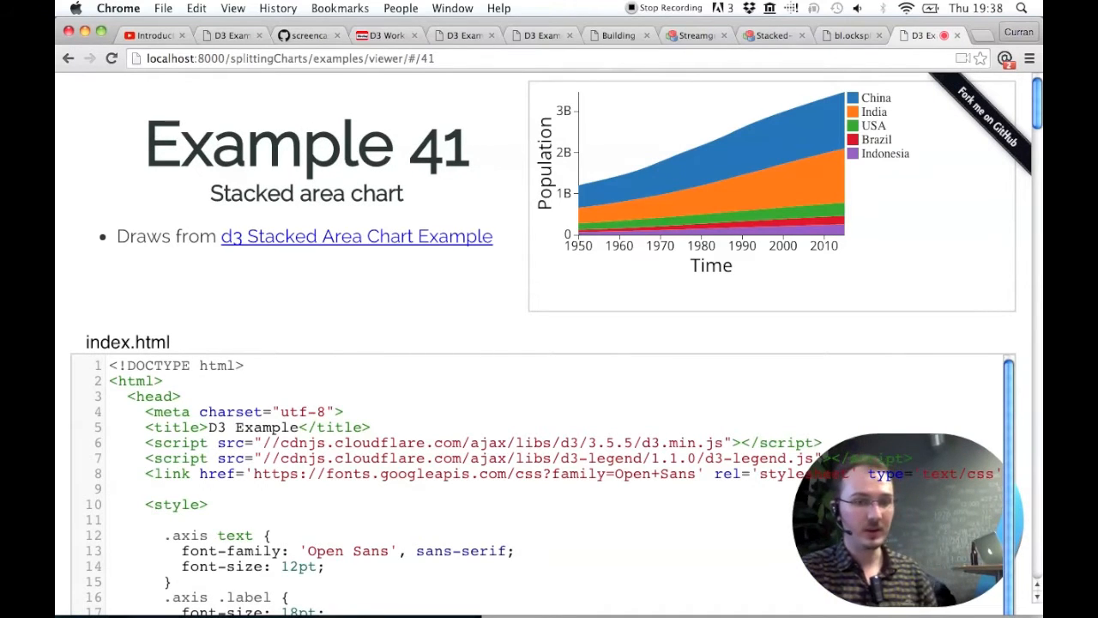
scroll(down, 3)
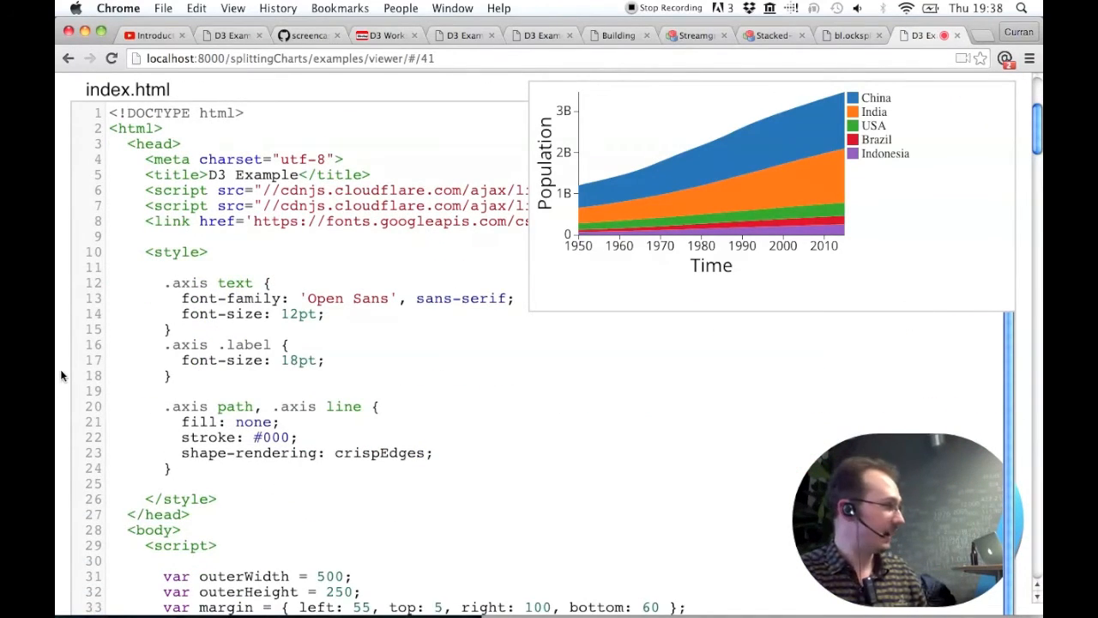
scroll(down, 3)
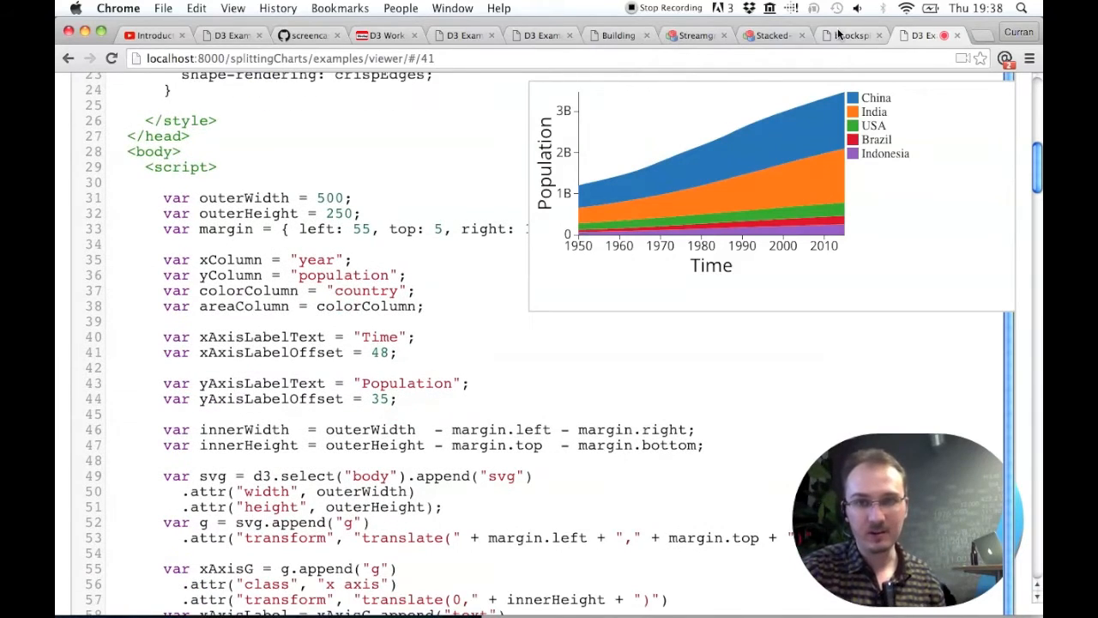
- Switch from the d3.nest search results to the Stacked Area Chart block in BlockBuilder
click(849, 34)
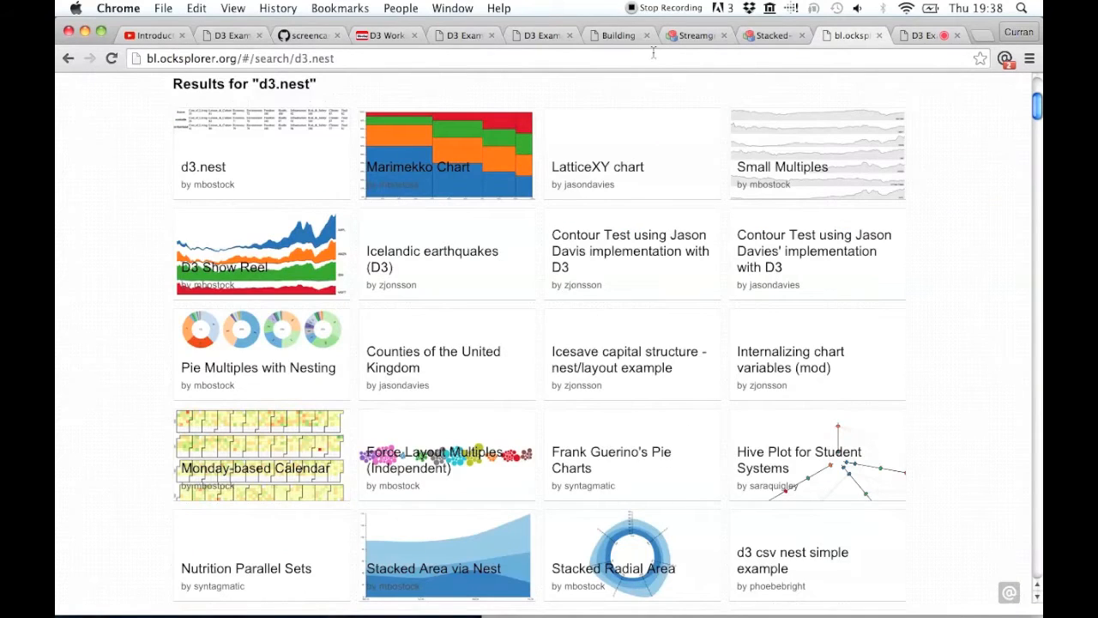
click(615, 34)
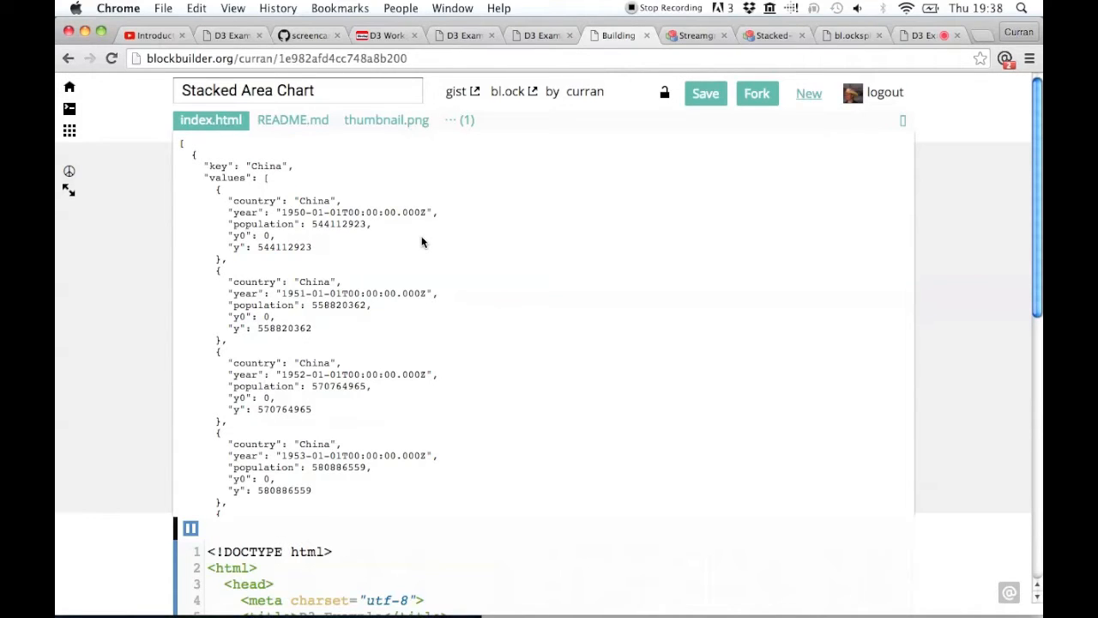
scroll(down, 3)
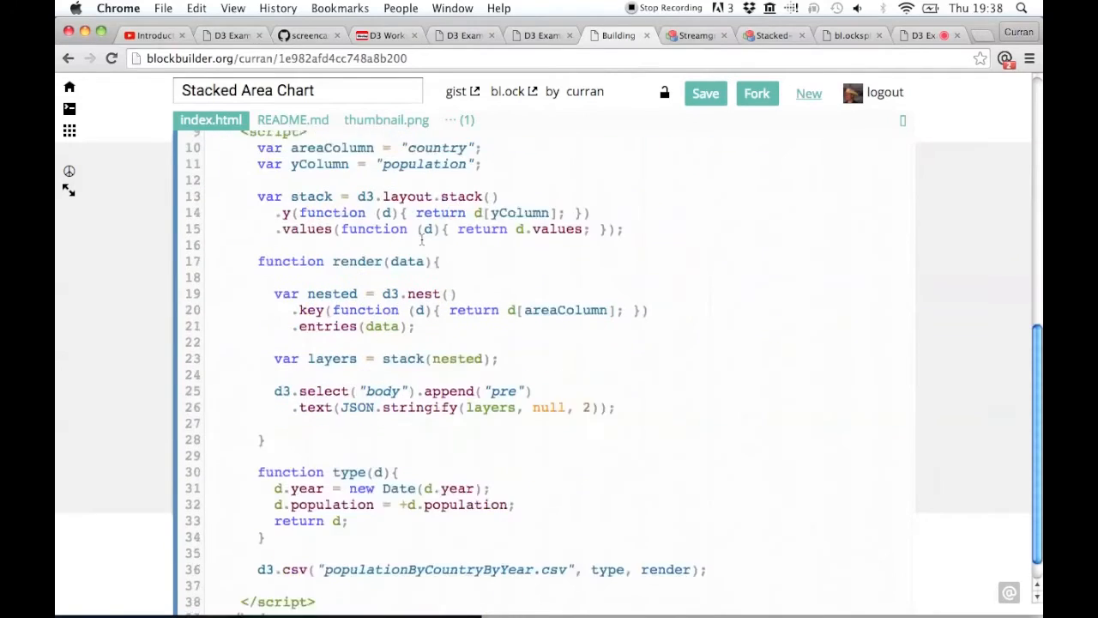
scroll(down, 3)
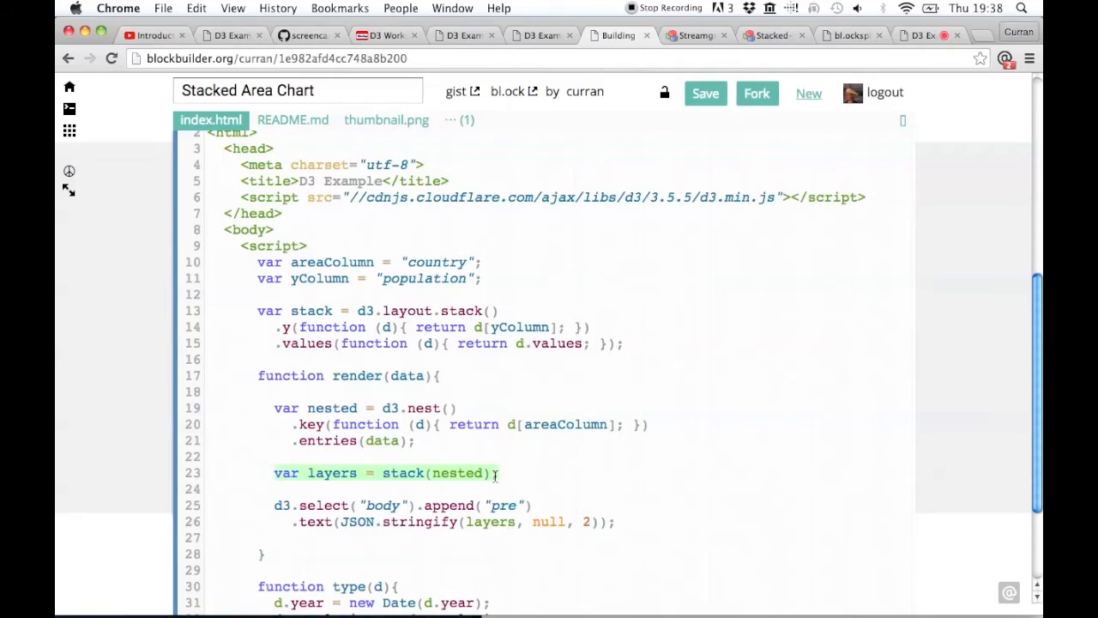
double_click(457, 474)
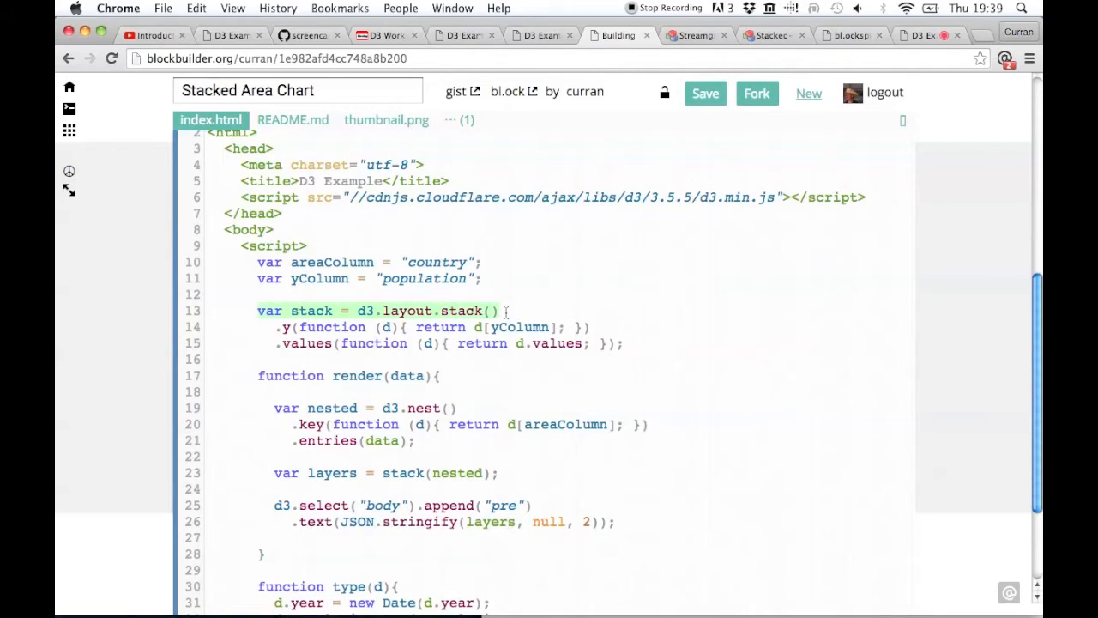
mouse_move(275, 329)
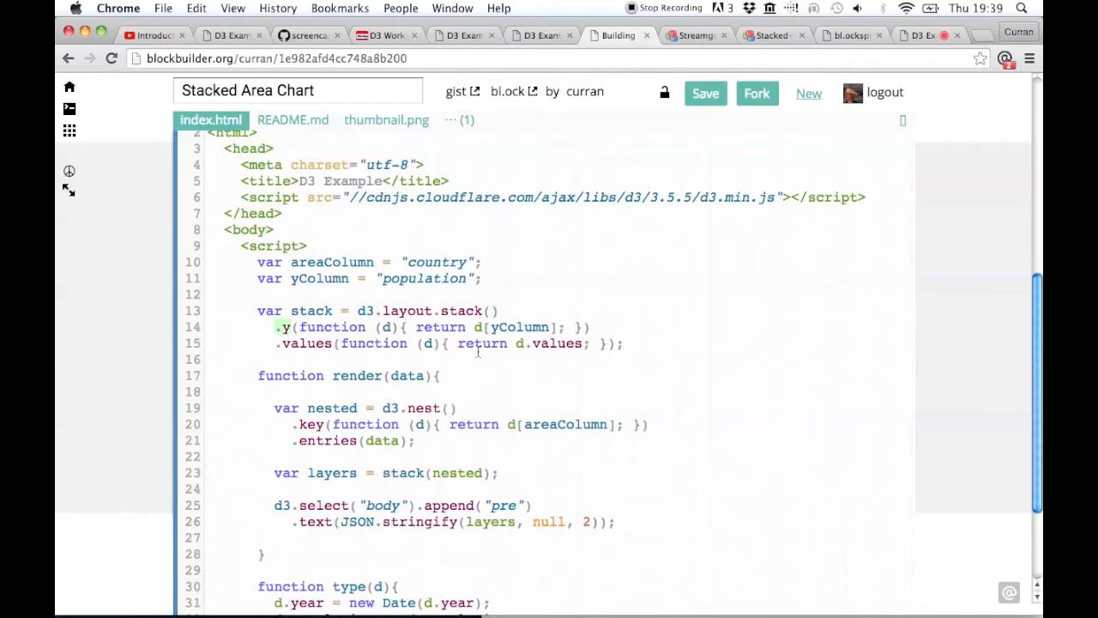
double_click(520, 326)
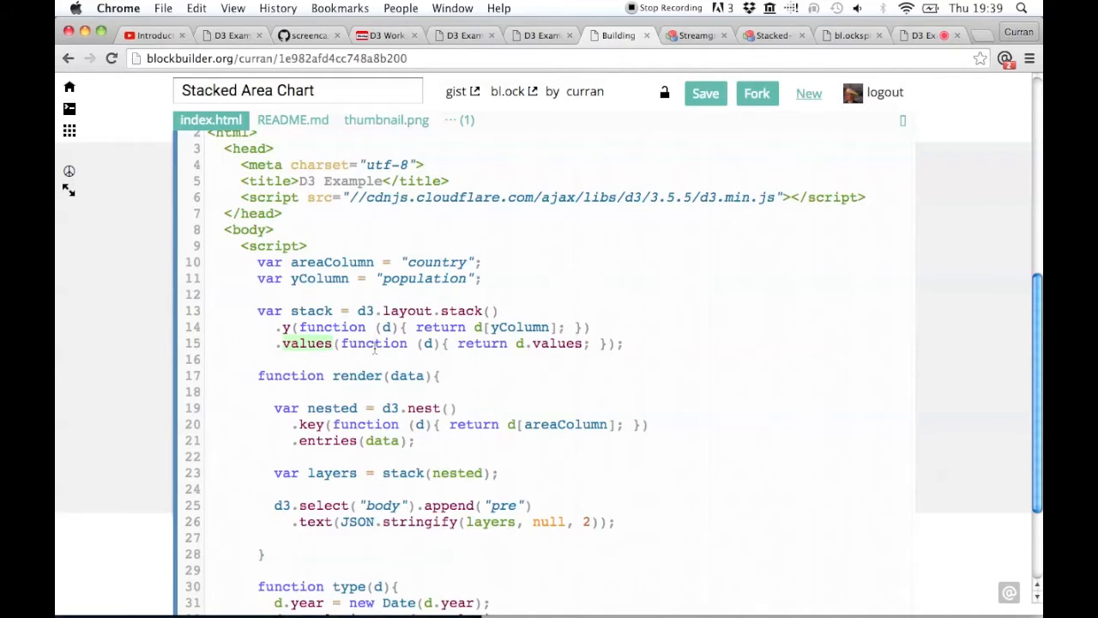
mouse_move(470, 309)
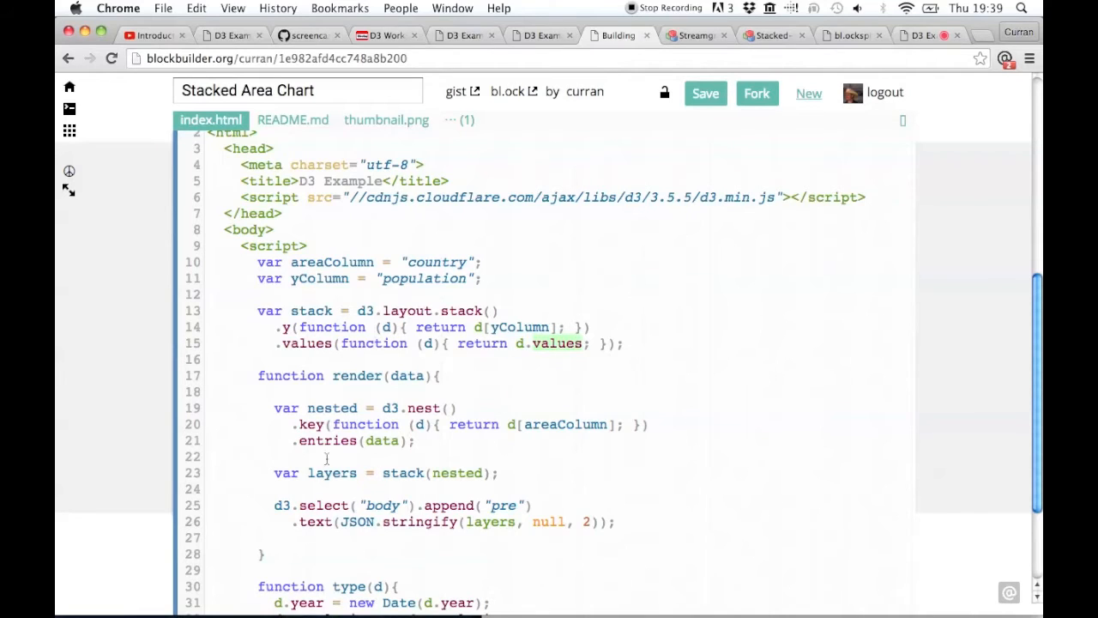
double_click(458, 473)
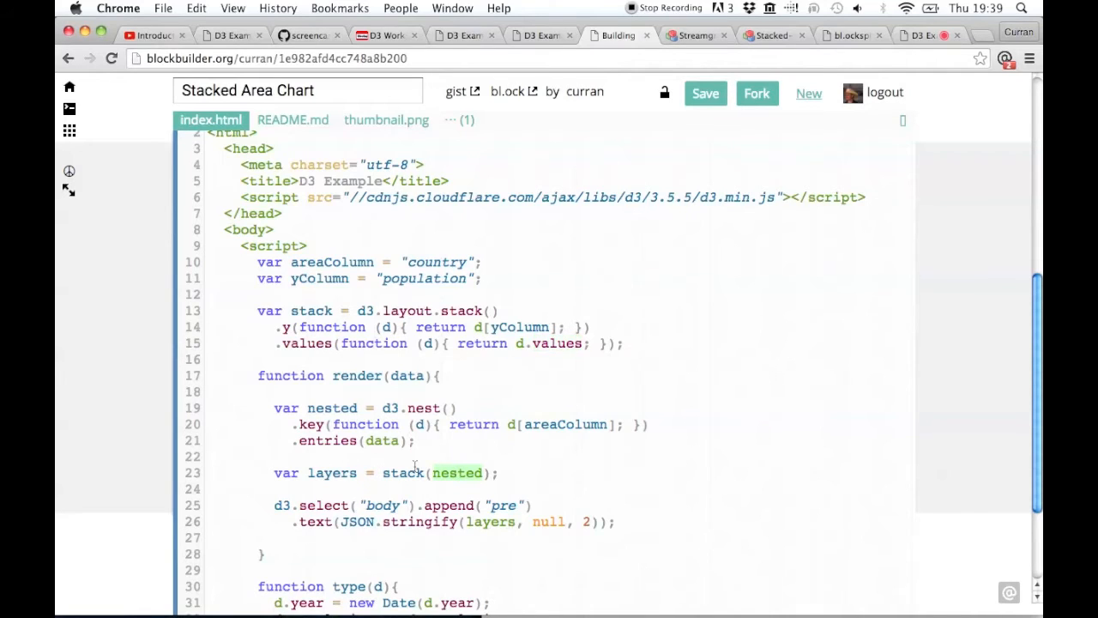
double_click(333, 473)
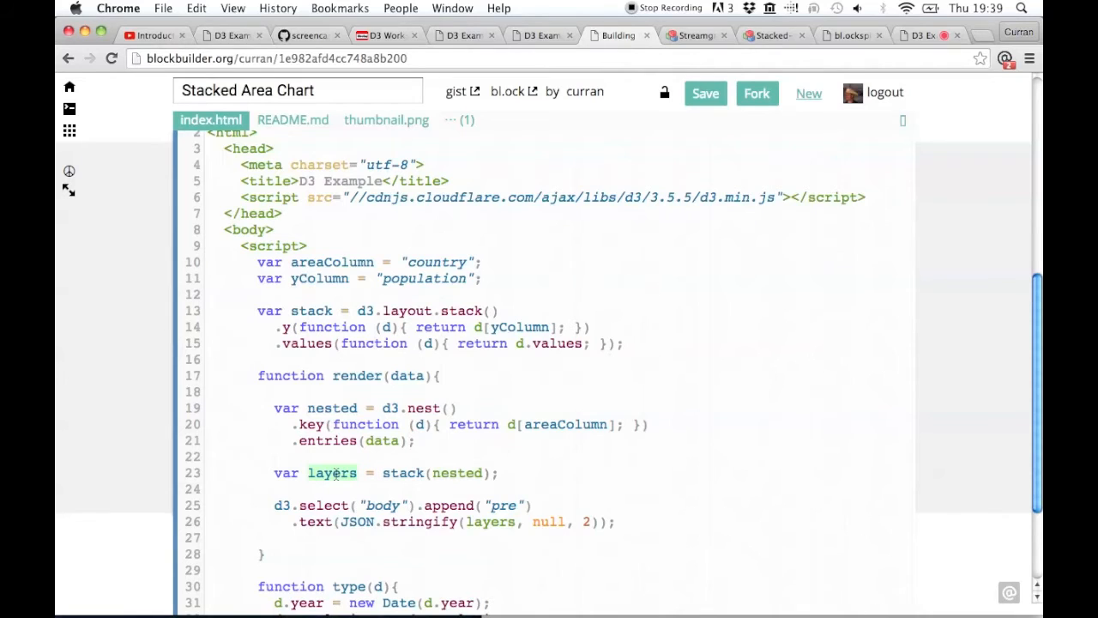
click(386, 504)
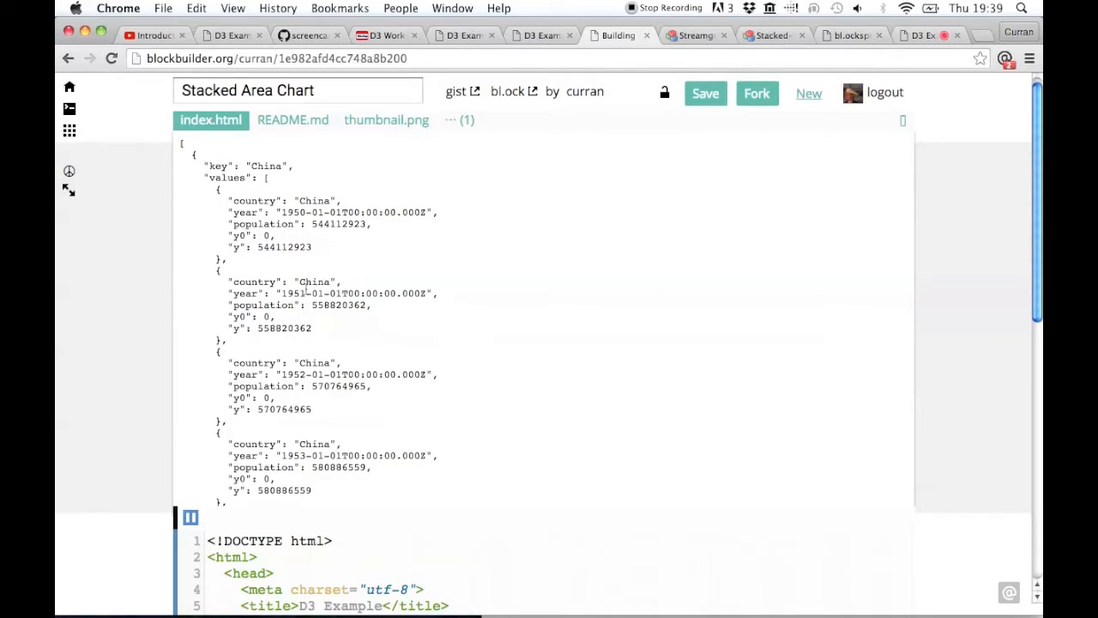
mouse_move(278, 235)
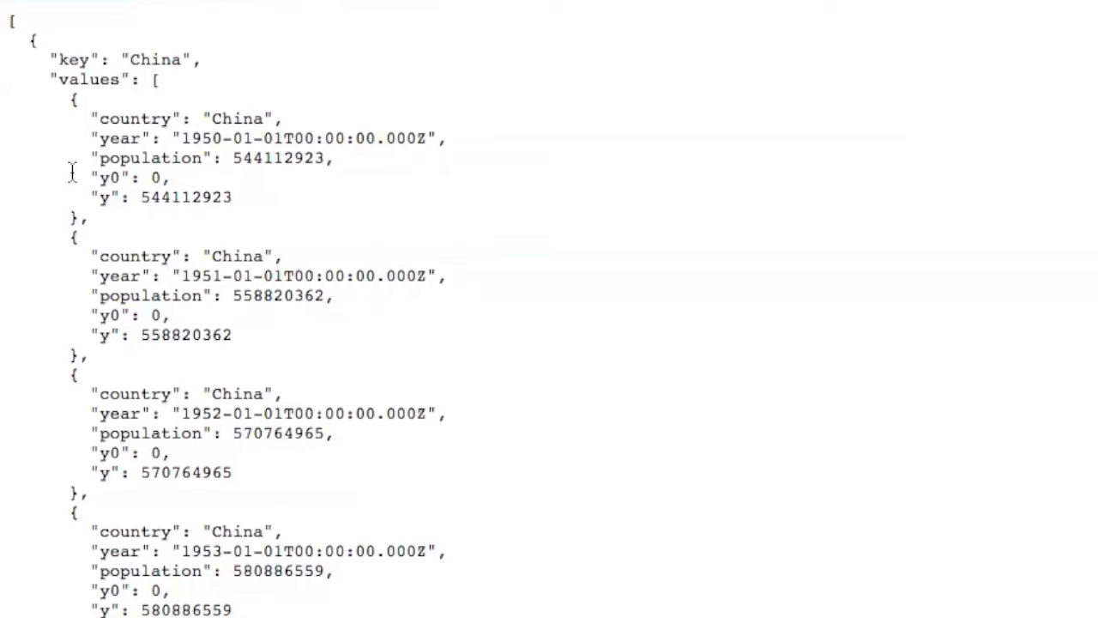
- Highlight China's 1950 y and population values and the 1951 y0 baseline of zero
drag(86, 177, 227, 197)
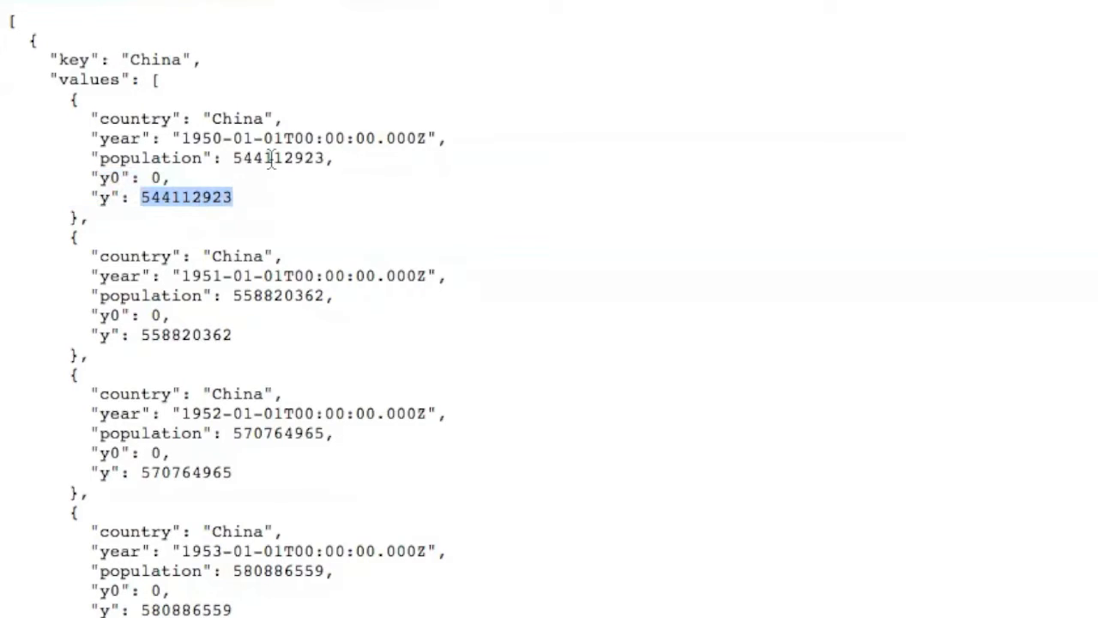
double_click(278, 157)
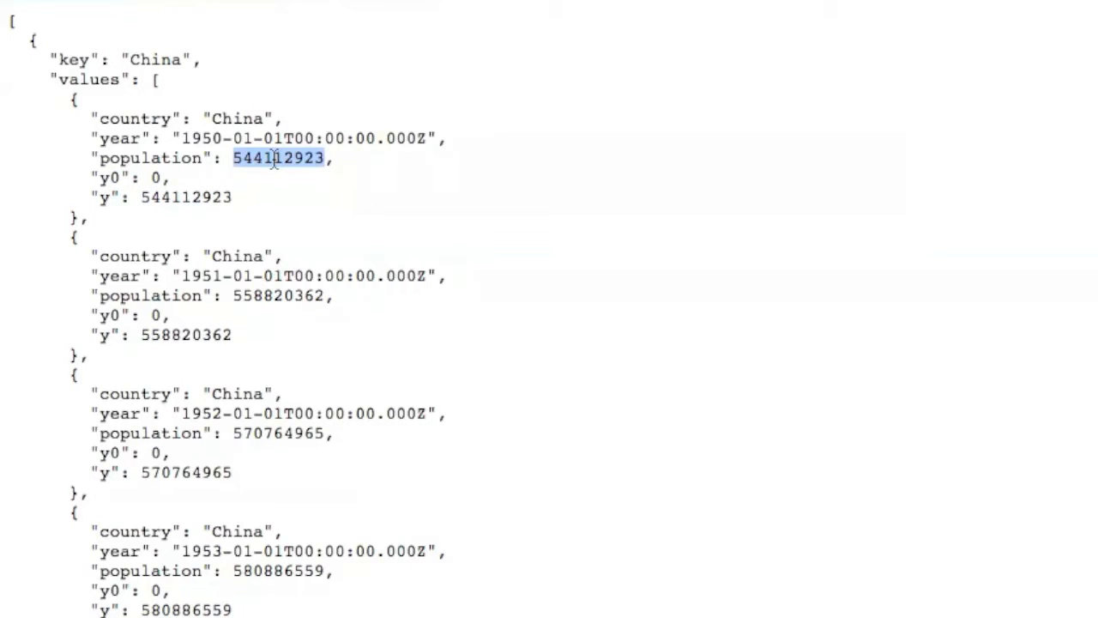
mouse_move(264, 190)
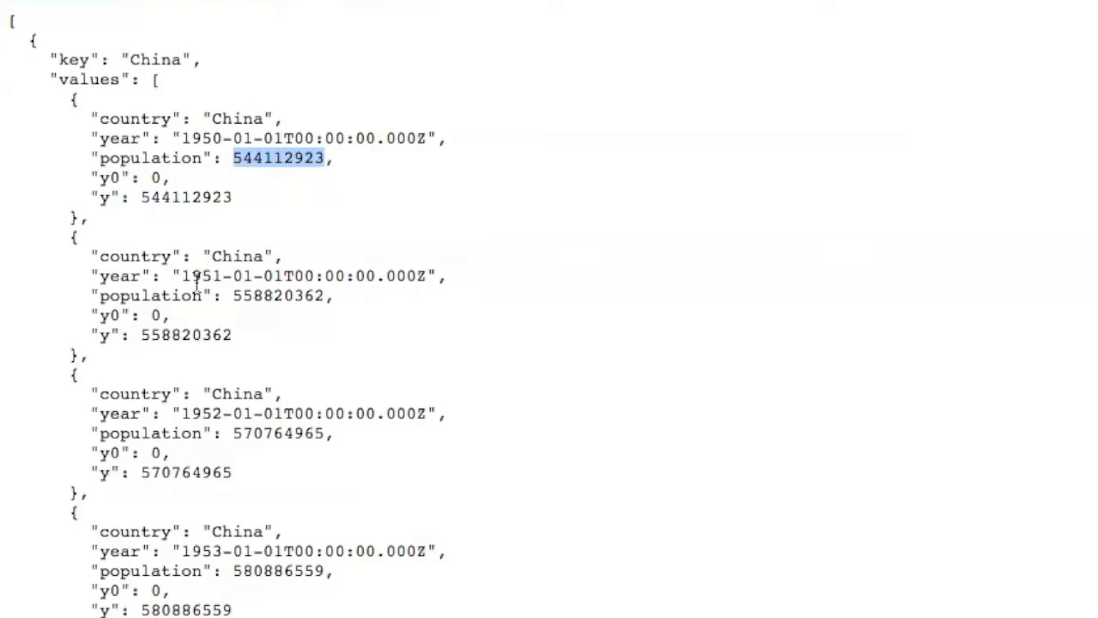
double_click(158, 316)
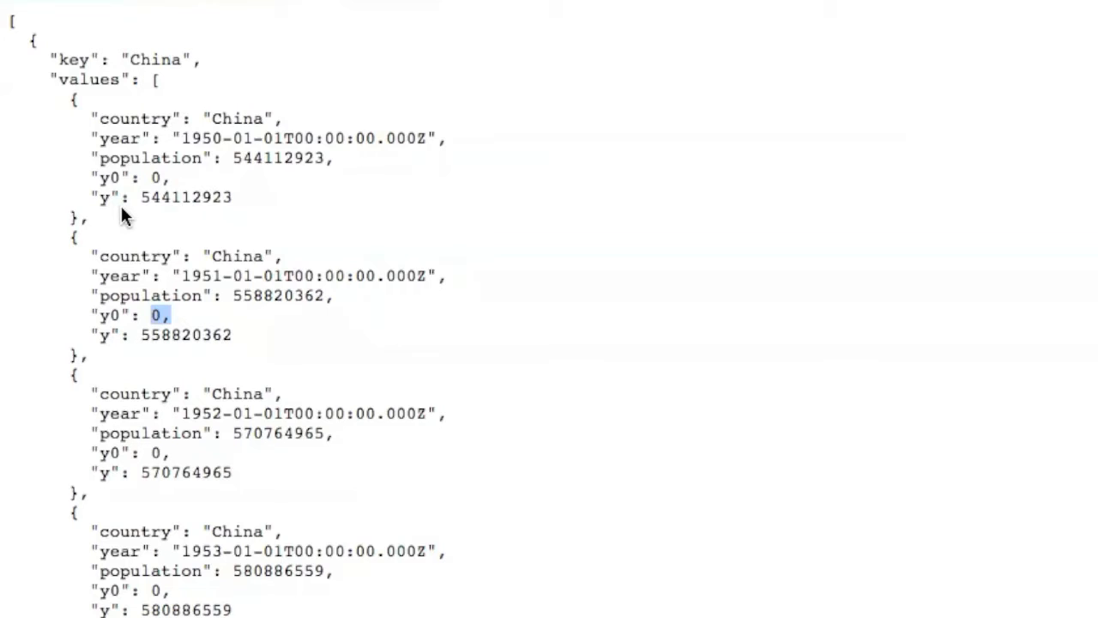
mouse_move(146, 249)
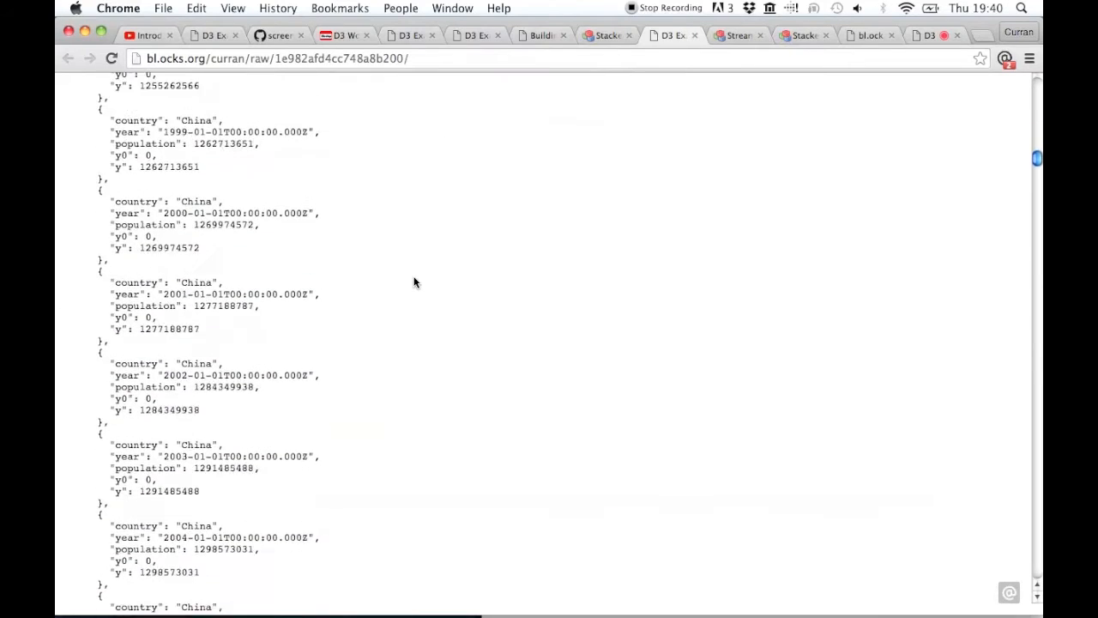
- Highlight India's layer key and 1950 y value, then Brazil's 2007 y0 baseline and y value
scroll(down, 3)
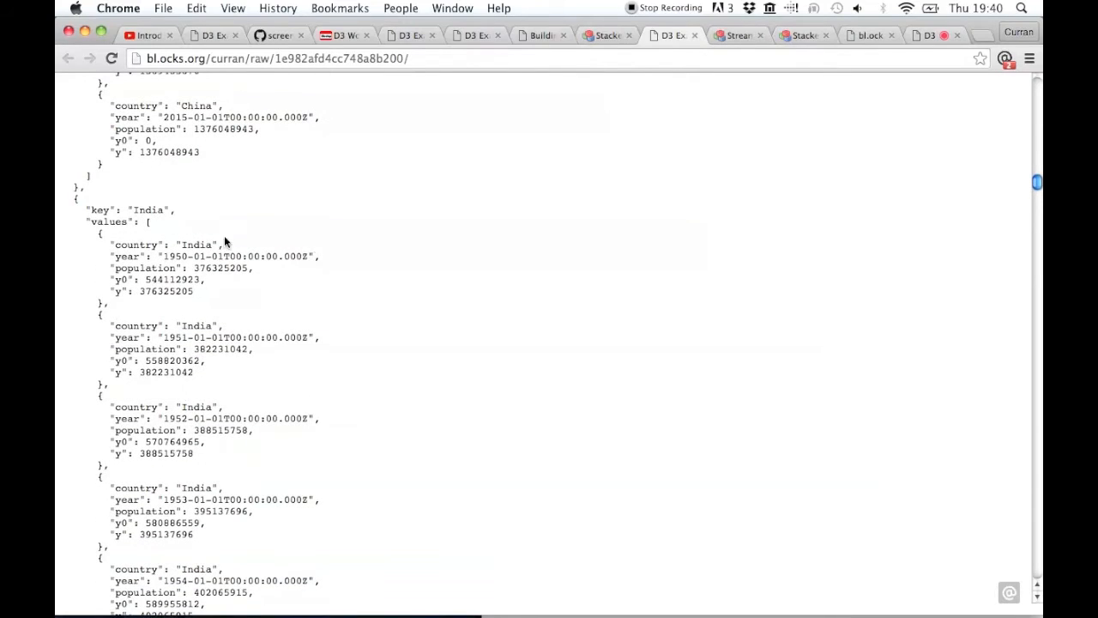
double_click(147, 210)
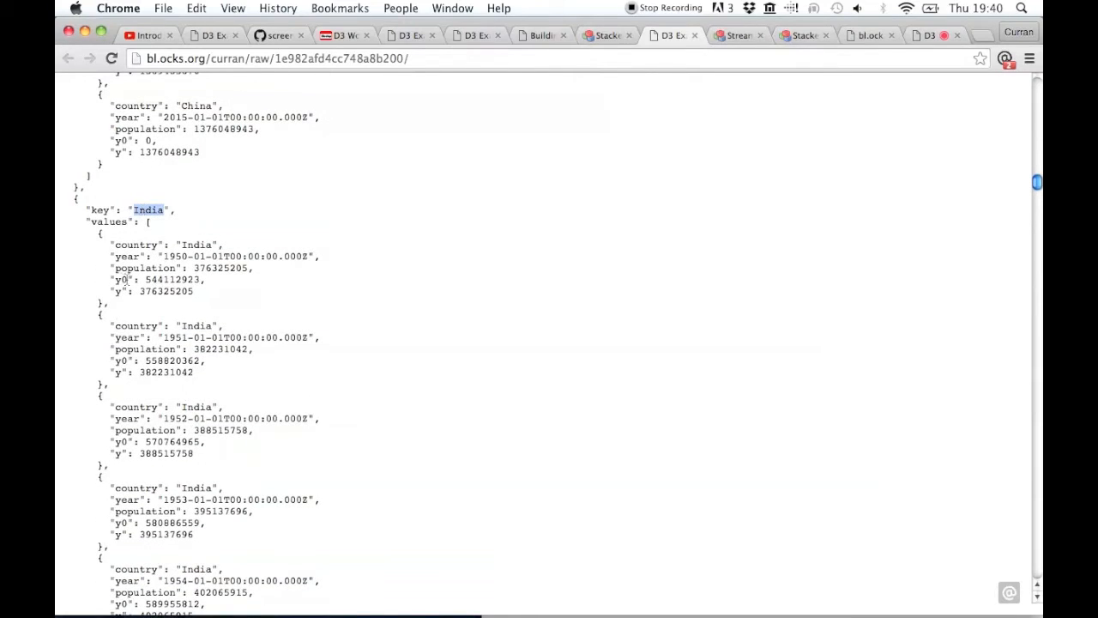
double_click(171, 278)
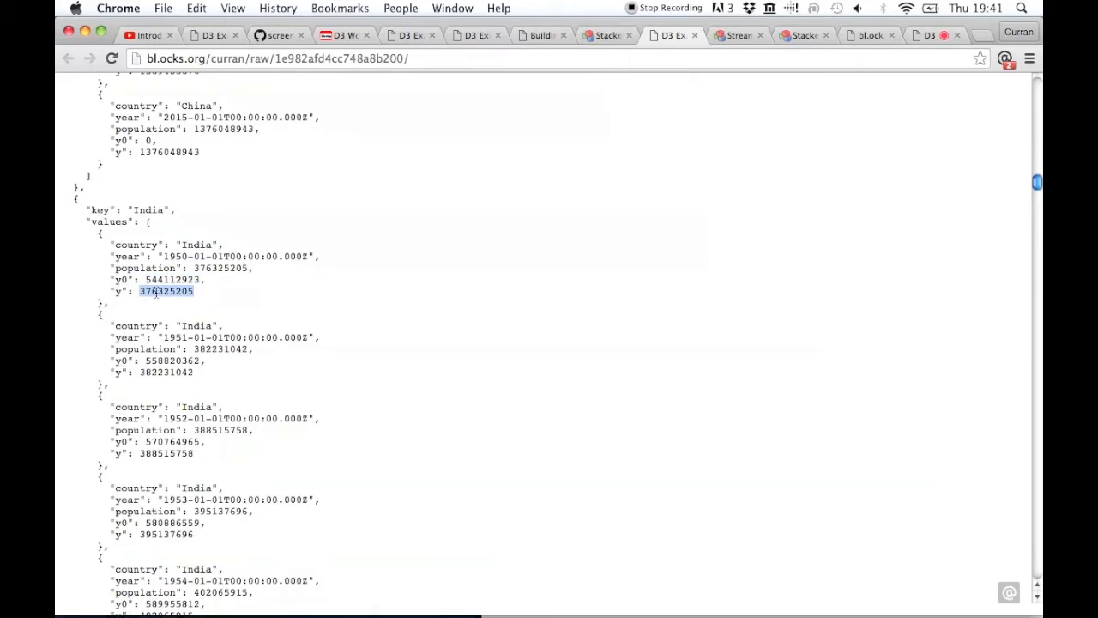
scroll(down, 3)
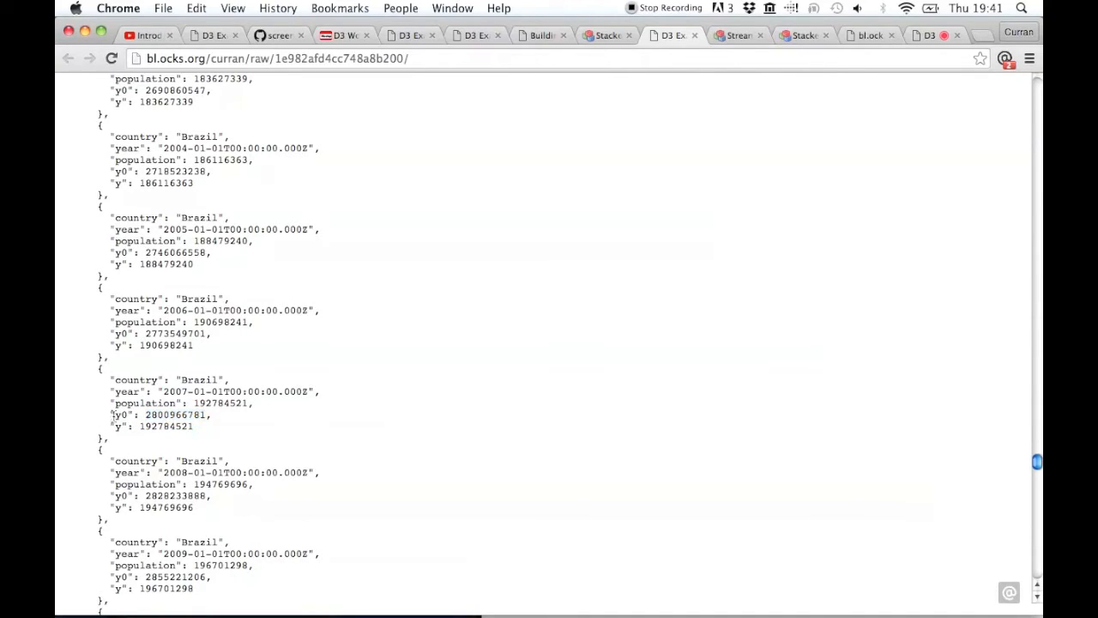
double_click(120, 425)
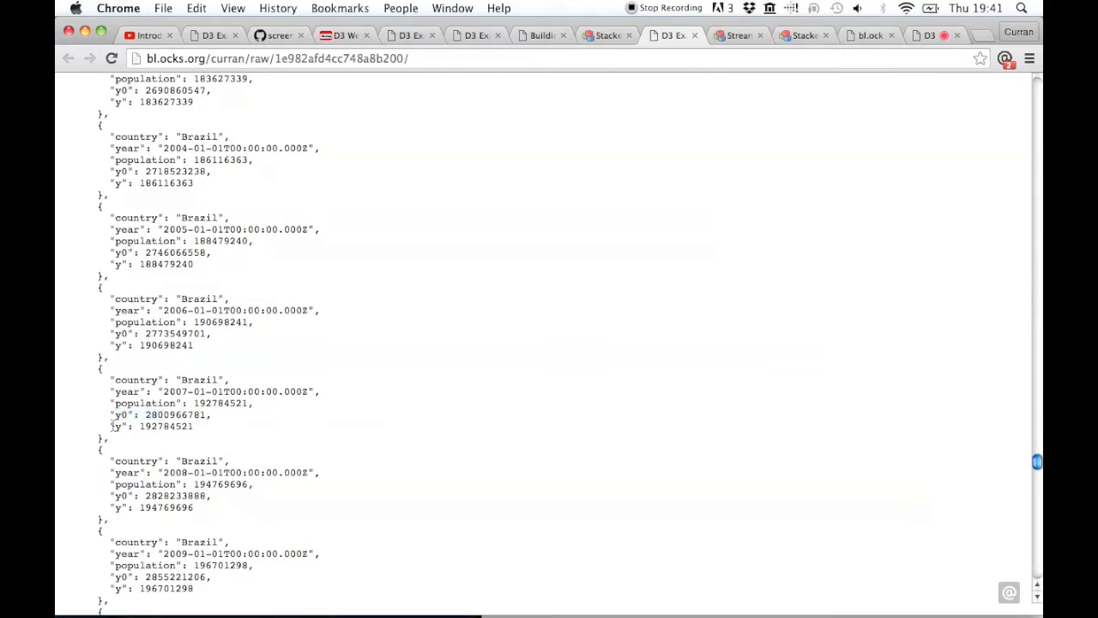
double_click(153, 425)
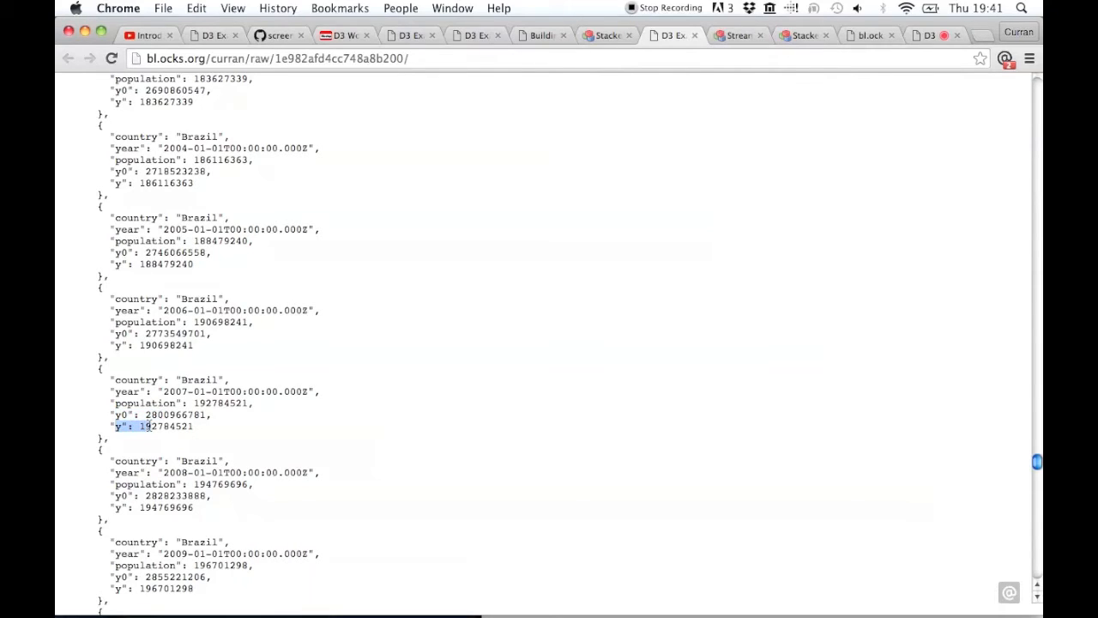
double_click(220, 401)
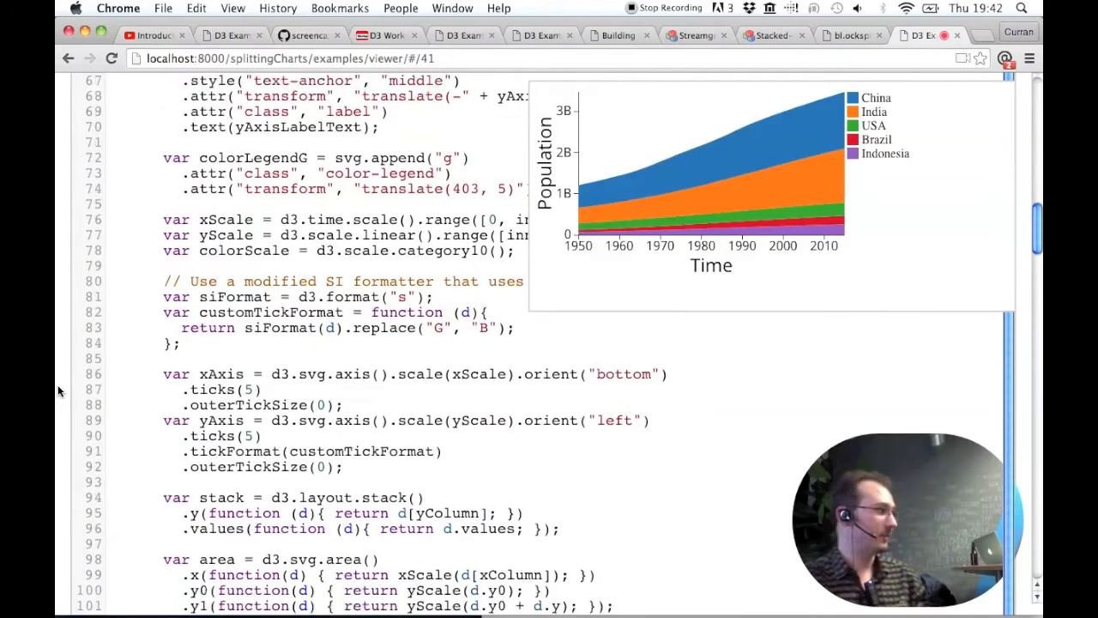
- Highlight the stack's y accessor, then the y term and y0 baseline in the area's top-edge accessor
scroll(down, 3)
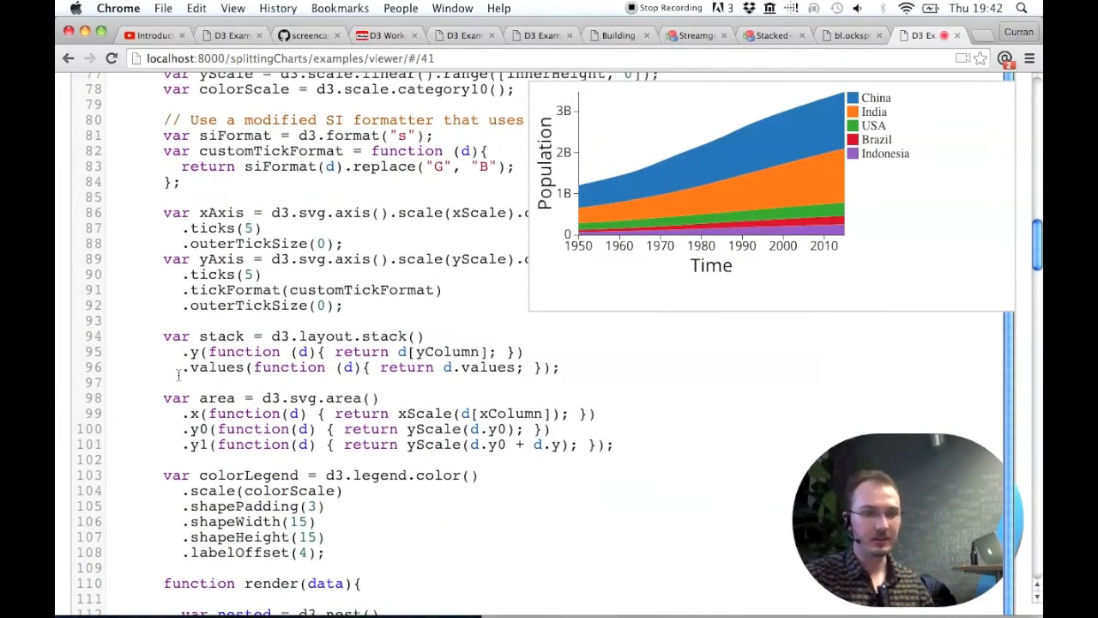
double_click(219, 334)
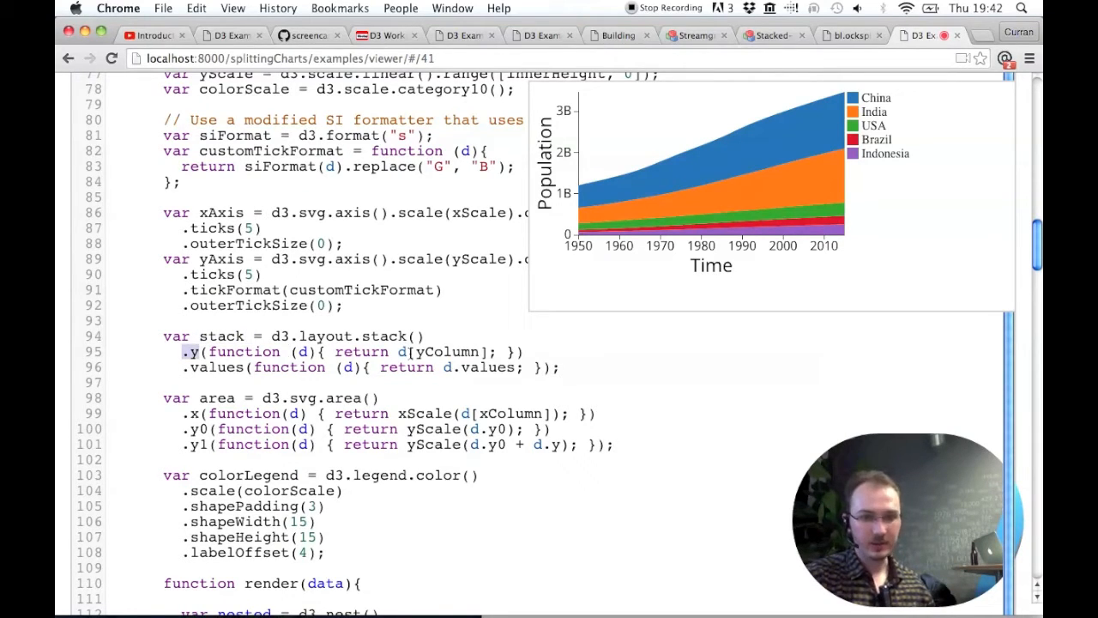
double_click(442, 352)
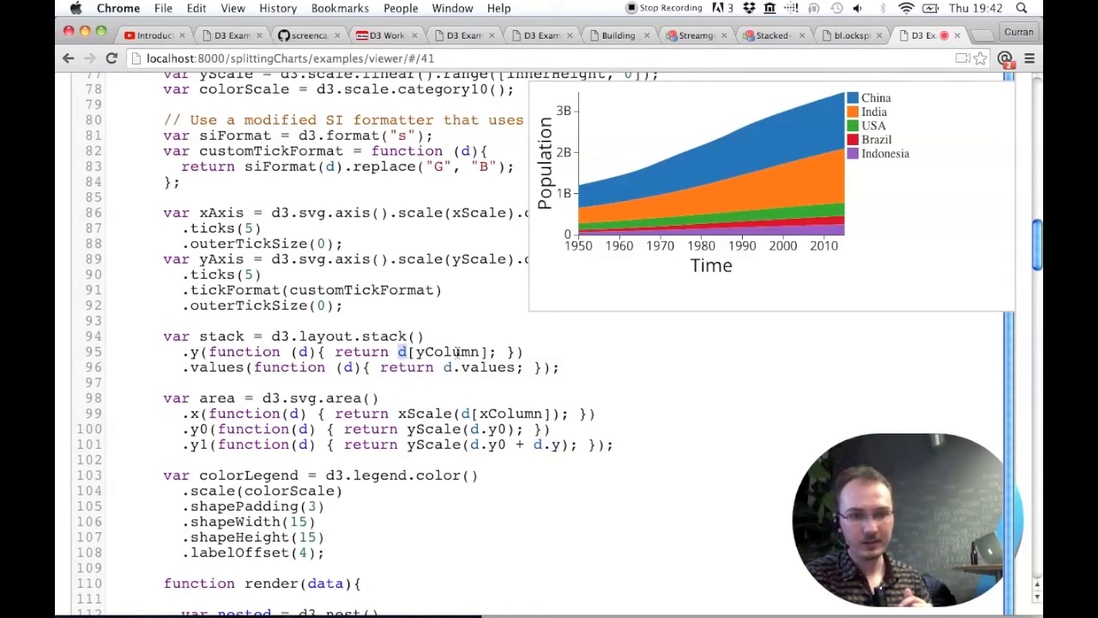
double_click(448, 352)
text([yColumn])
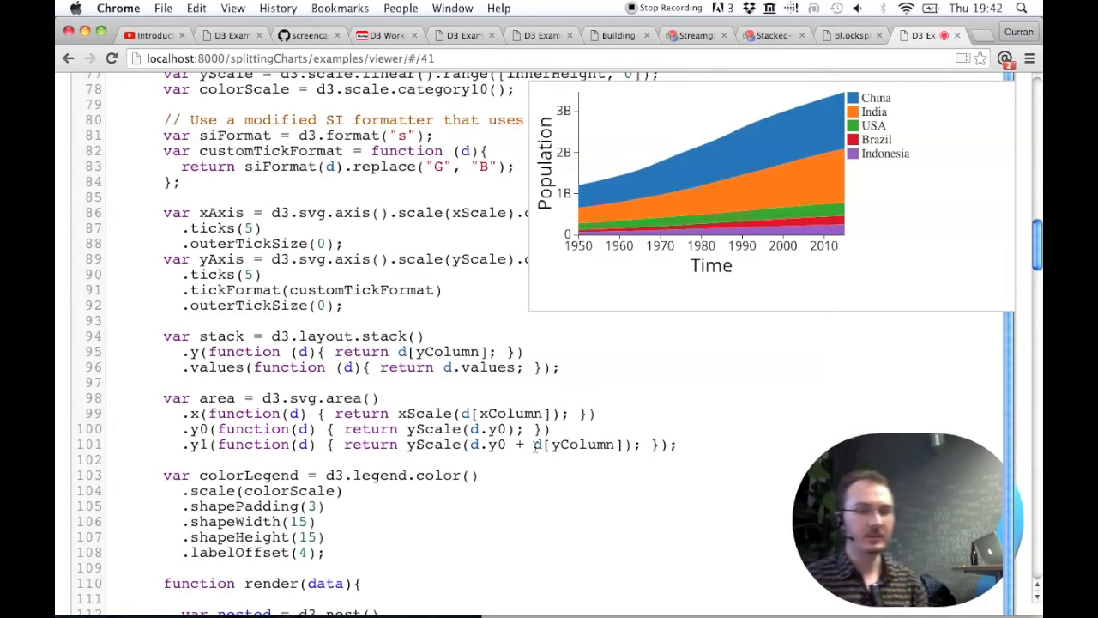
double_click(494, 445)
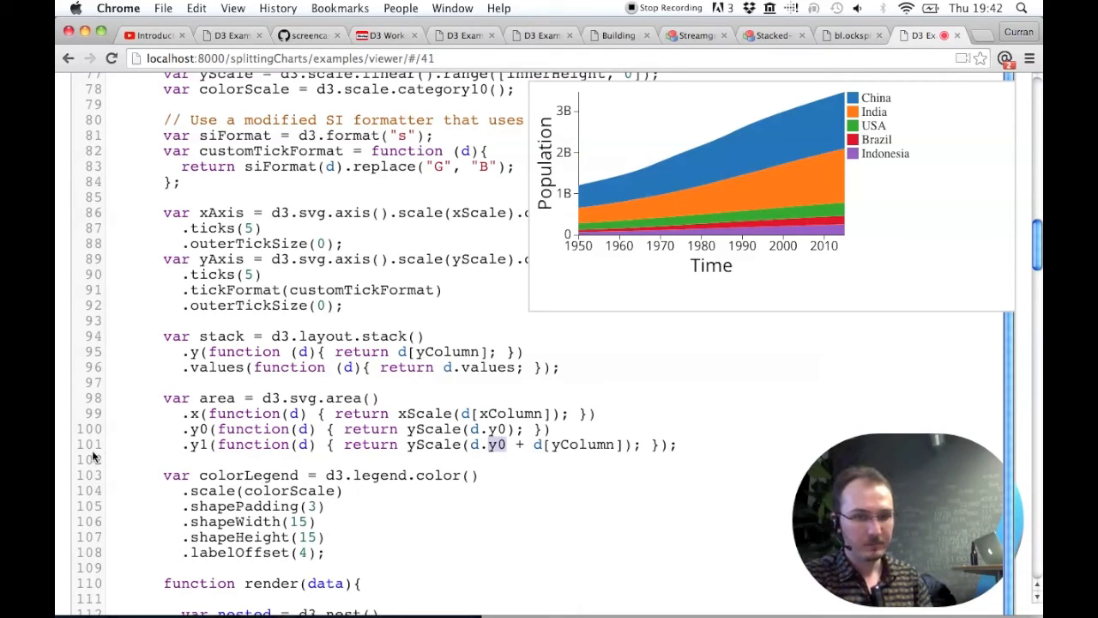
scroll(down, 3)
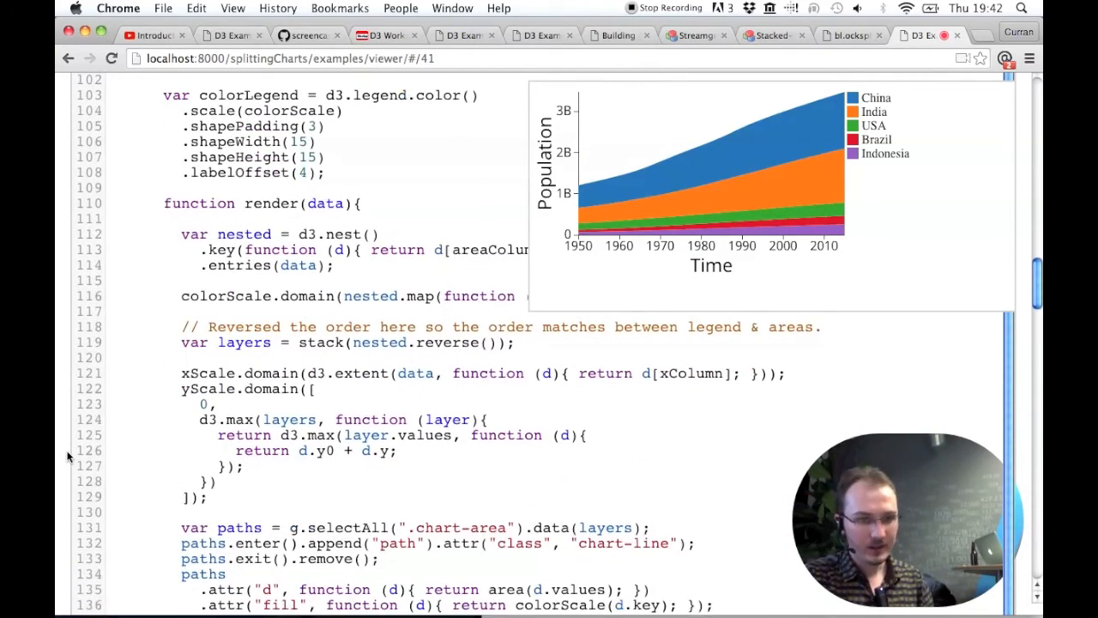
- Highlight the path's d attribute set from the area and the attr call setting the fill colour
scroll(down, 3)
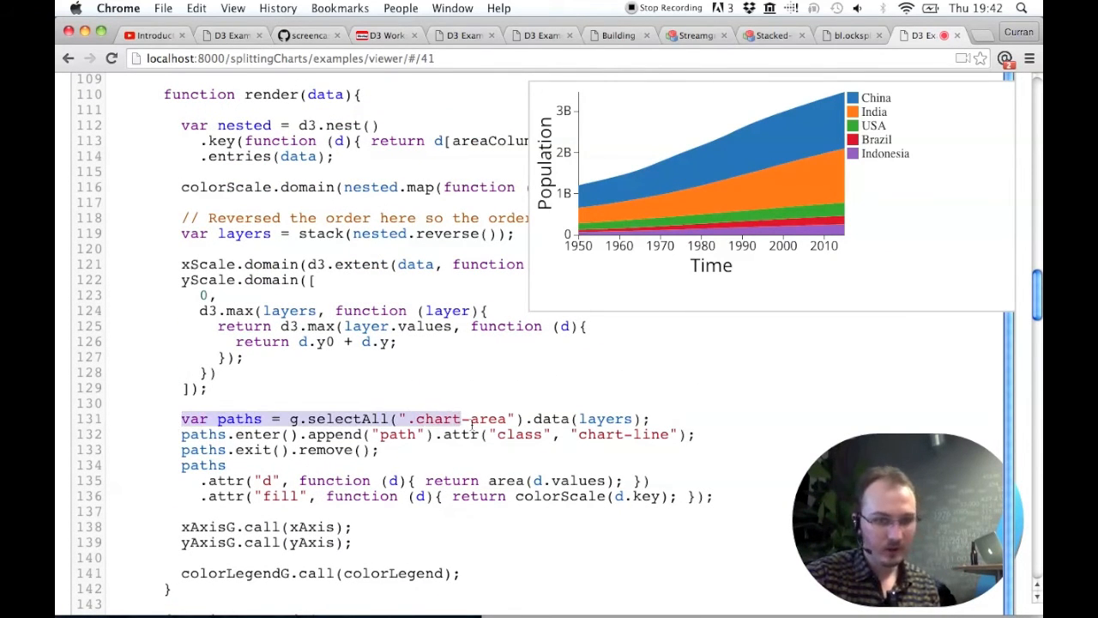
double_click(398, 434)
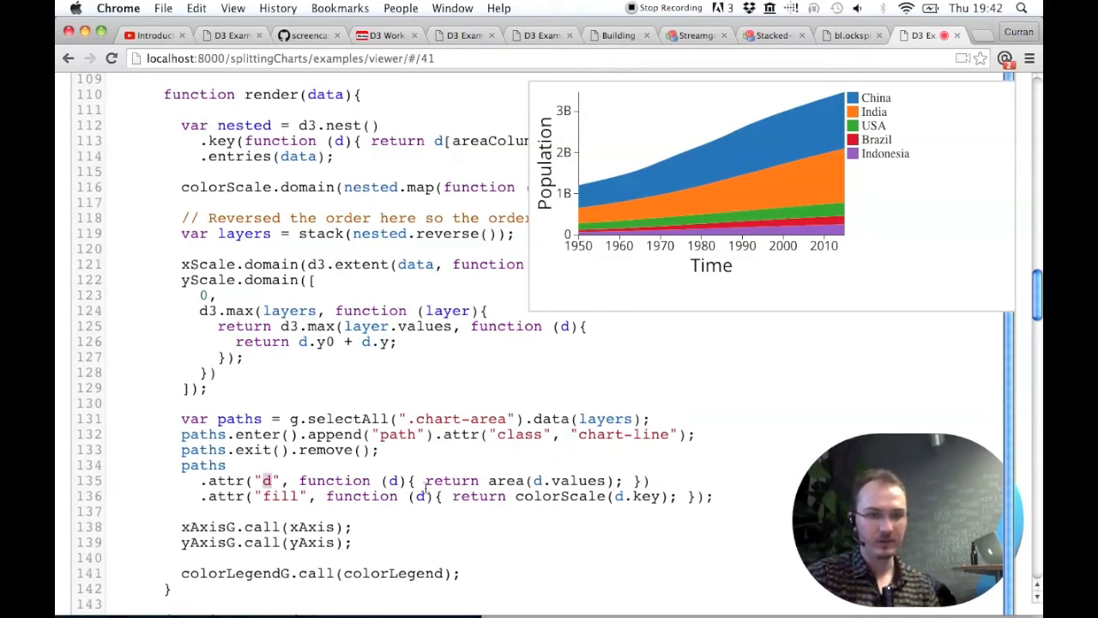
double_click(504, 481)
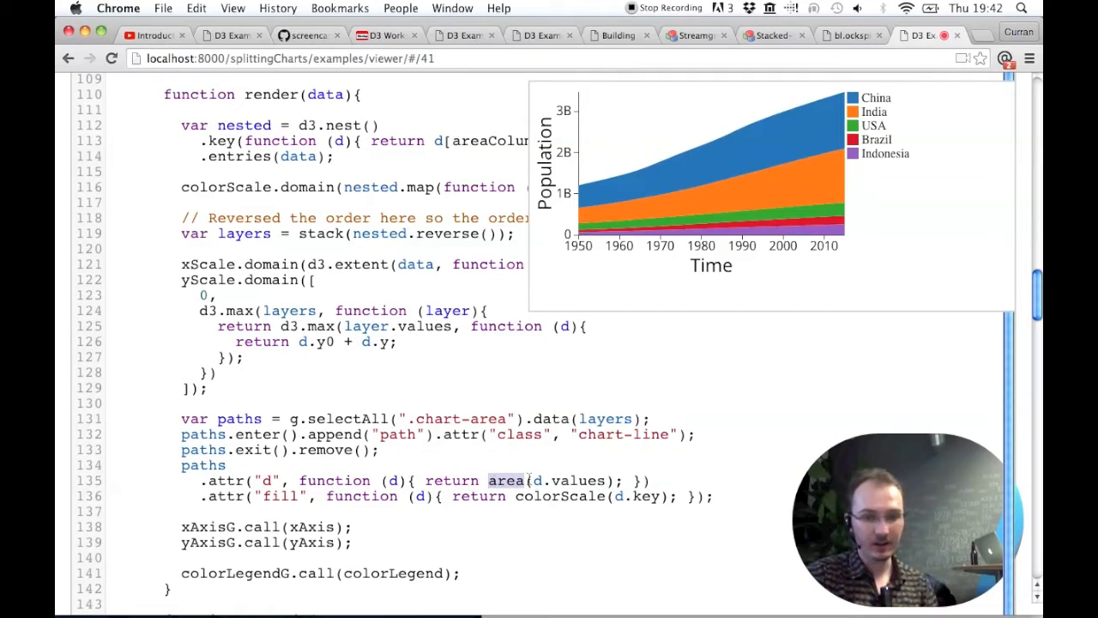
double_click(570, 481)
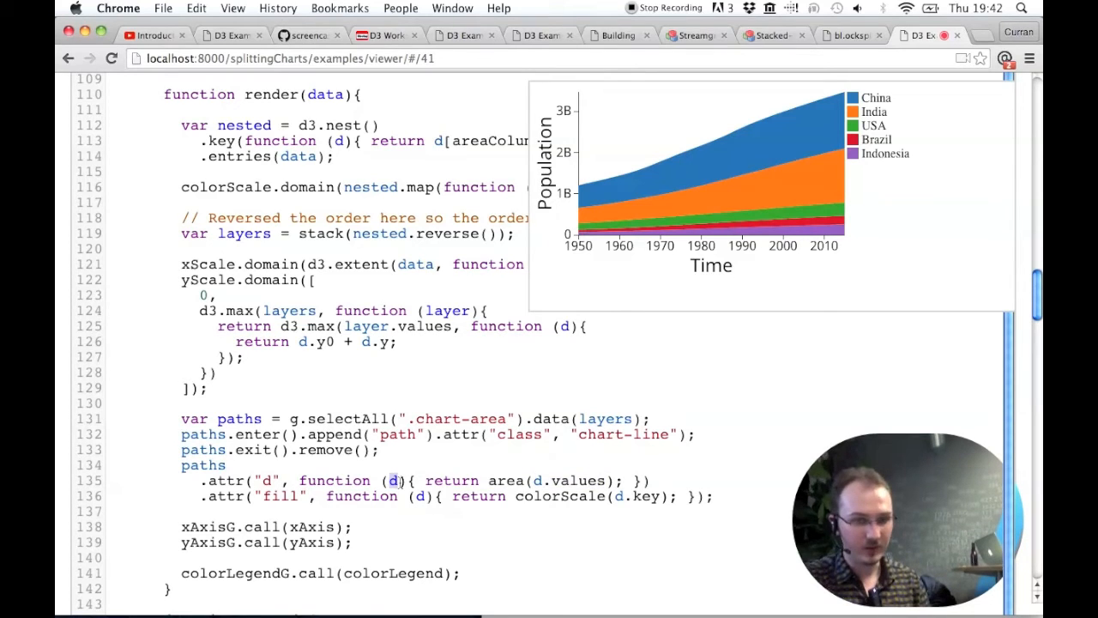
drag(412, 480, 609, 481)
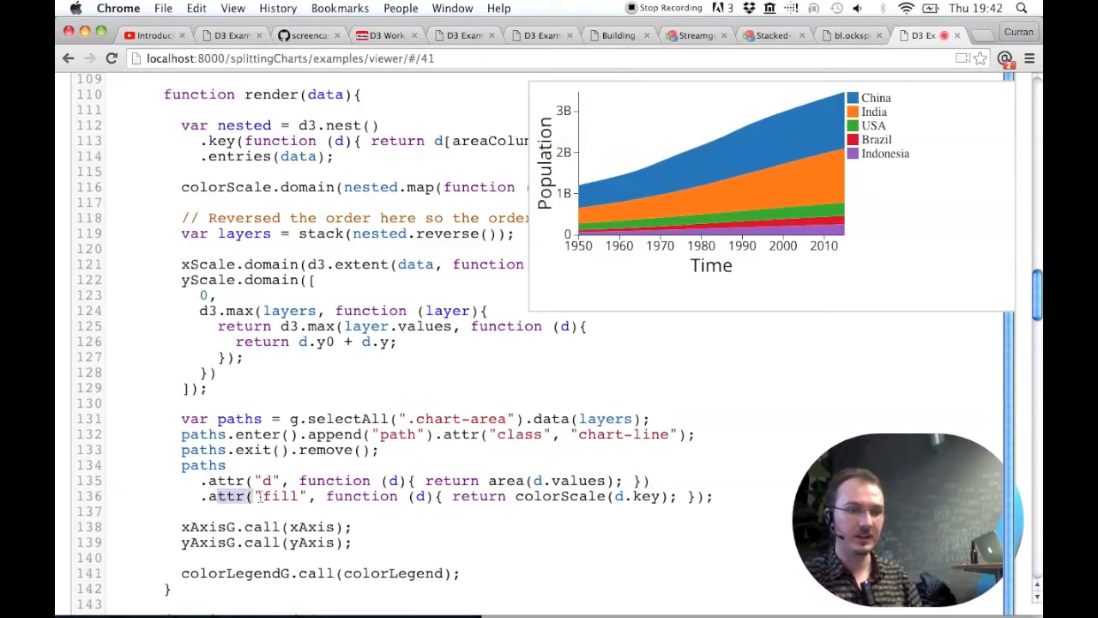
double_click(281, 496)
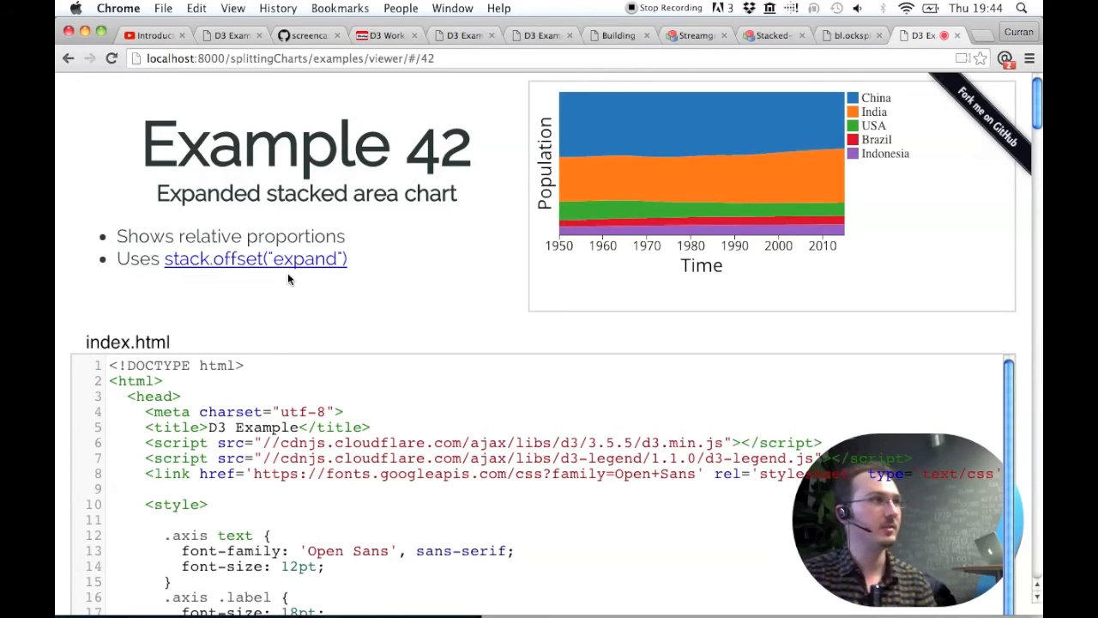
click(68, 59)
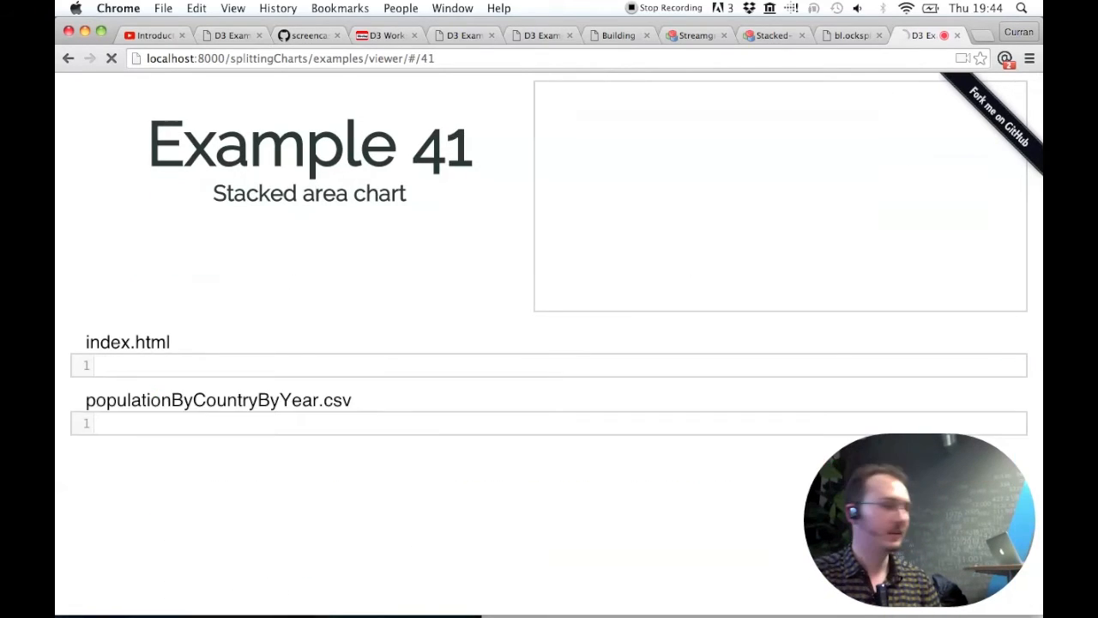
click(109, 59)
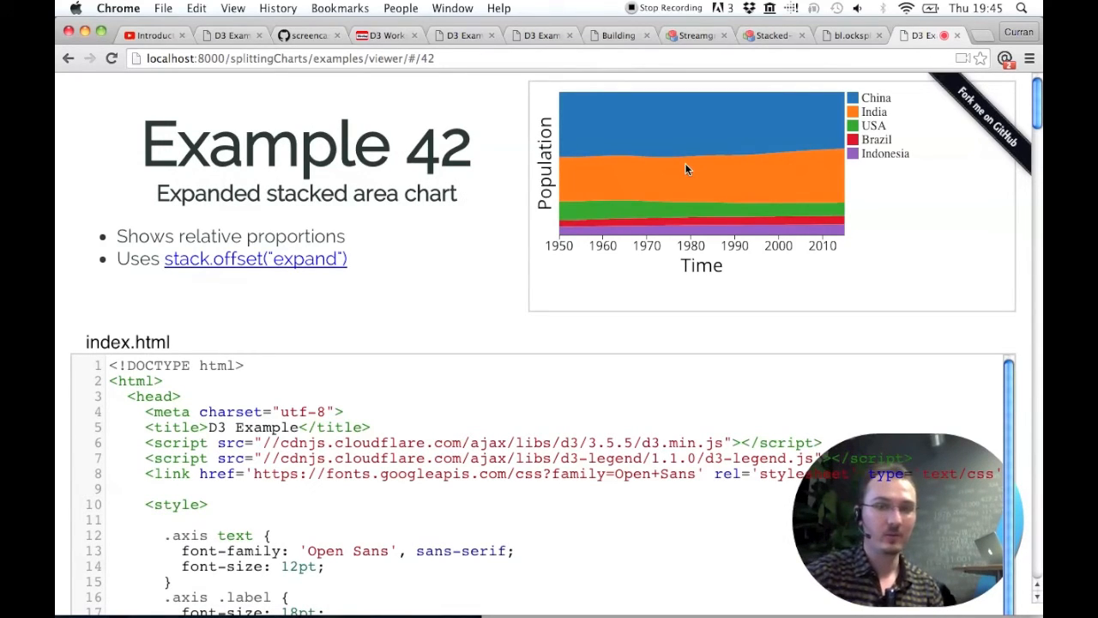
mouse_move(573, 214)
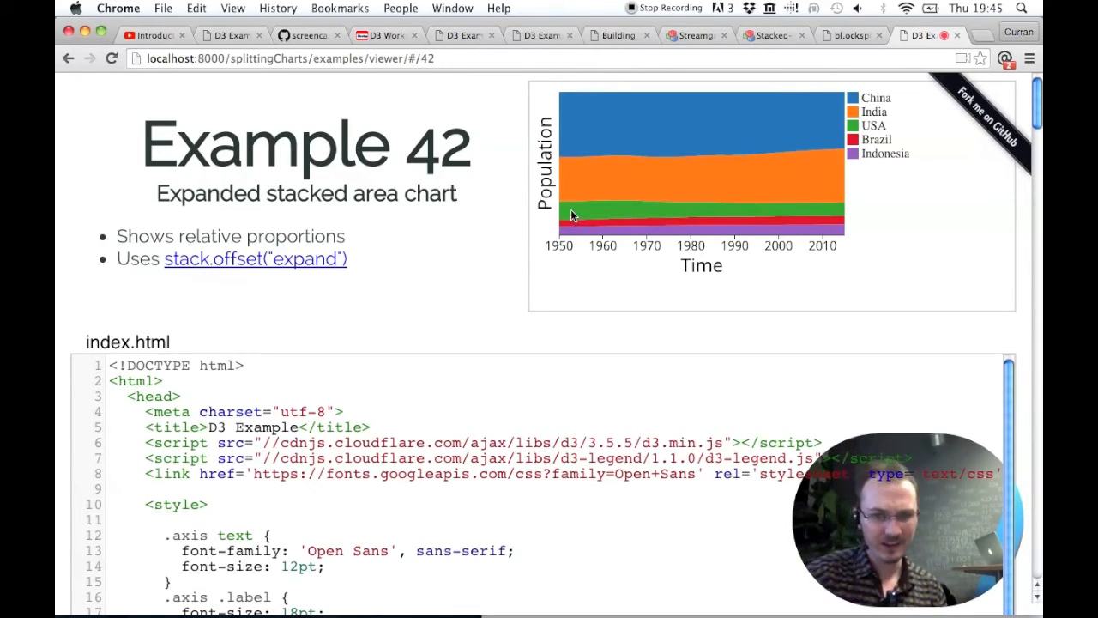
mouse_move(728, 215)
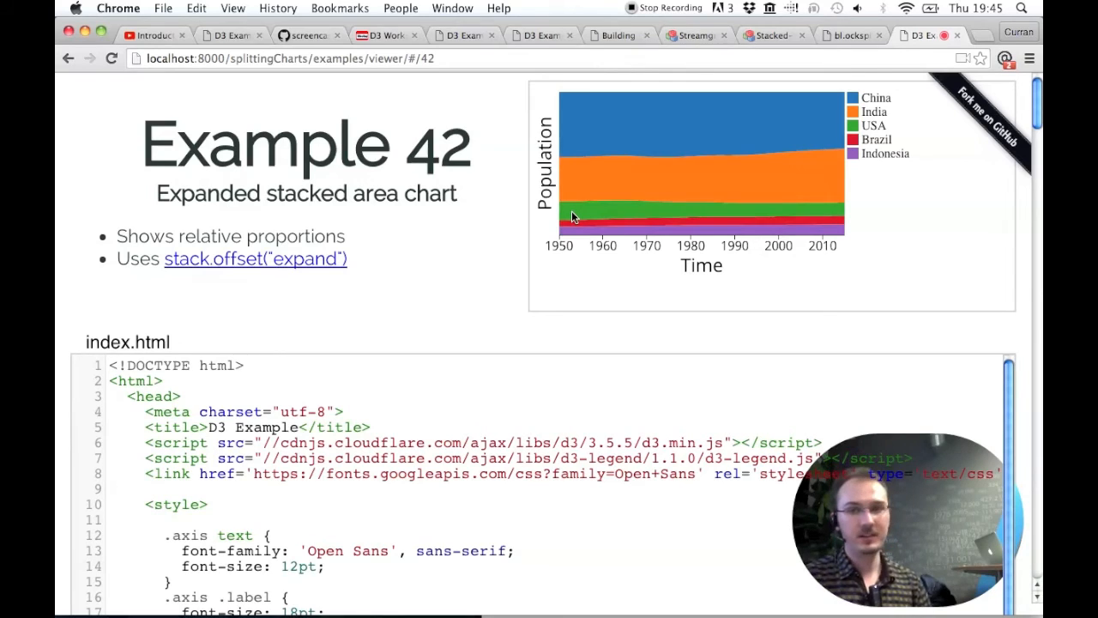
mouse_move(573, 114)
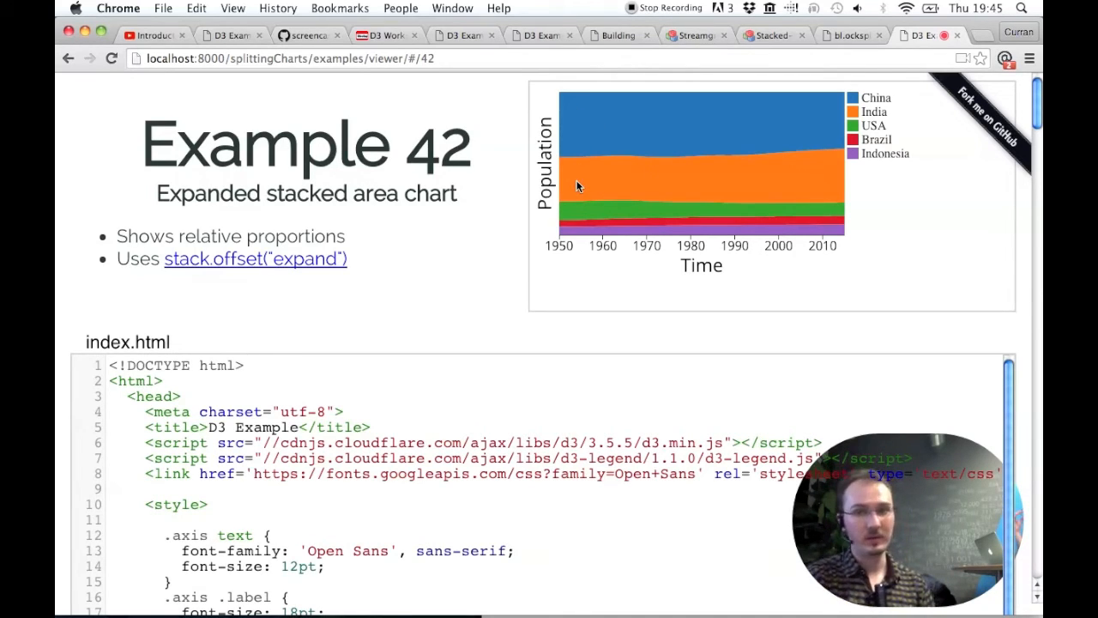
mouse_move(789, 128)
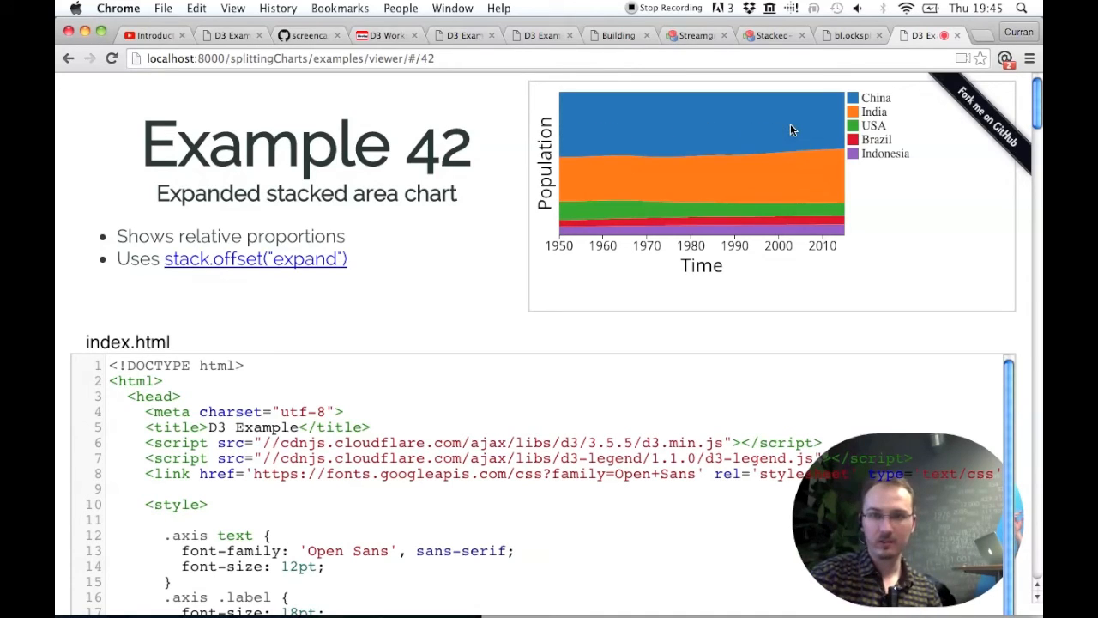
mouse_move(830, 123)
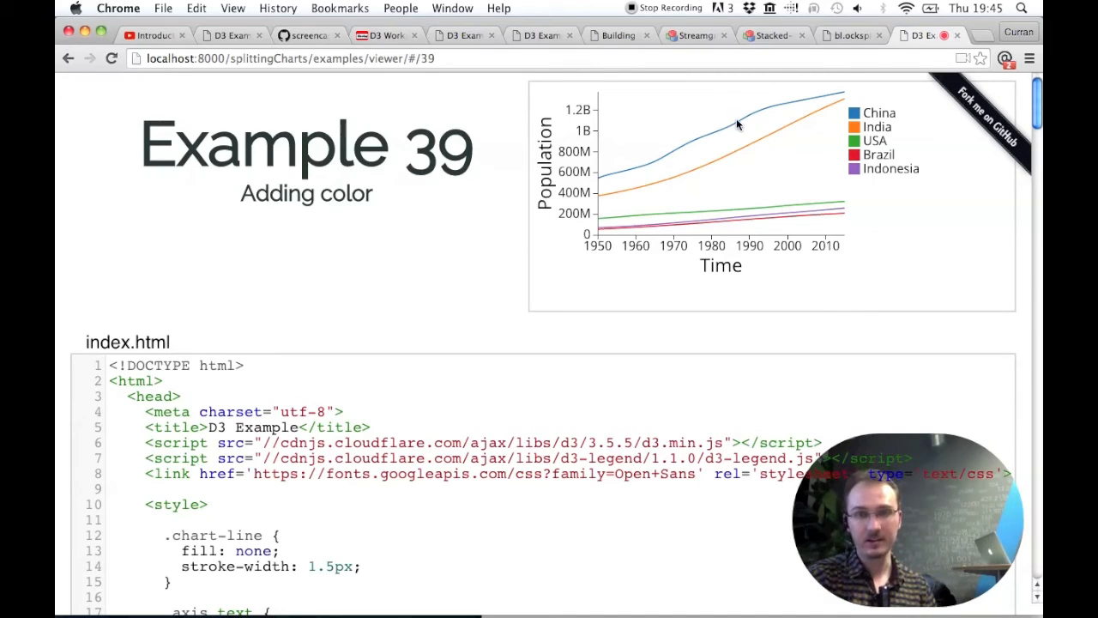
mouse_move(764, 111)
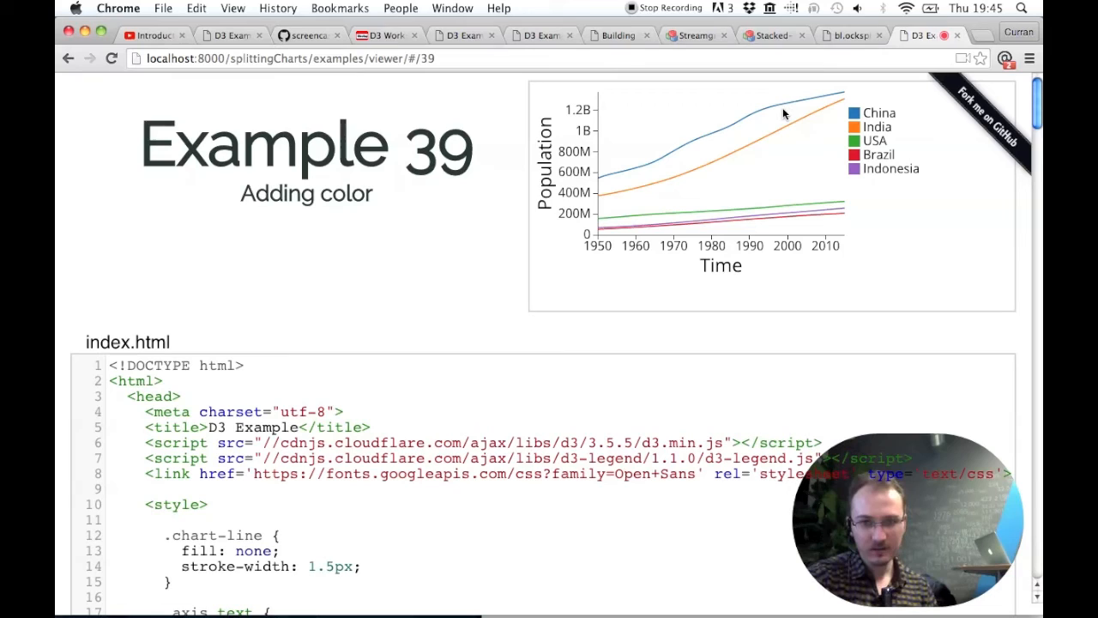
mouse_move(758, 129)
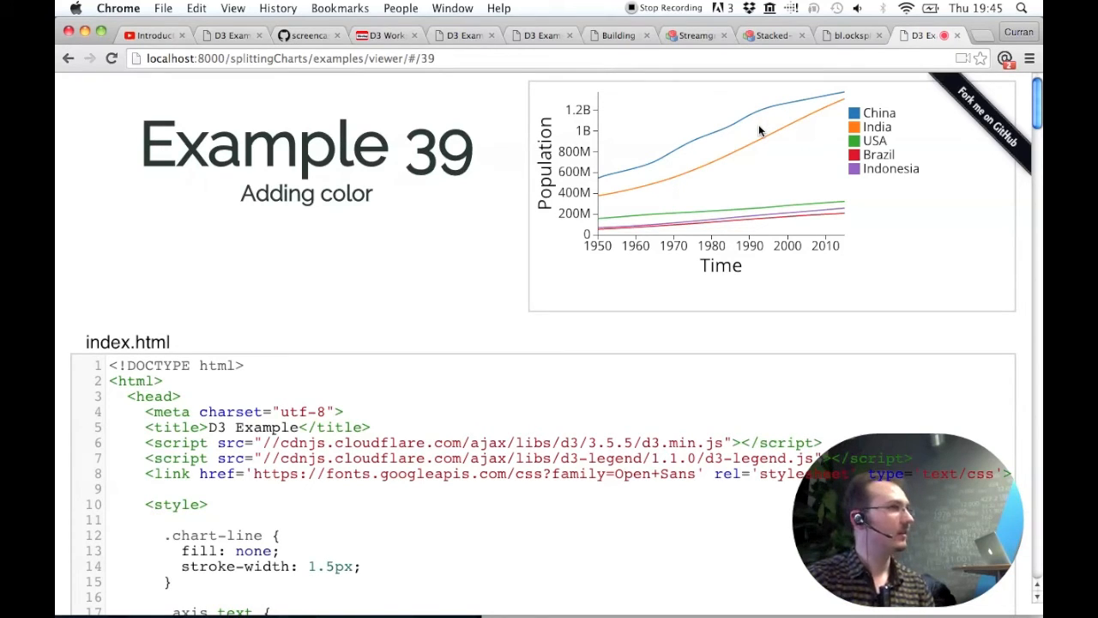
mouse_move(752, 151)
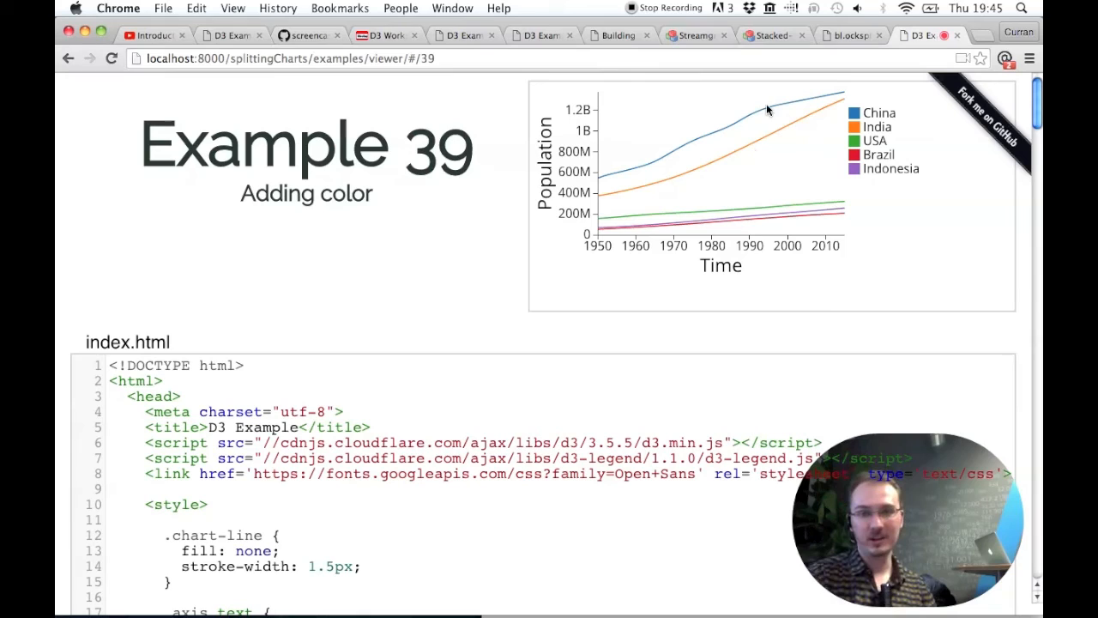
mouse_move(744, 158)
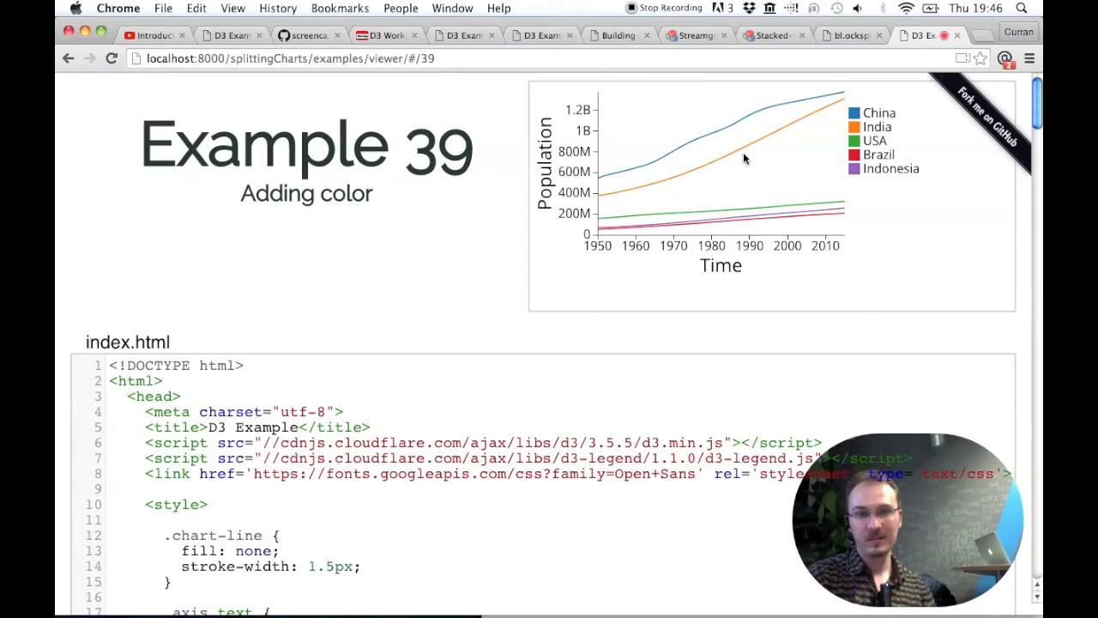
mouse_move(813, 120)
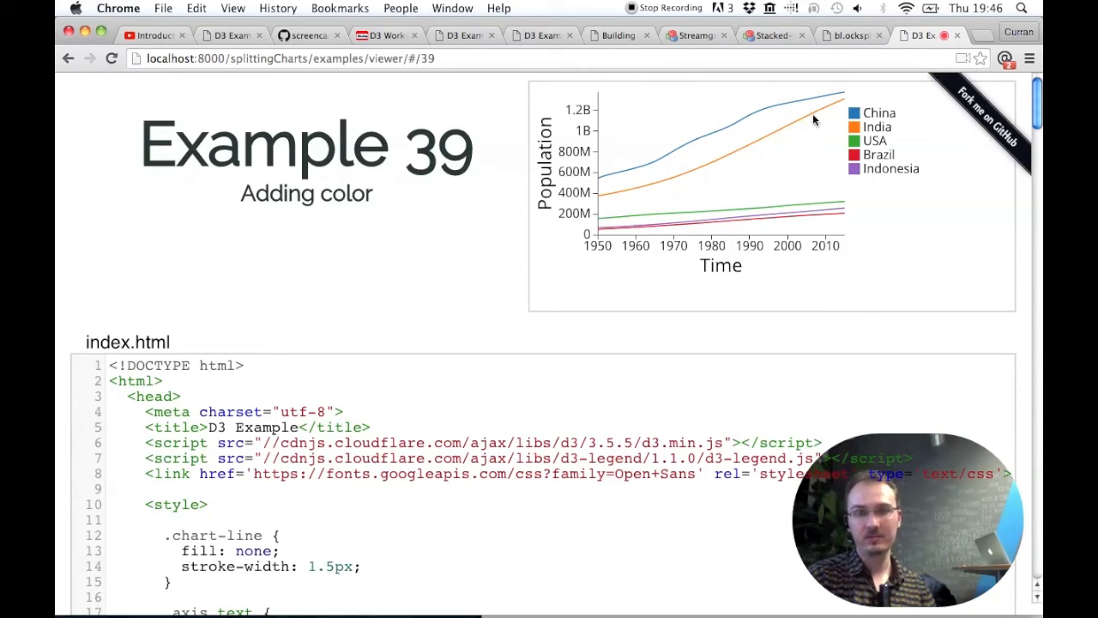
mouse_move(746, 155)
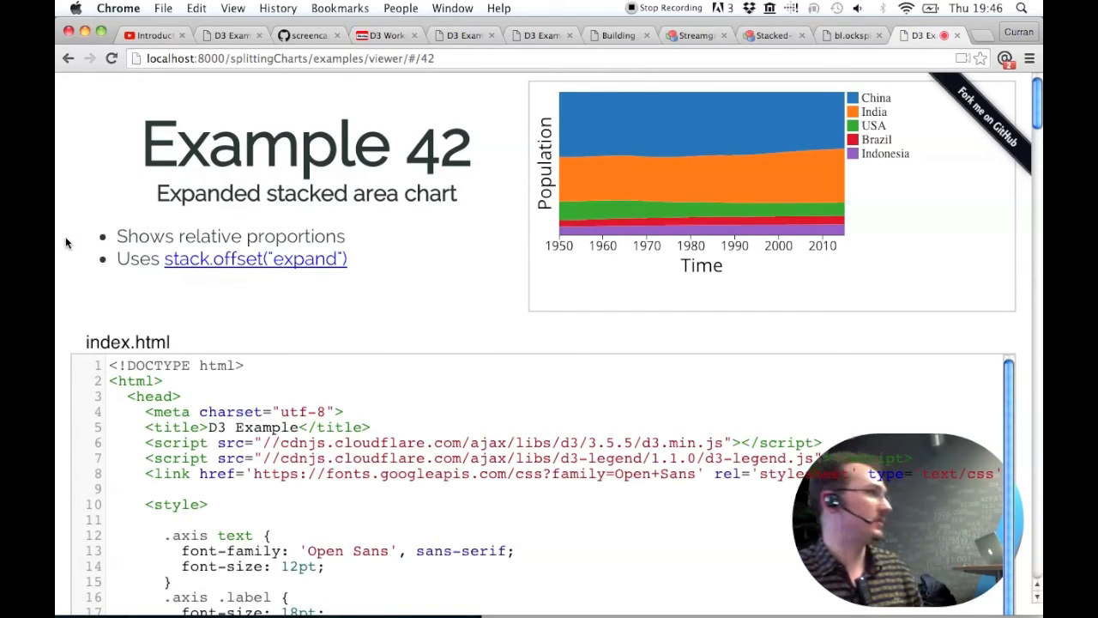
- Scroll down Example 42's index.html and highlight the offset("expand") setting in the stack code
scroll(down, 3)
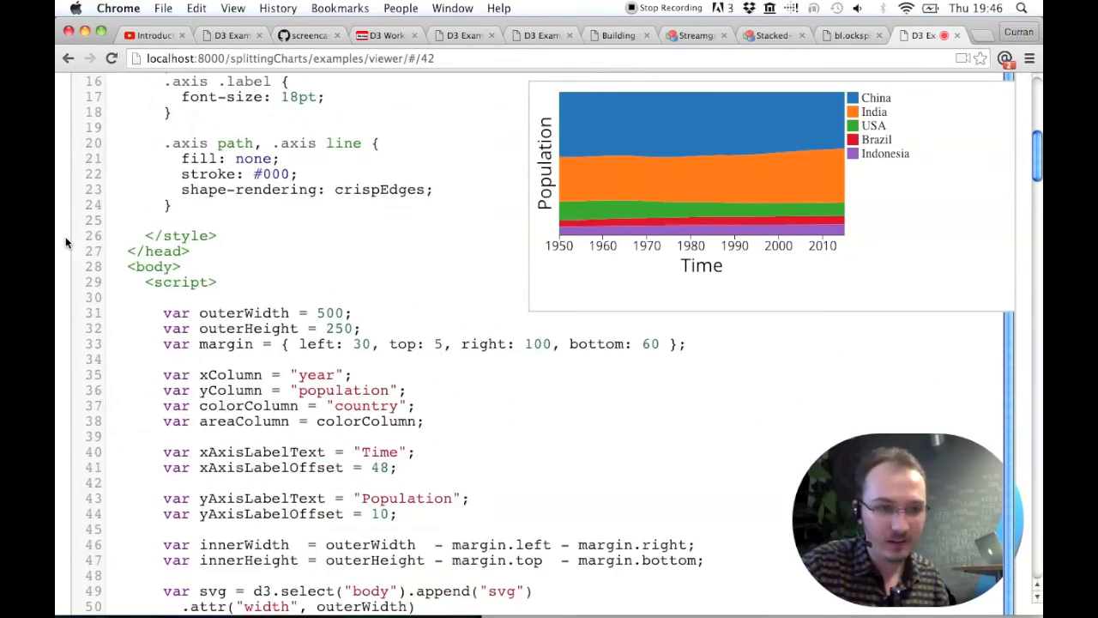
scroll(down, 3)
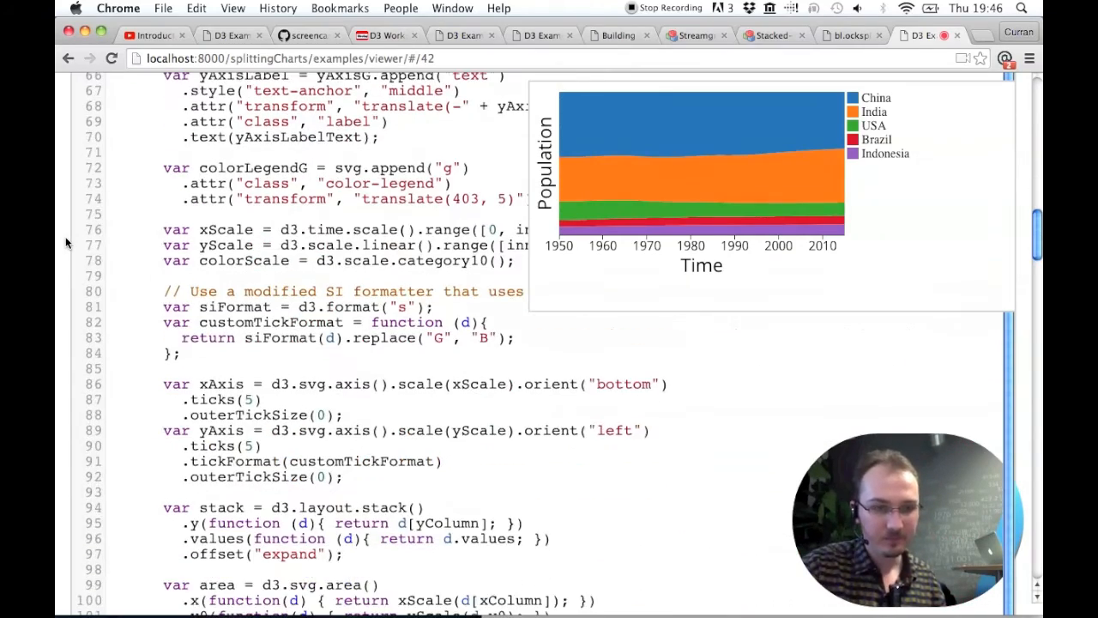
scroll(down, 3)
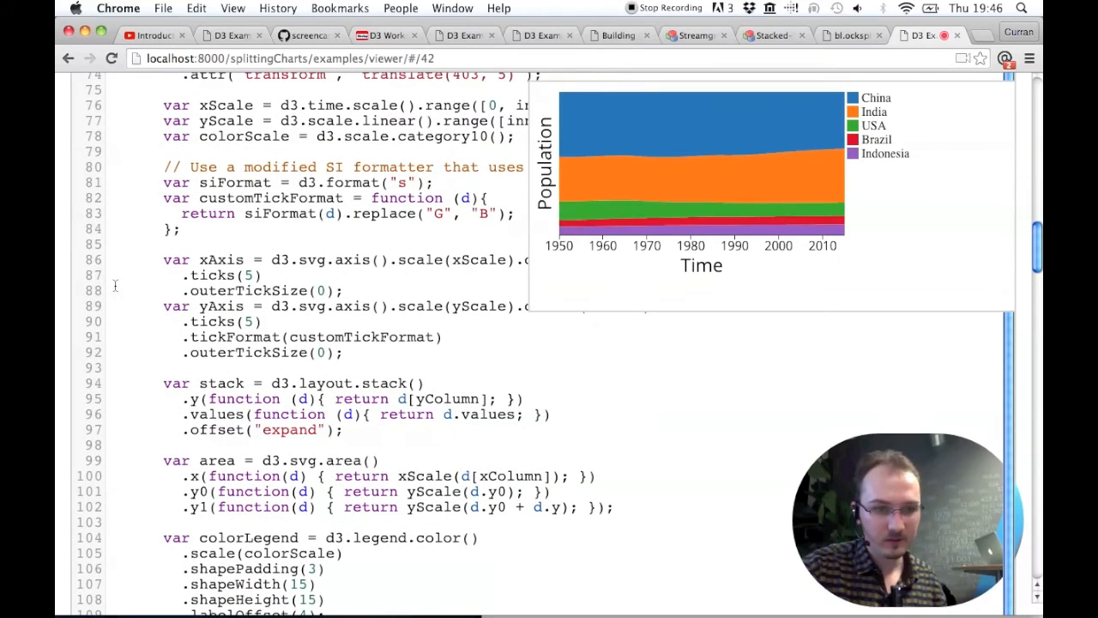
double_click(300, 383)
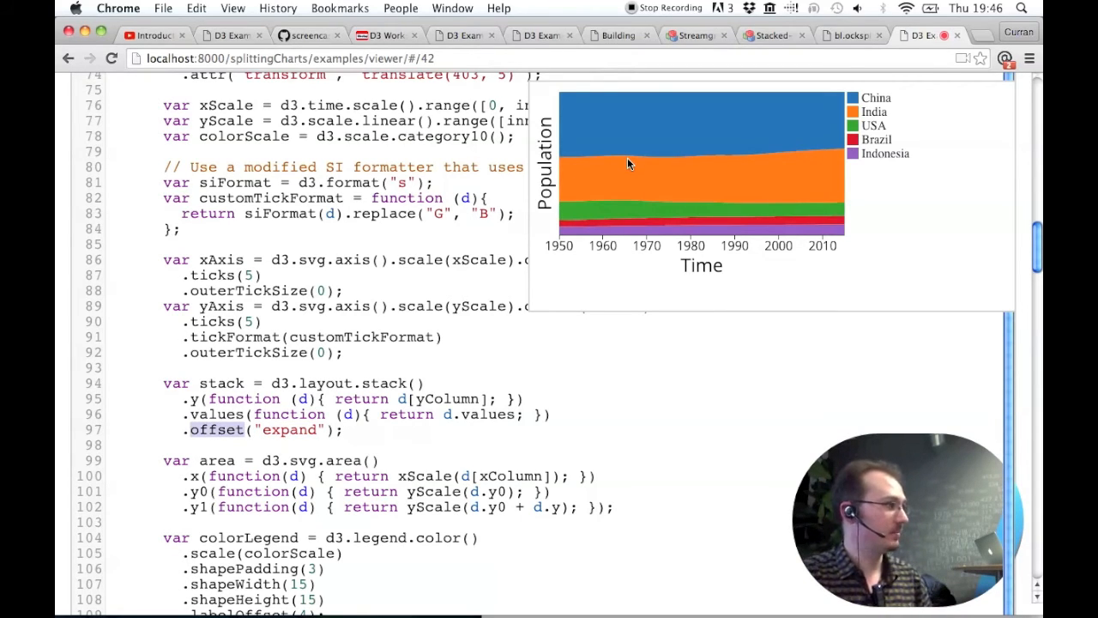
mouse_move(607, 182)
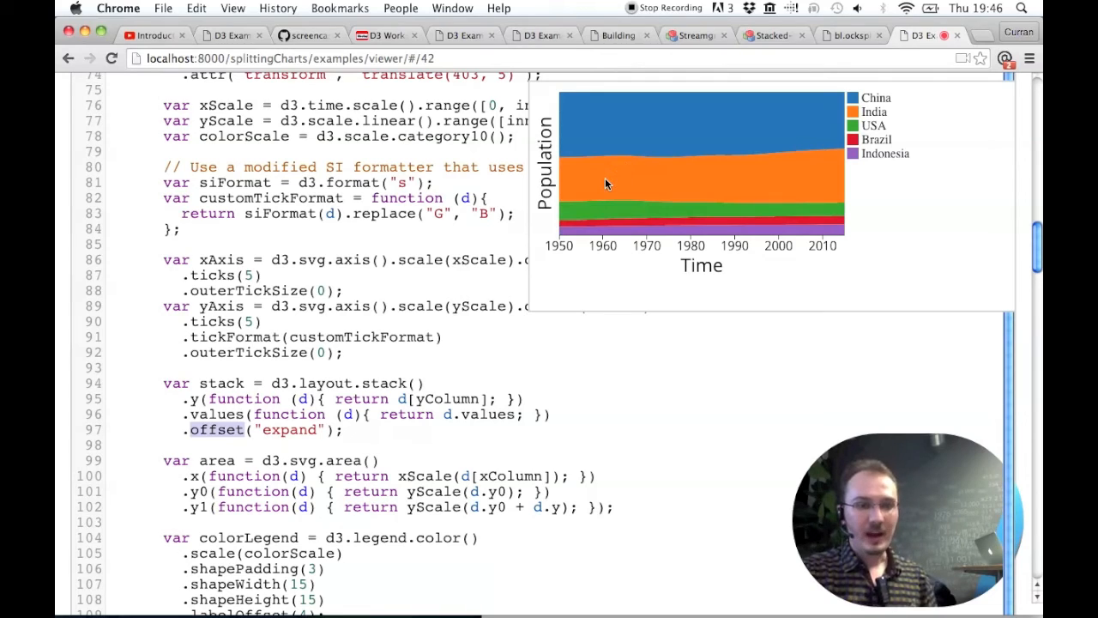
mouse_move(678, 96)
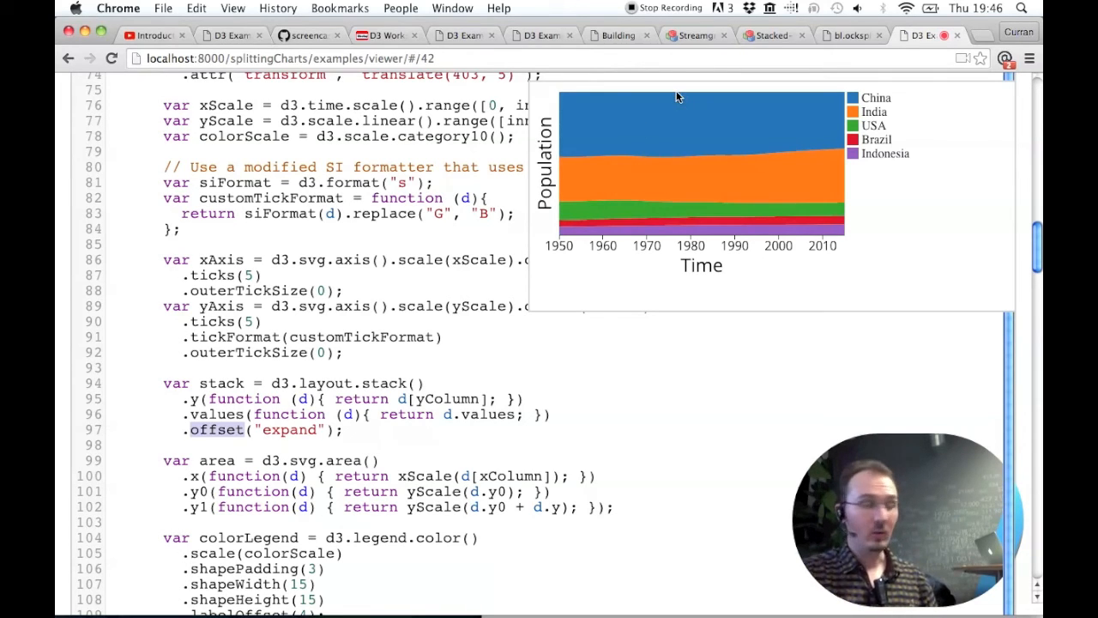
- Switch to mbostock's Streamgraph block and re-run its Update transition several times with new random layers
click(695, 34)
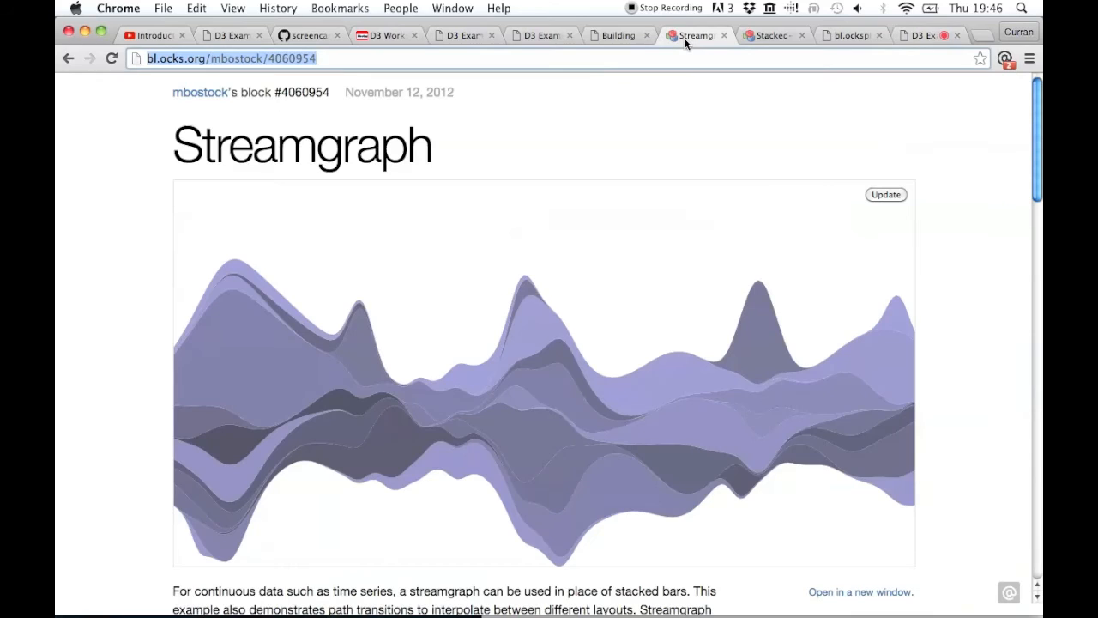
mouse_move(624, 313)
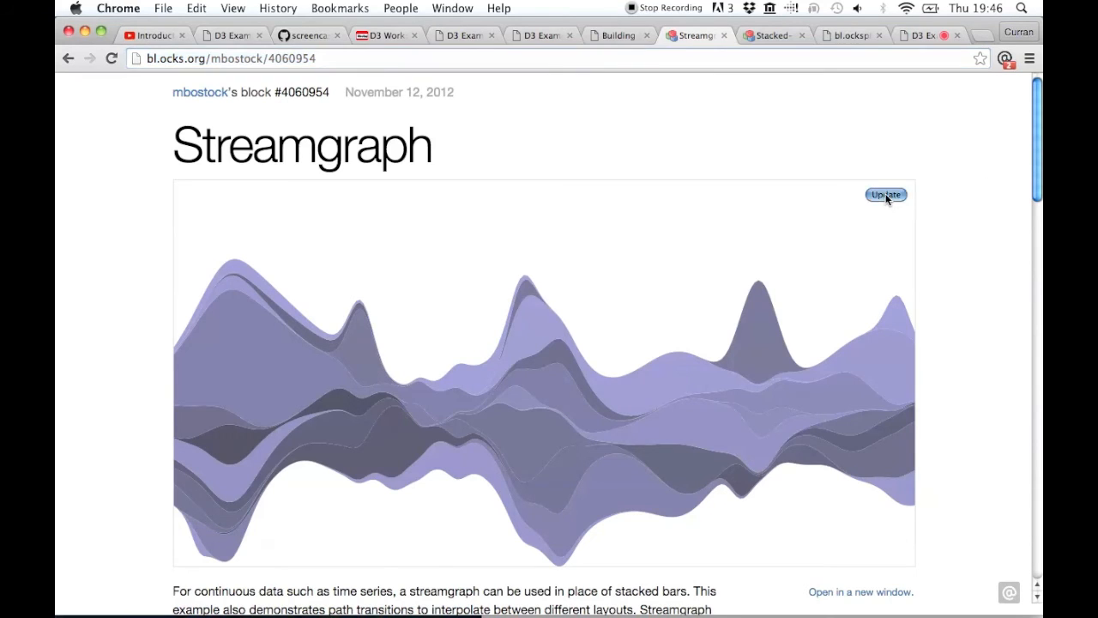
click(885, 196)
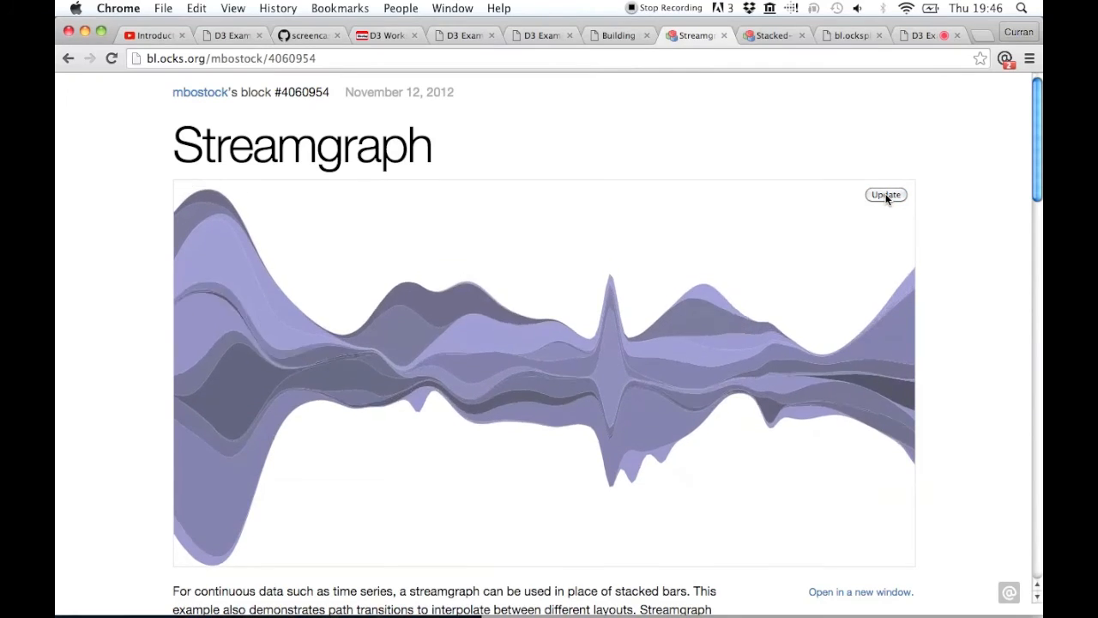
click(886, 195)
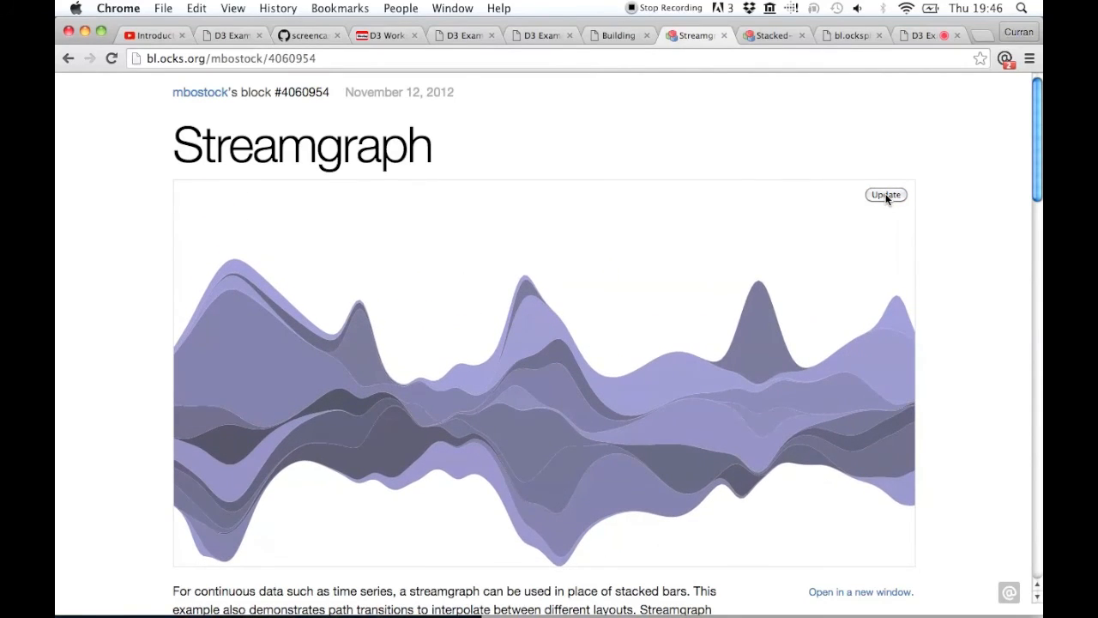
click(886, 195)
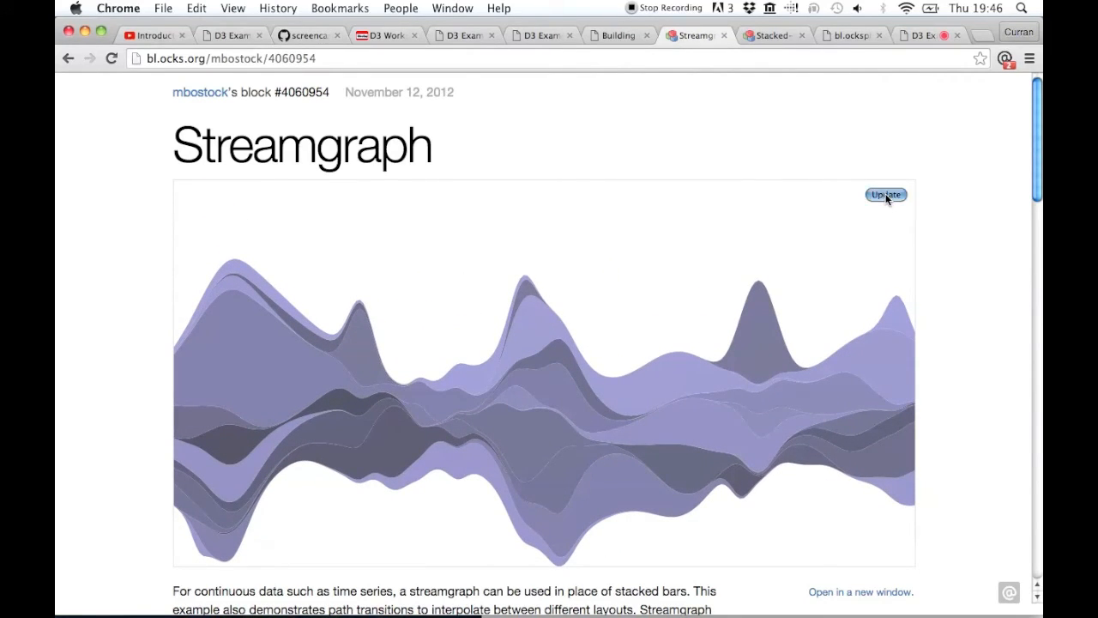
click(885, 195)
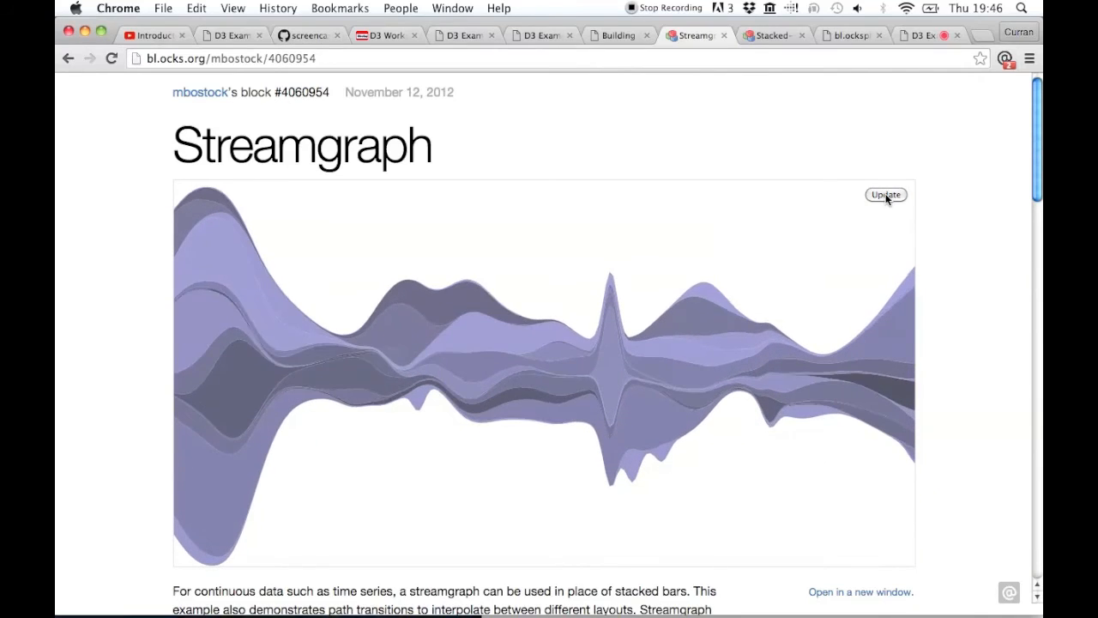
click(885, 196)
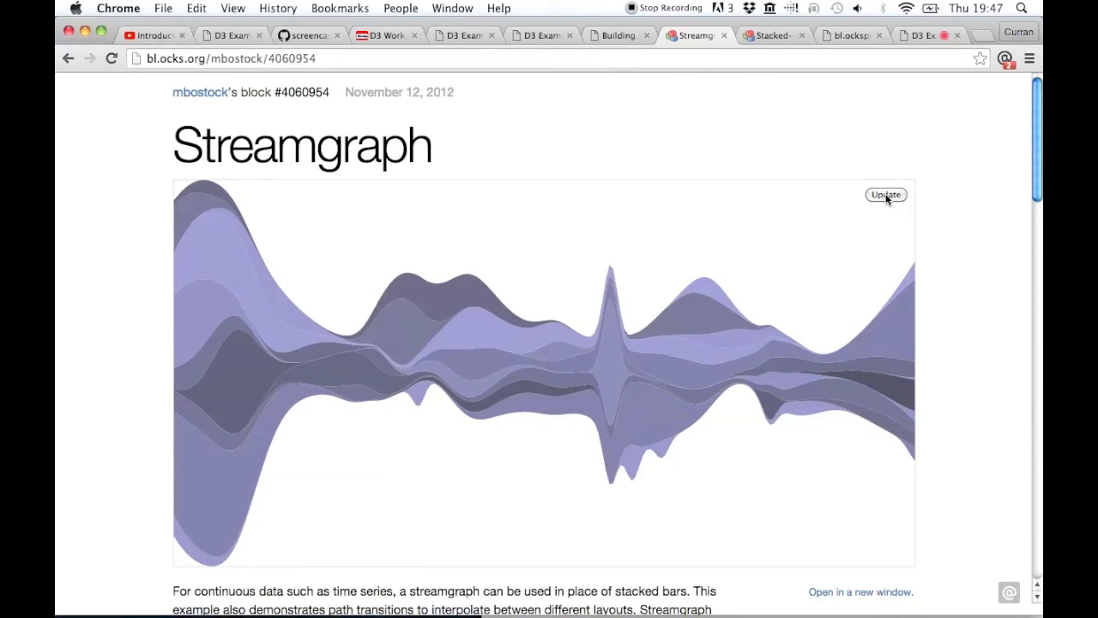
click(885, 195)
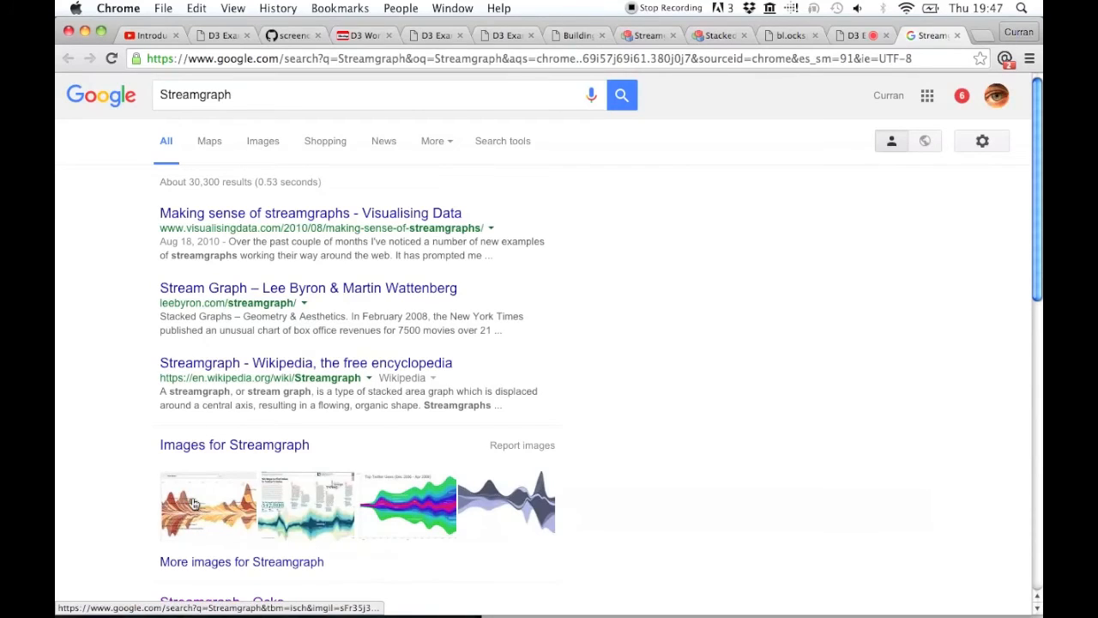
- Preview the "Making sense of streamgraphs" box-office image from the Streamgraph image results
click(208, 505)
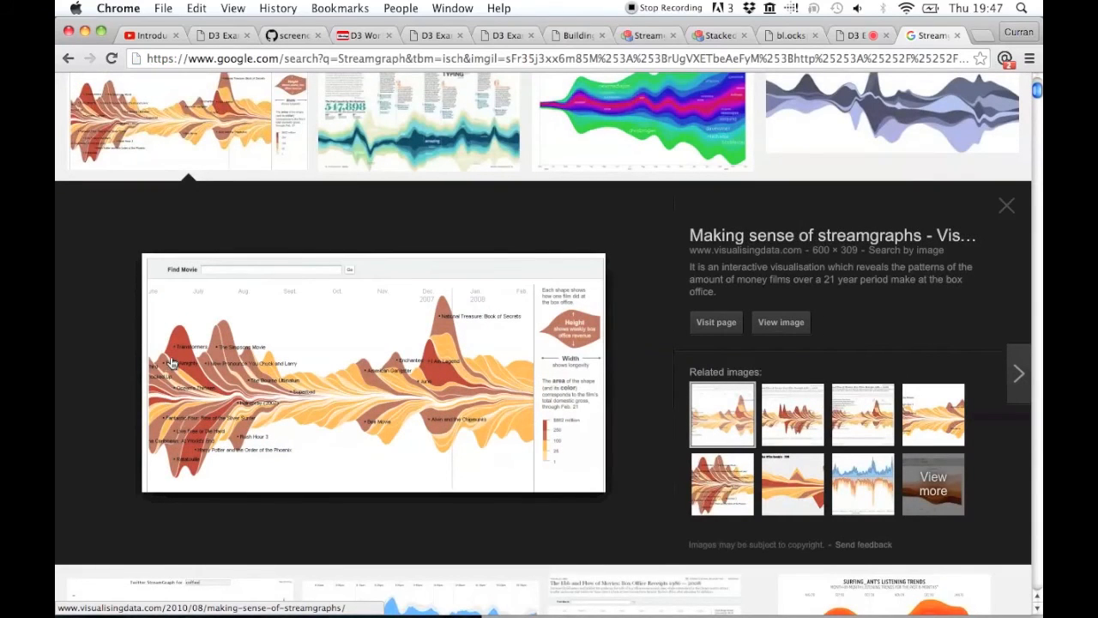
mouse_move(178, 352)
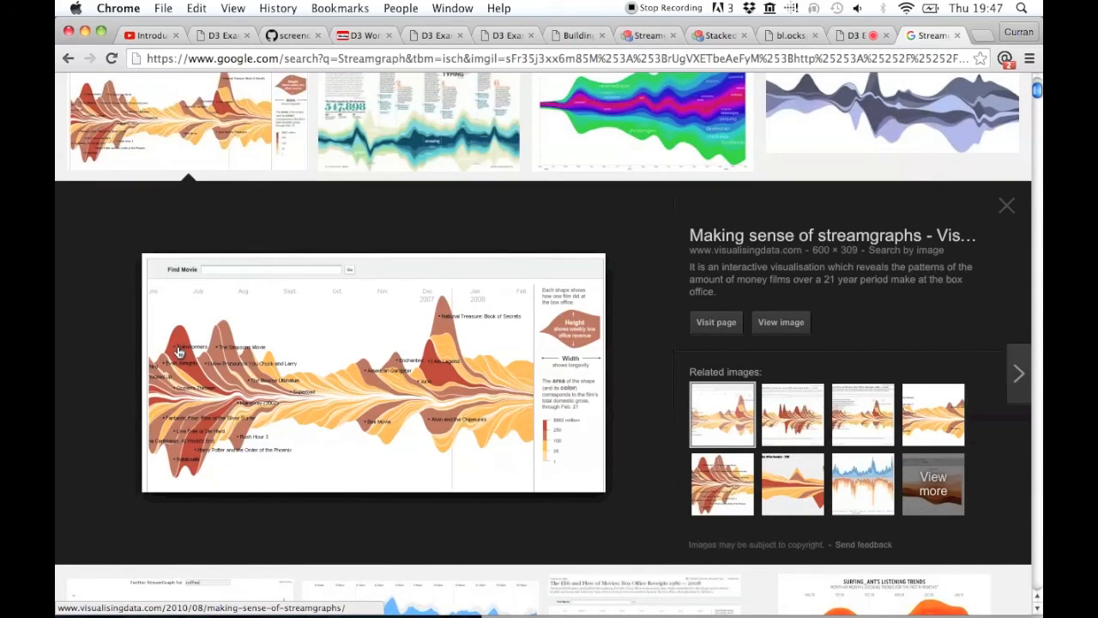
mouse_move(168, 353)
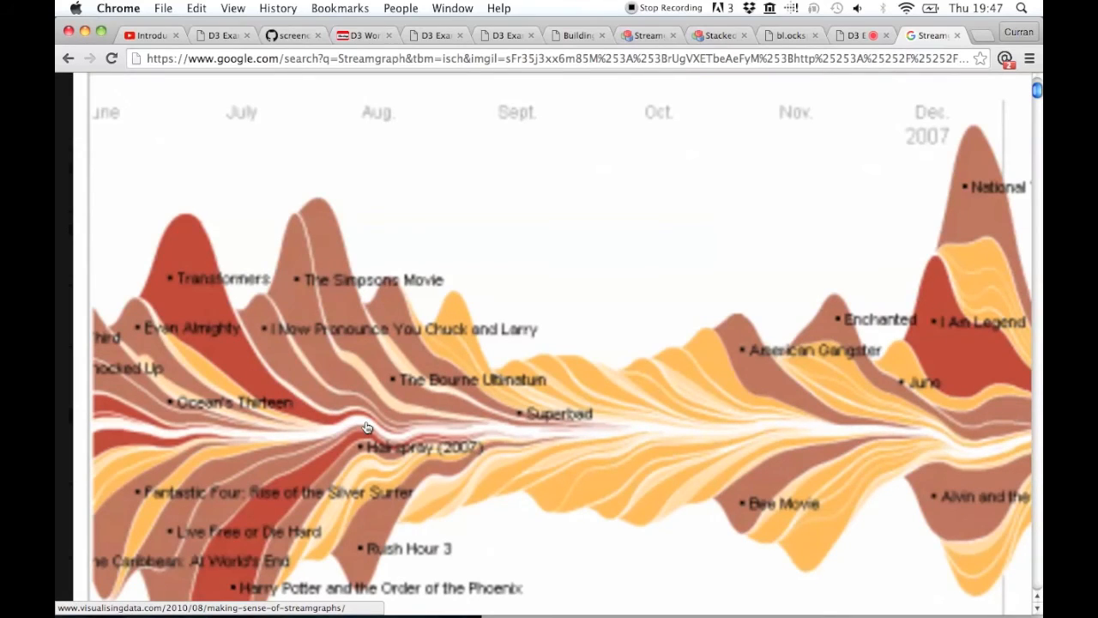
mouse_move(240, 364)
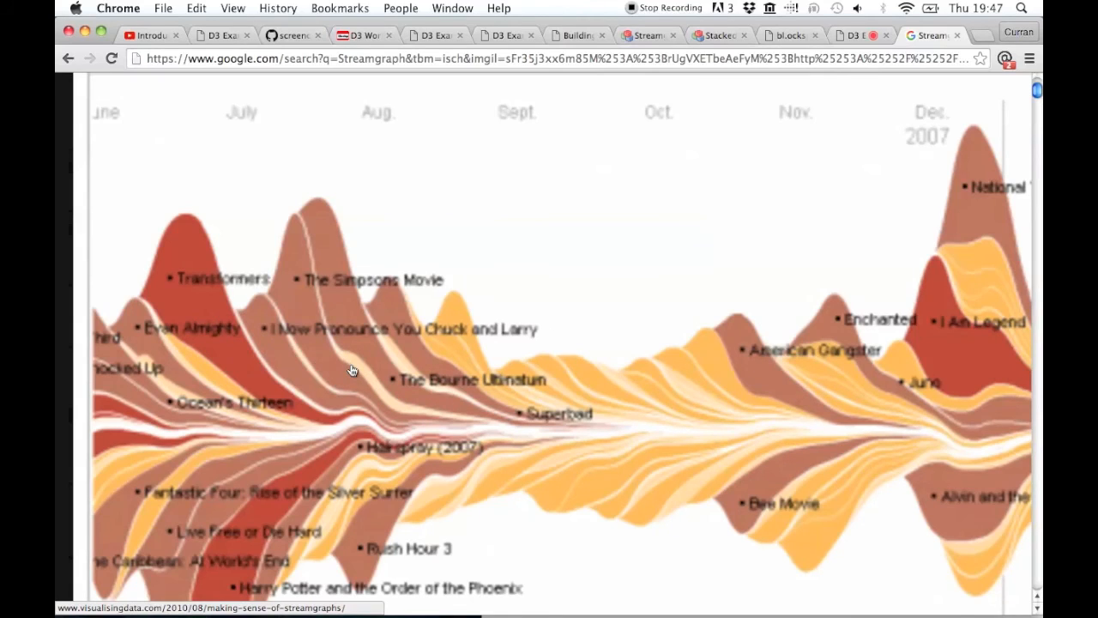
mouse_move(518, 387)
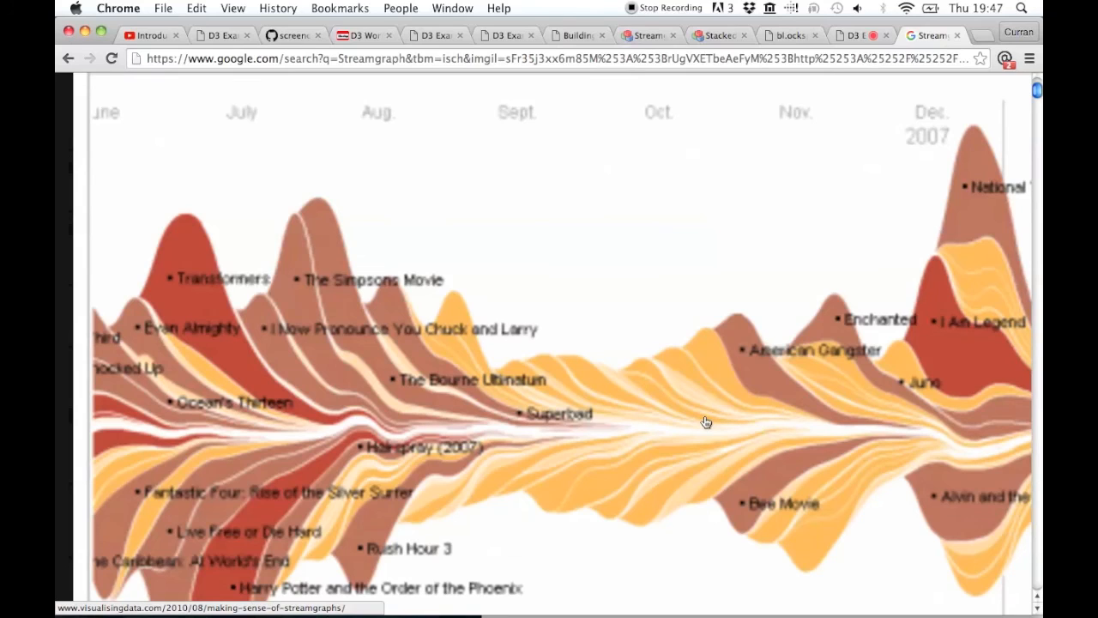
mouse_move(343, 307)
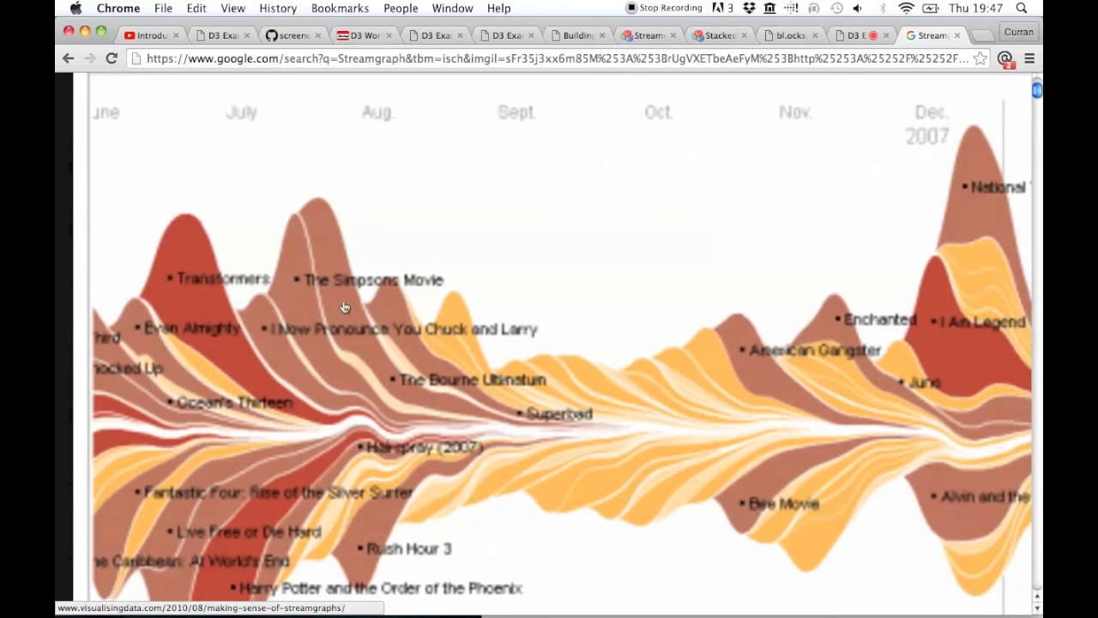
mouse_move(320, 216)
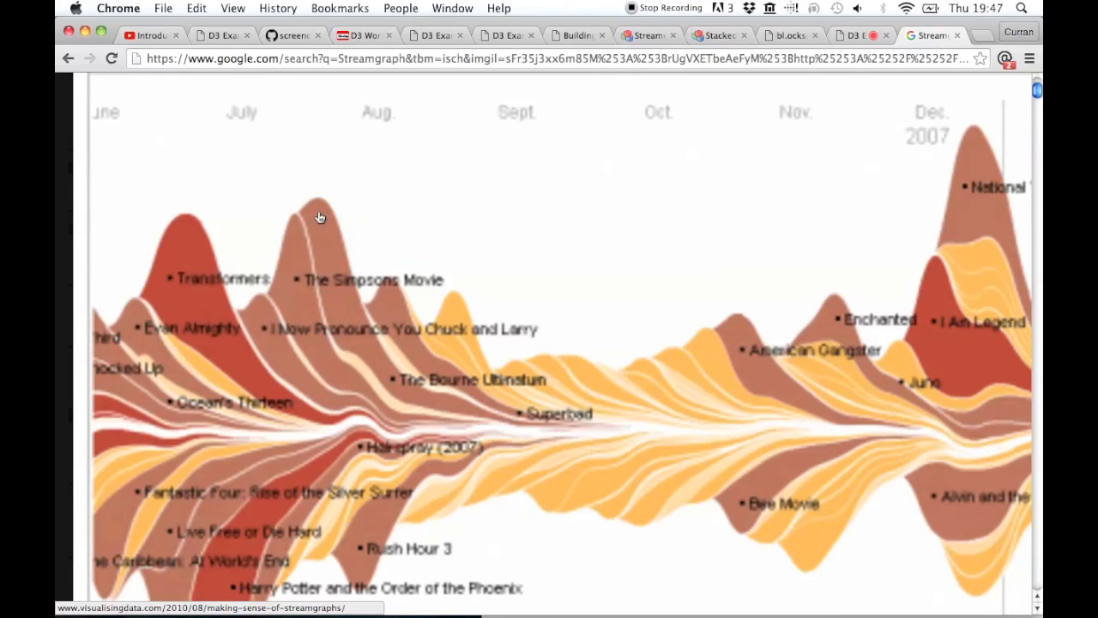
mouse_move(453, 398)
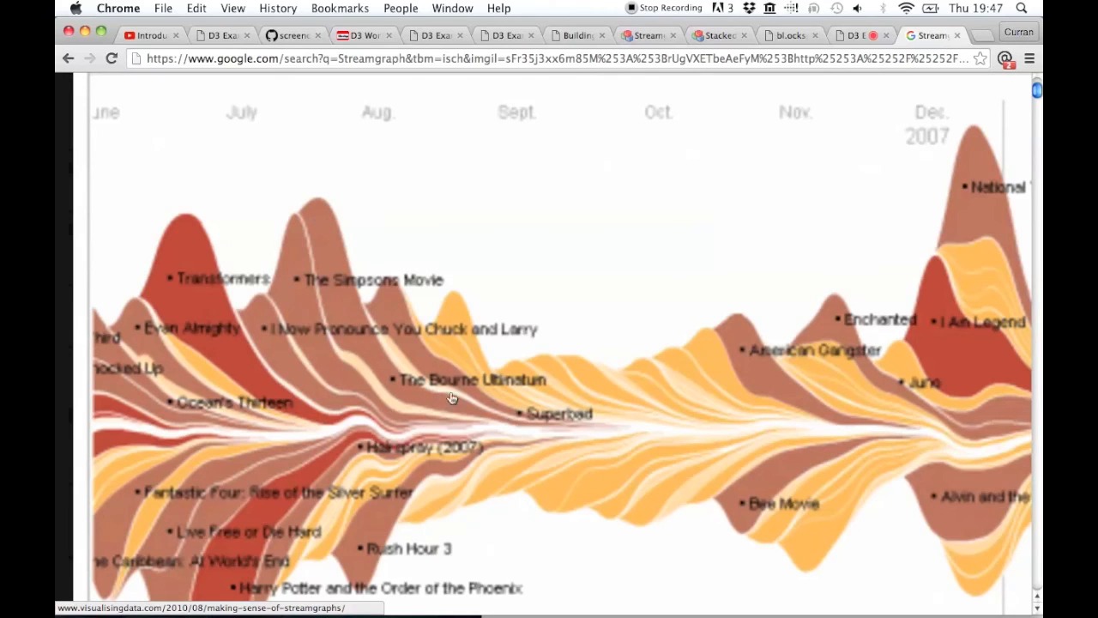
mouse_move(868, 435)
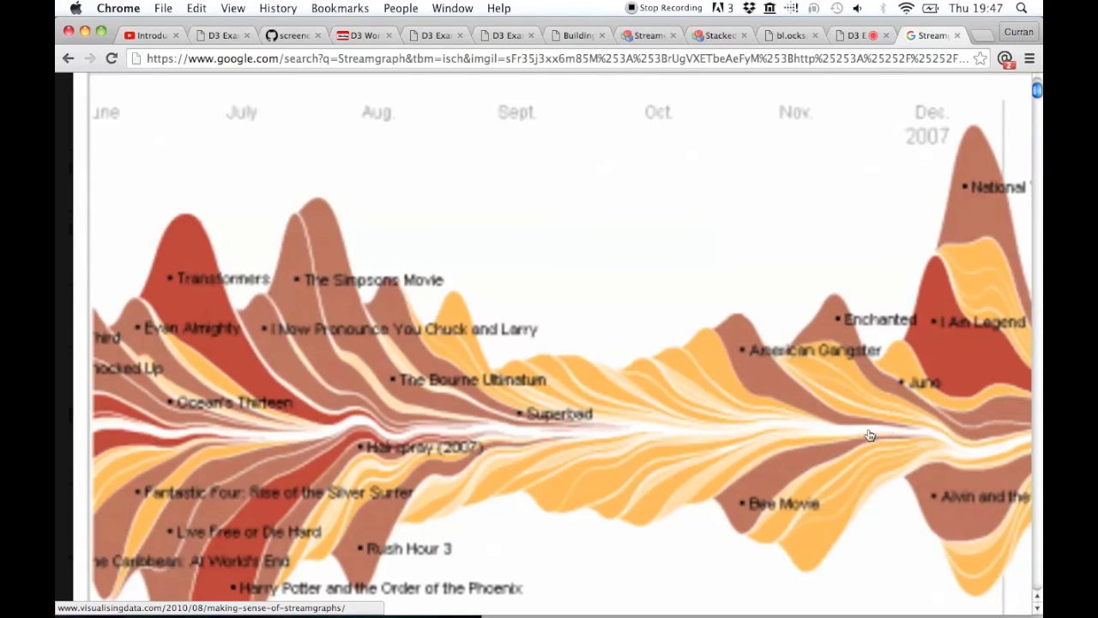
mouse_move(990, 457)
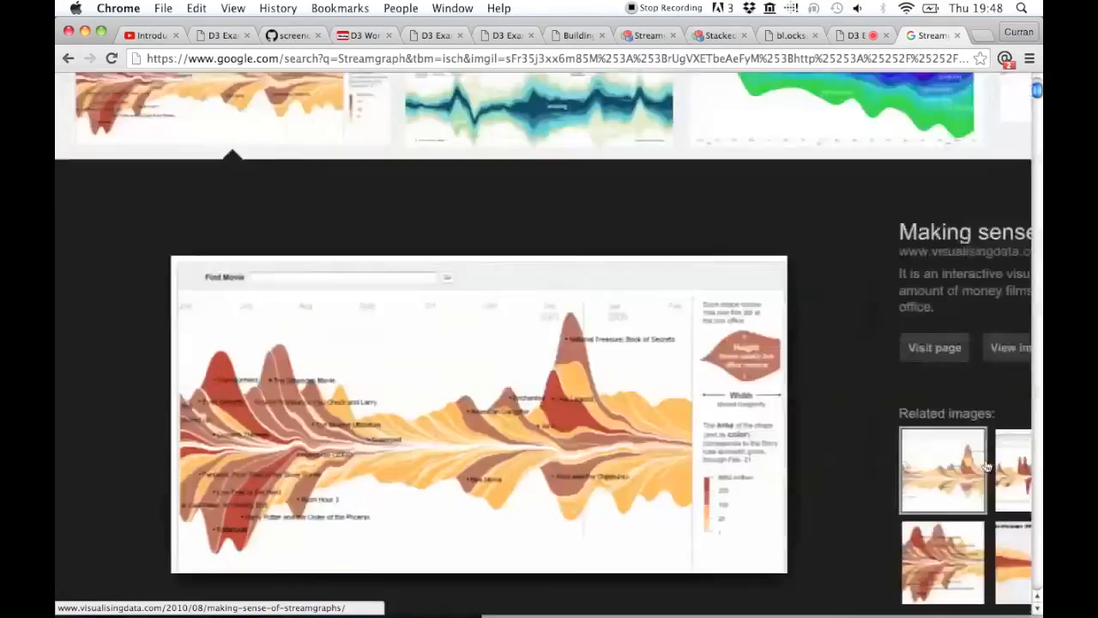
- Highlight the wiggle offset description about minimizing change in slope weighted by layer thickness
click(933, 347)
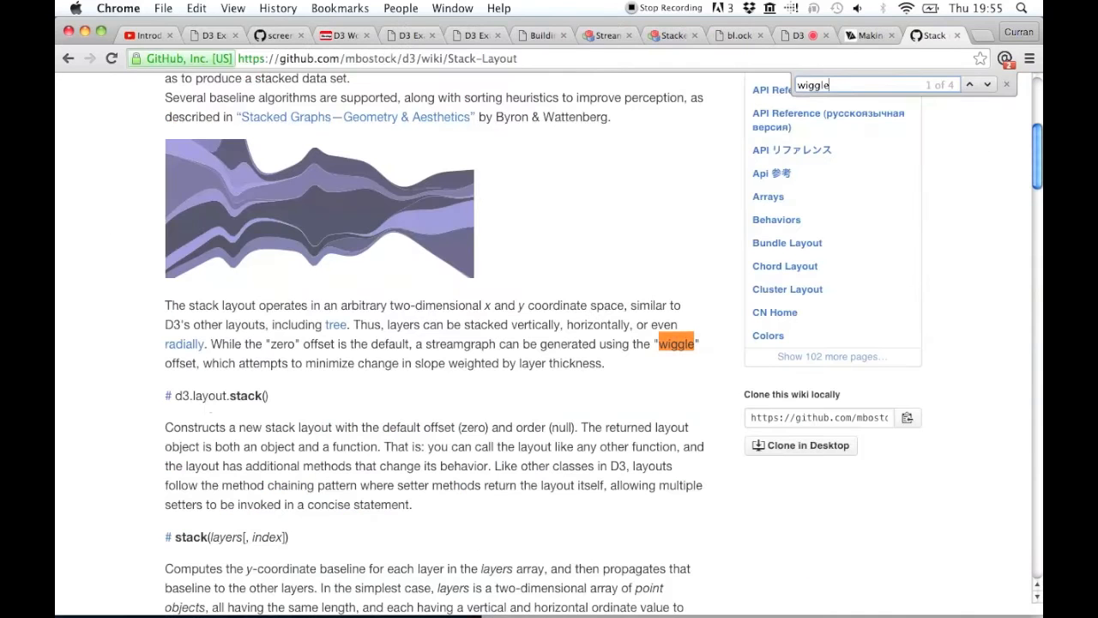
drag(290, 362, 378, 369)
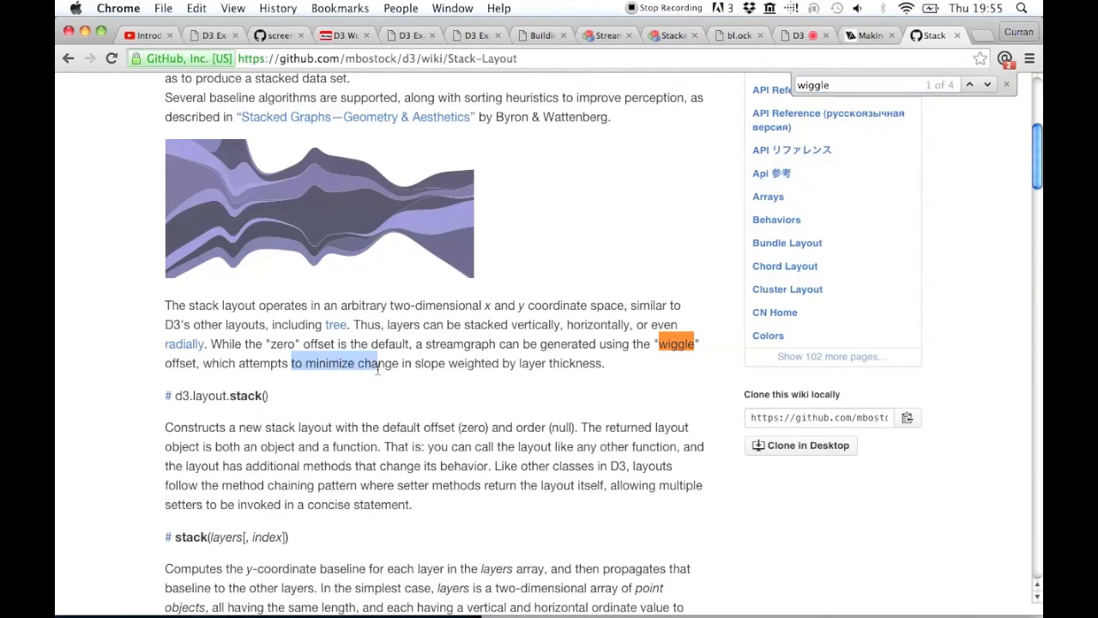
drag(374, 364, 541, 364)
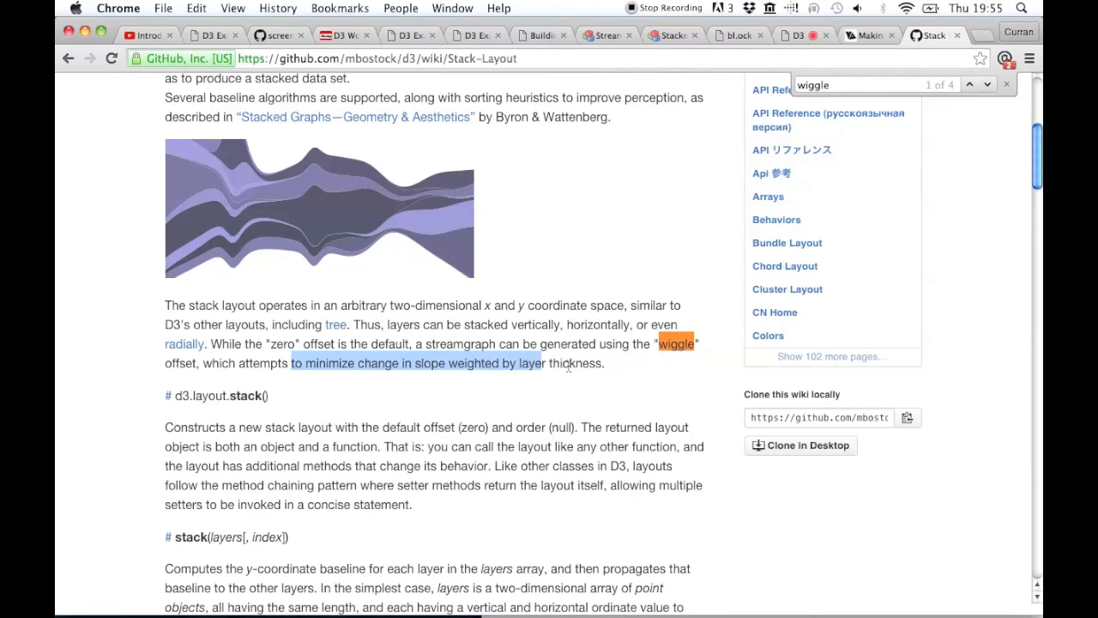
scroll(down, 3)
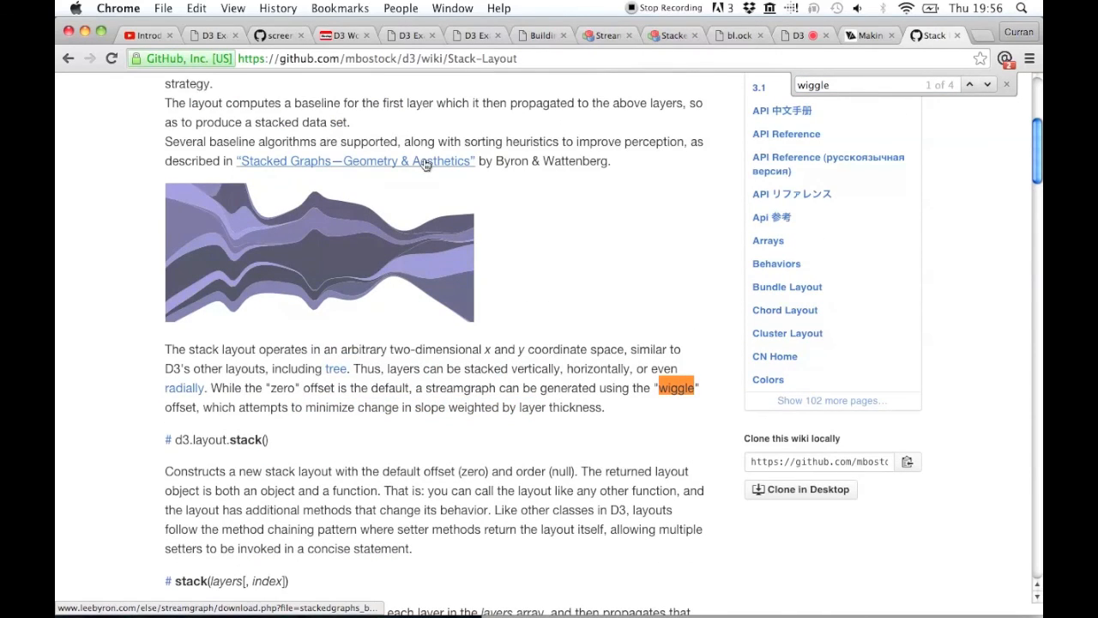
- View the Byron–Wattenberg 'Stacked Graphs – Geometry & Aesthetics' PDF down to its page 2 streamgraph figures
click(354, 161)
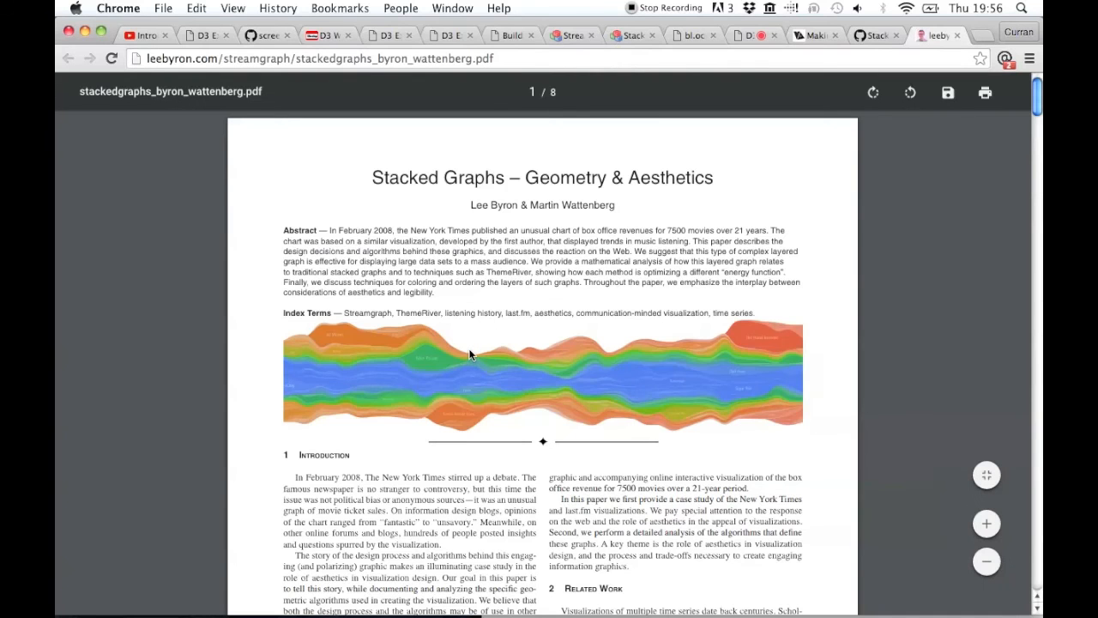
scroll(down, 3)
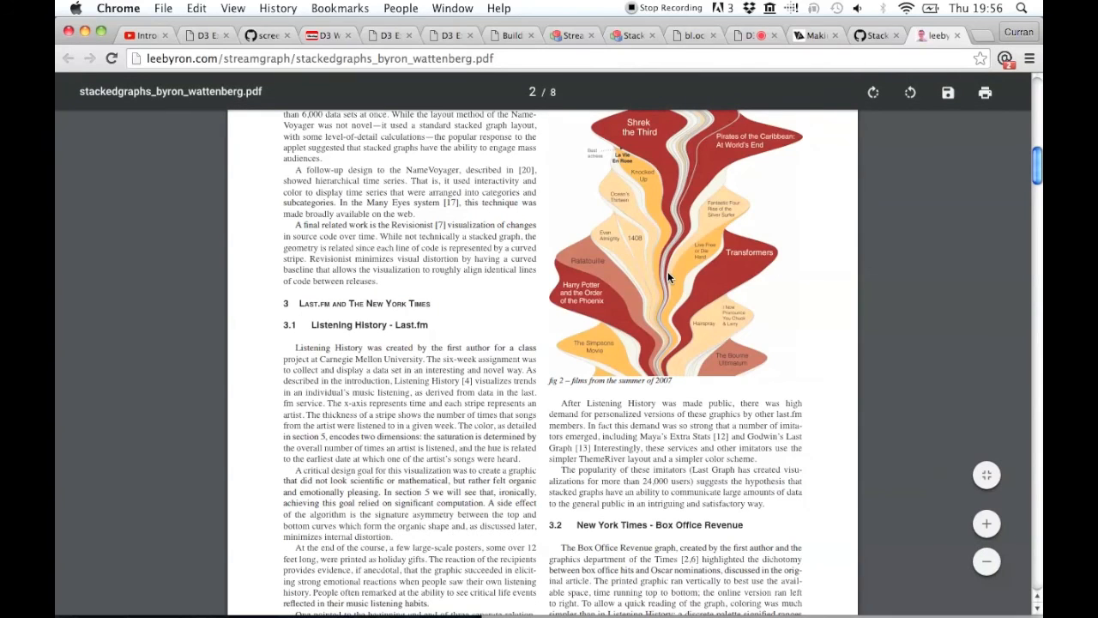
scroll(down, 3)
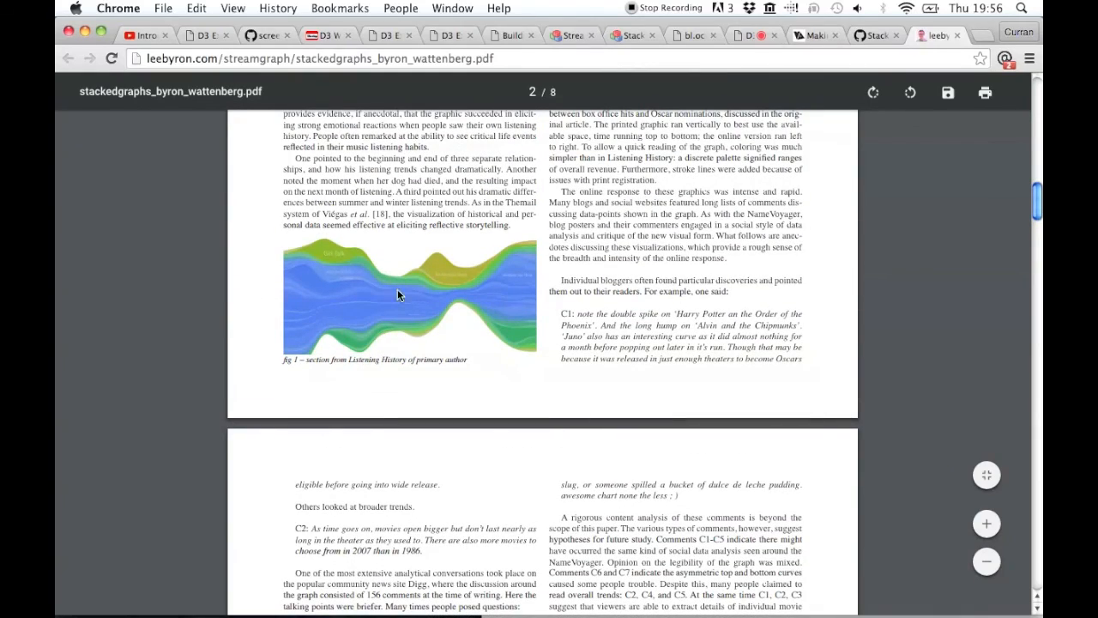
mouse_move(325, 261)
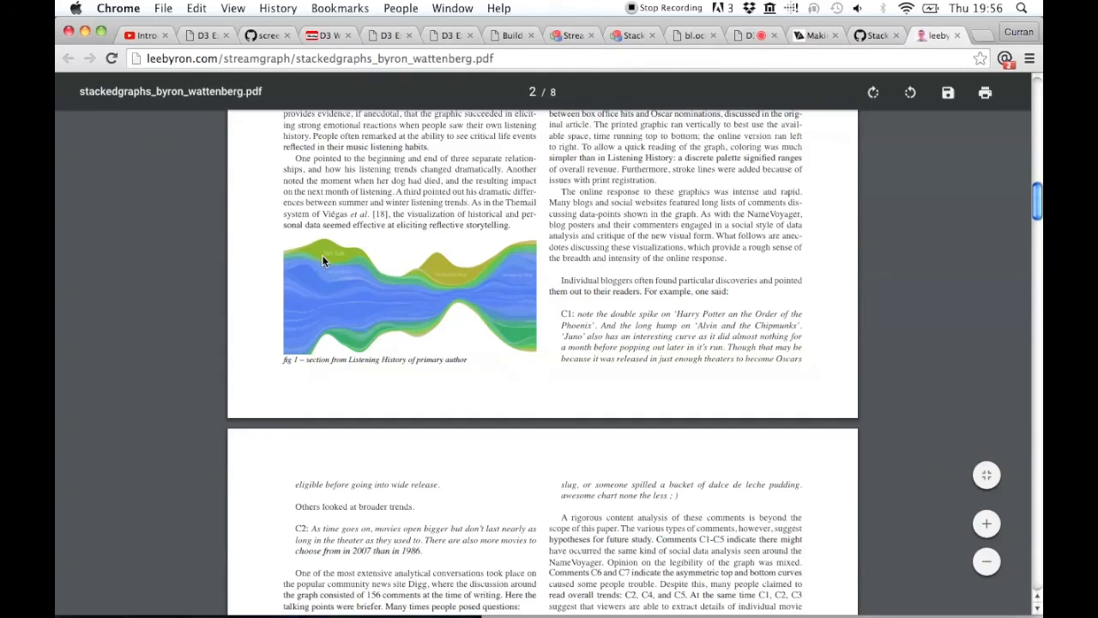
mouse_move(429, 291)
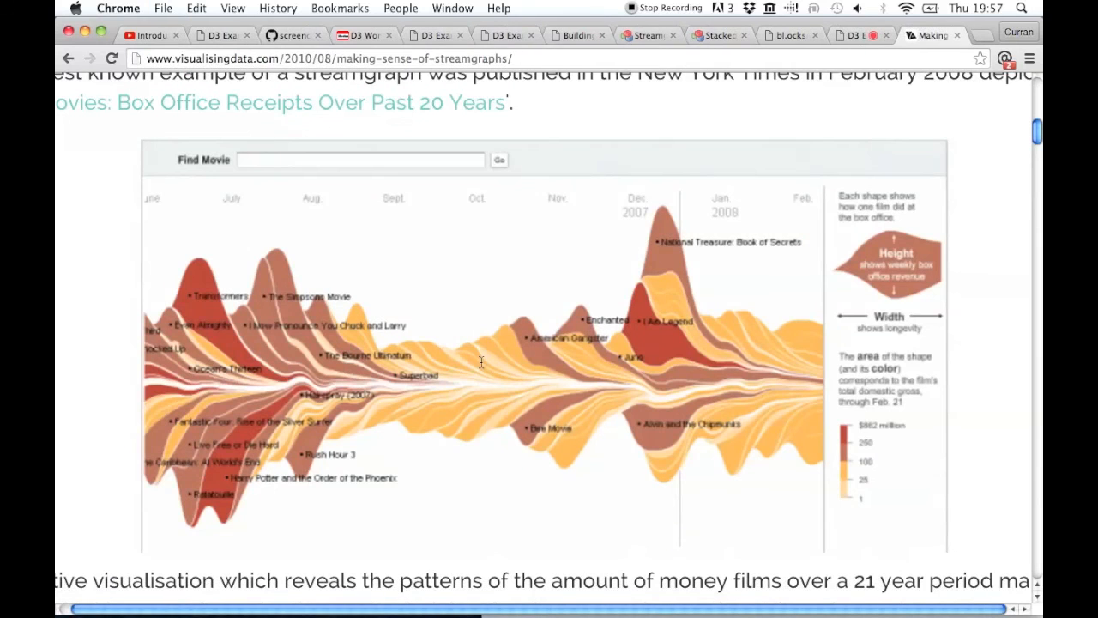
mouse_move(813, 57)
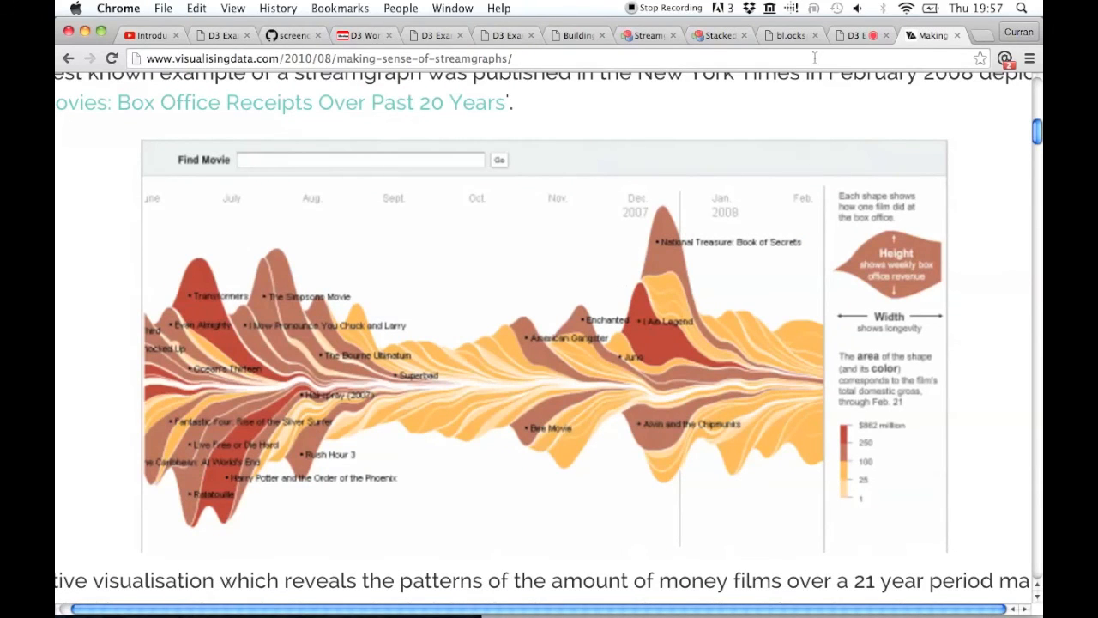